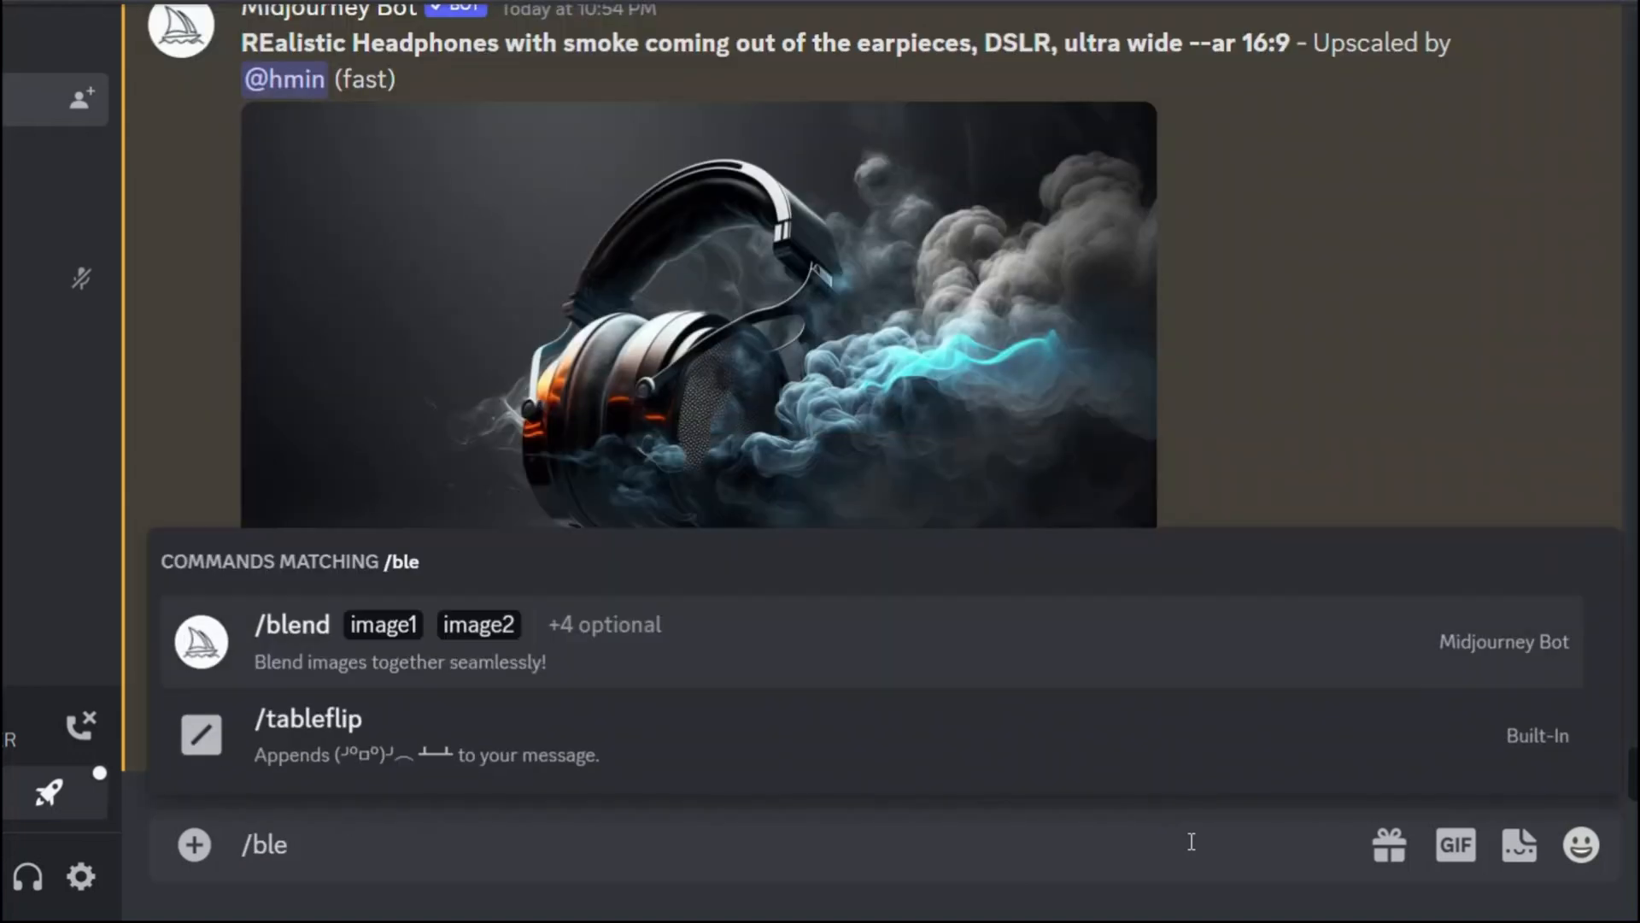
Start the Midjourney /blend command so two empty image slots await uploads.
type("nd")
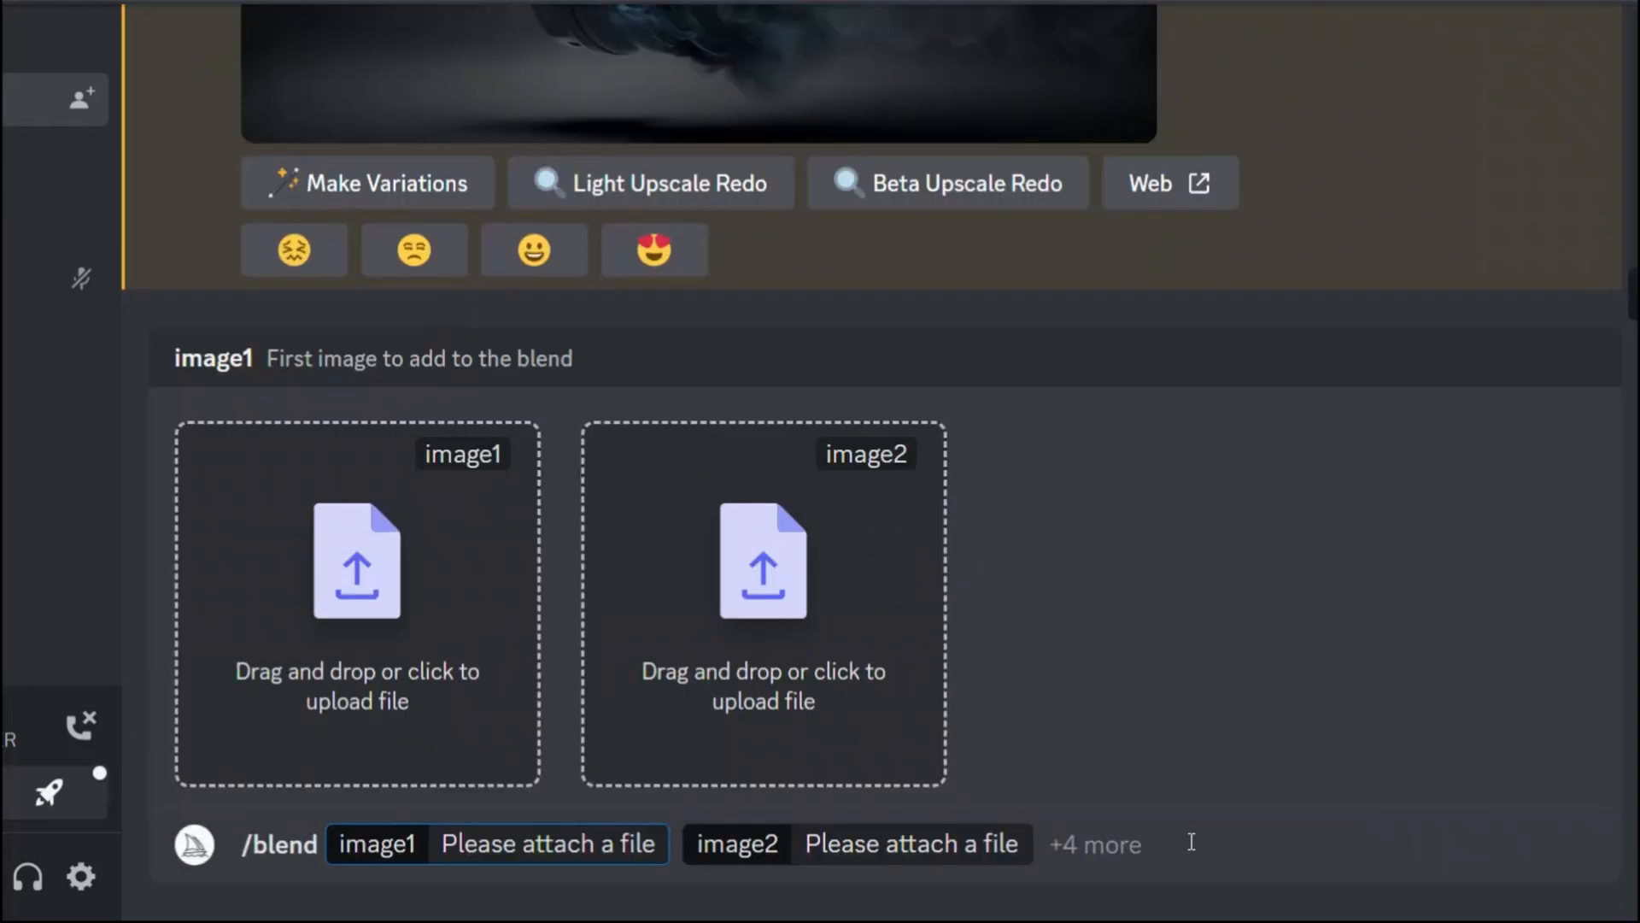
mouse_move(366, 617)
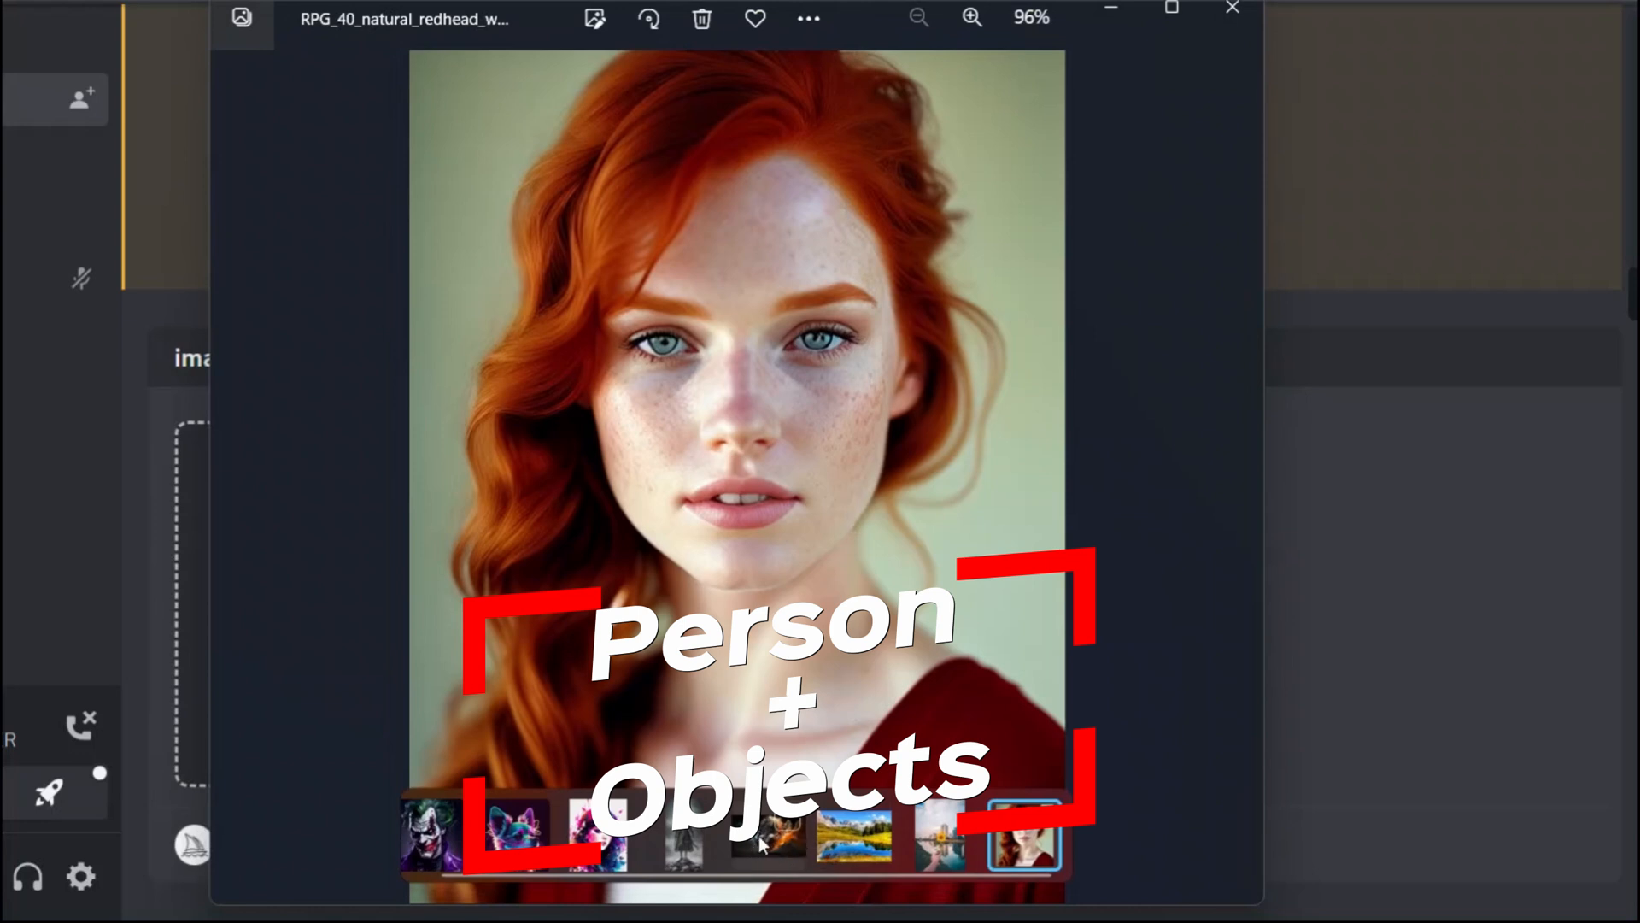
Attach the smoky headphones image and the redhead portrait as images 1 and 2 and send the blend.
left_click(767, 834)
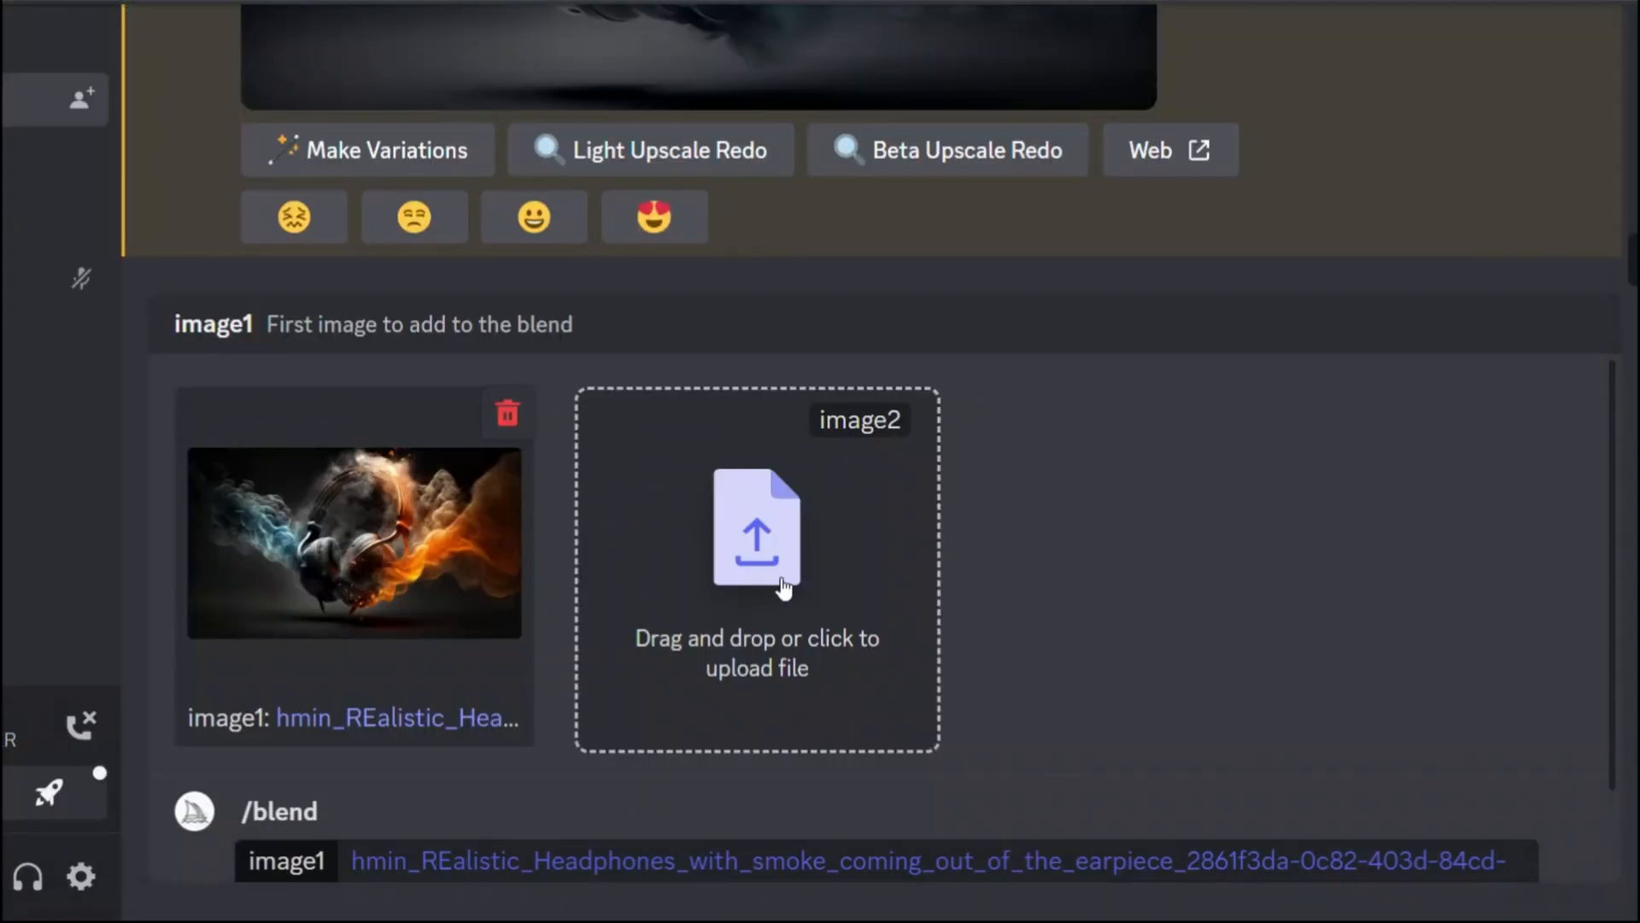
left_click(757, 528)
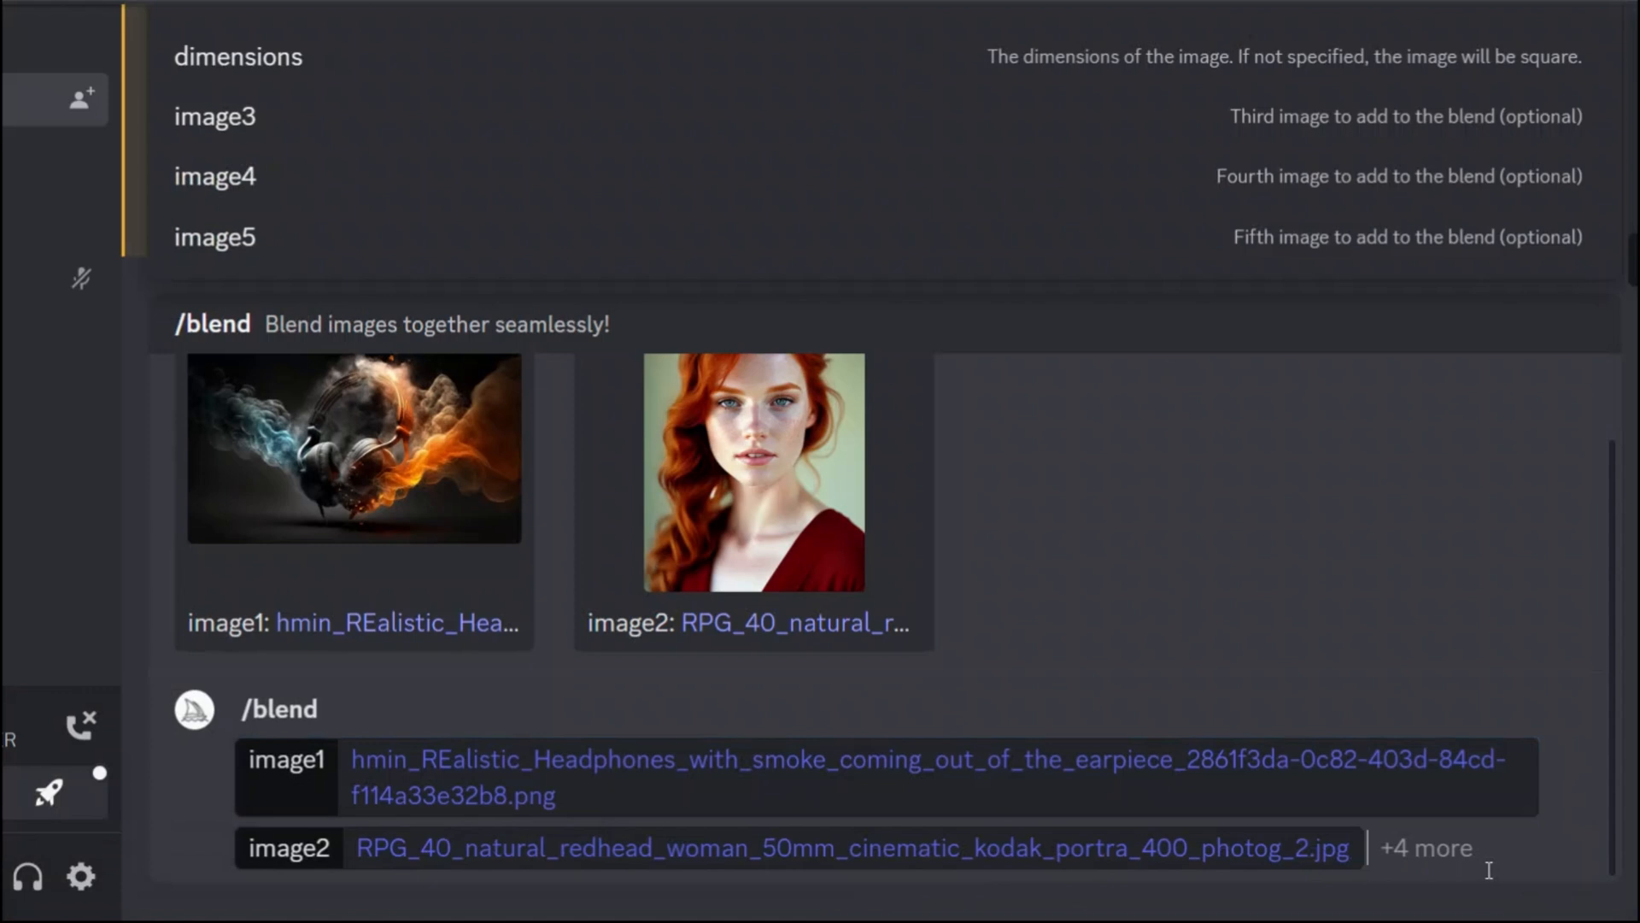
key("enter")
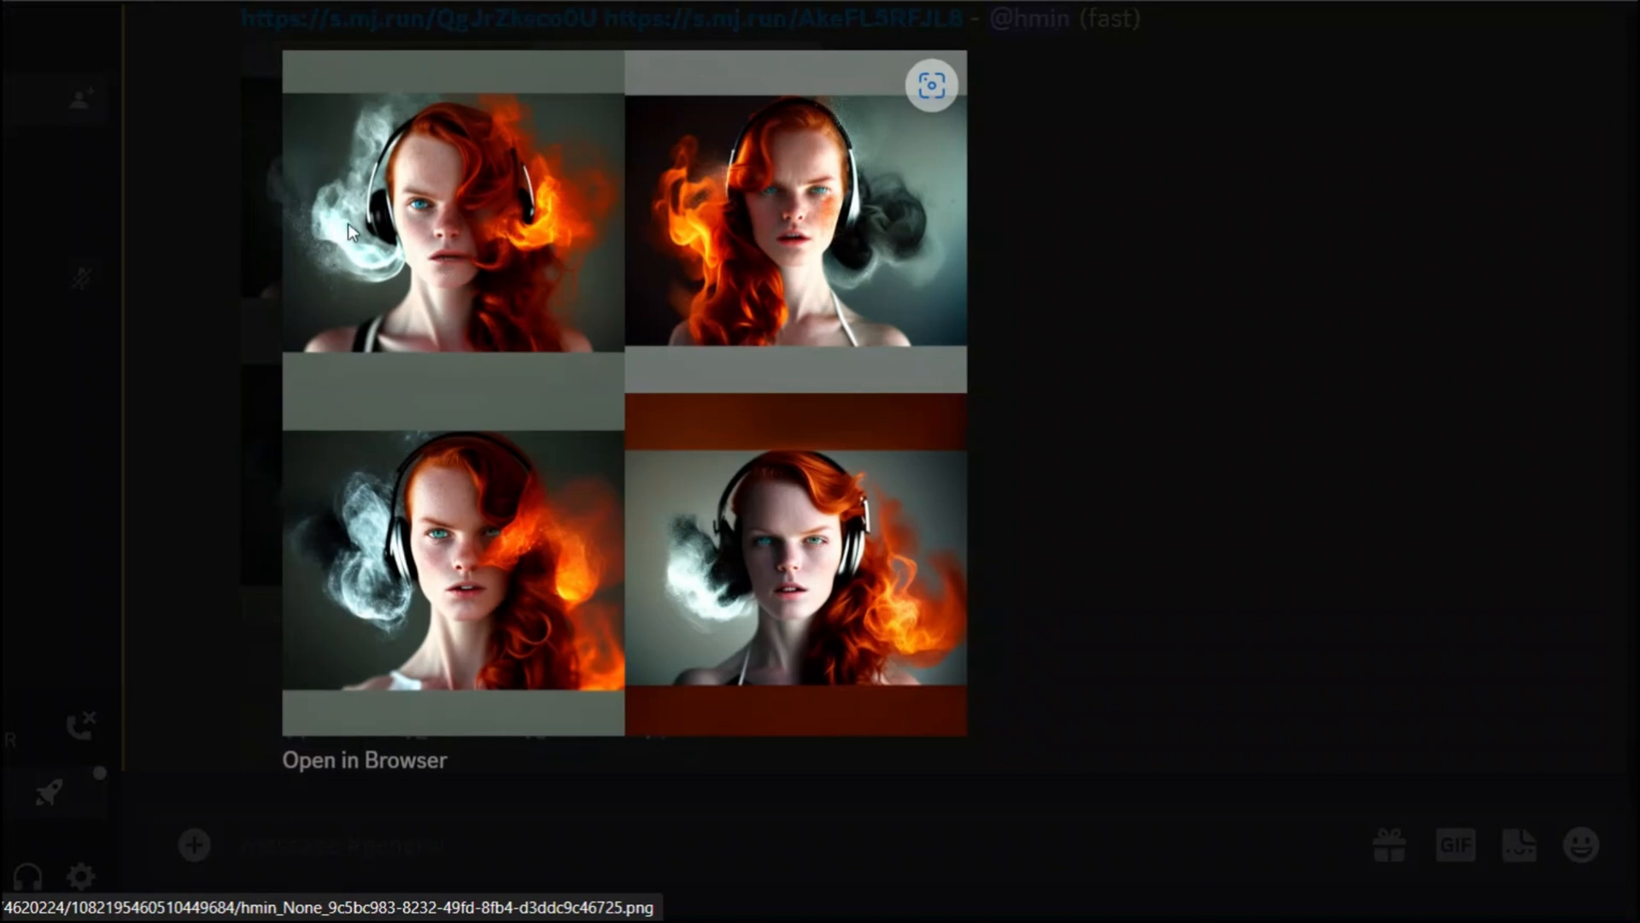
mouse_move(770, 193)
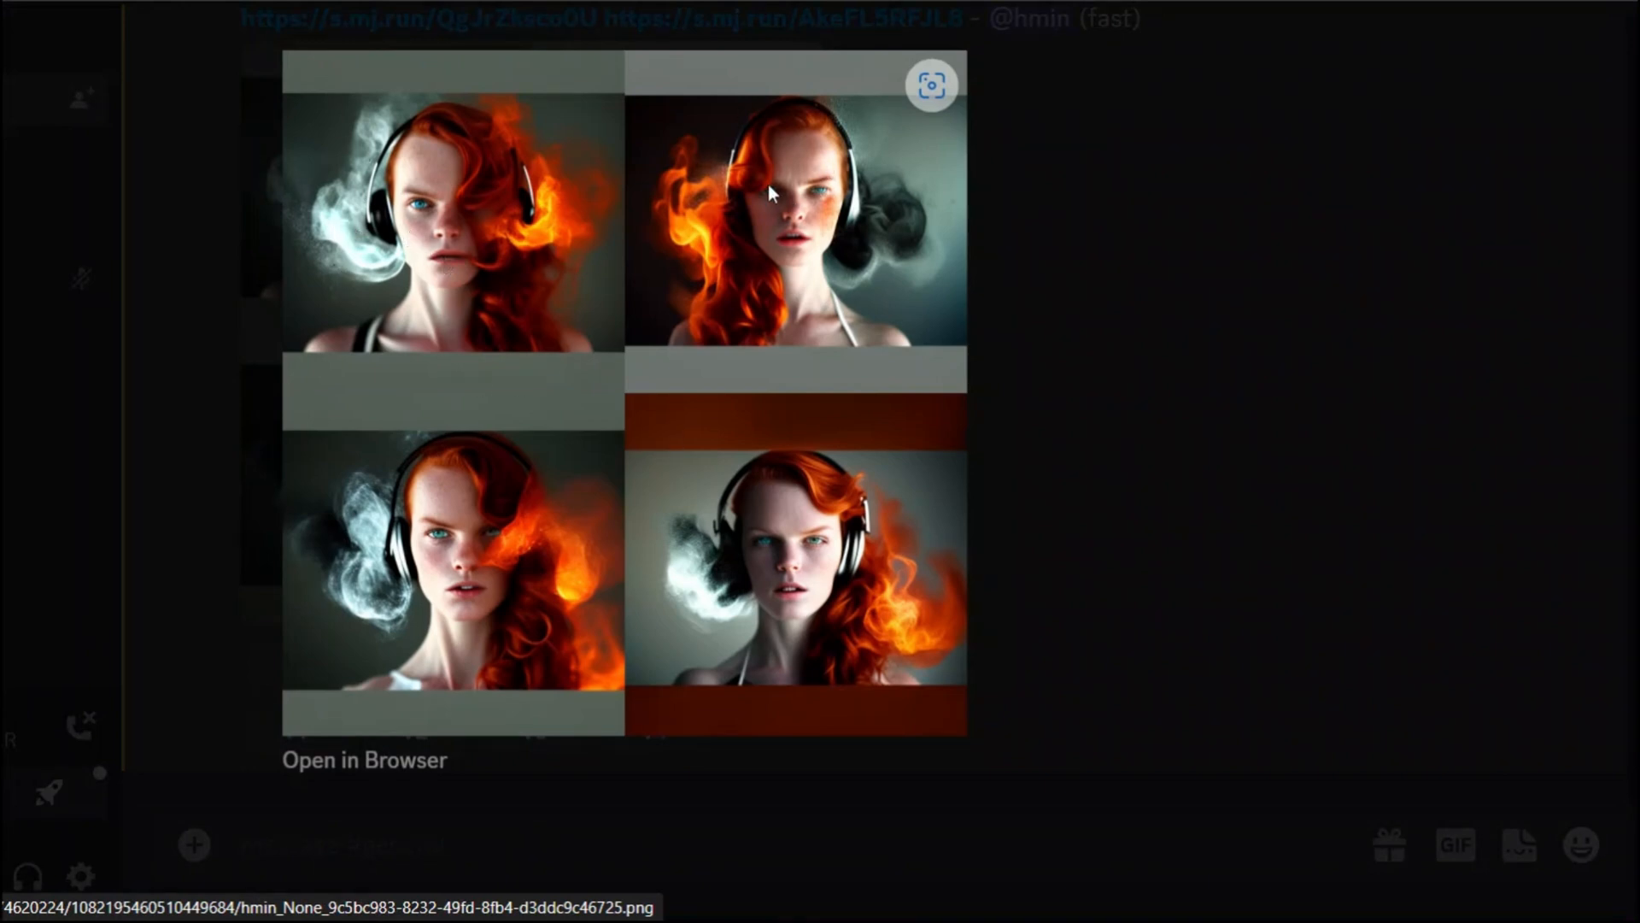
mouse_move(408, 541)
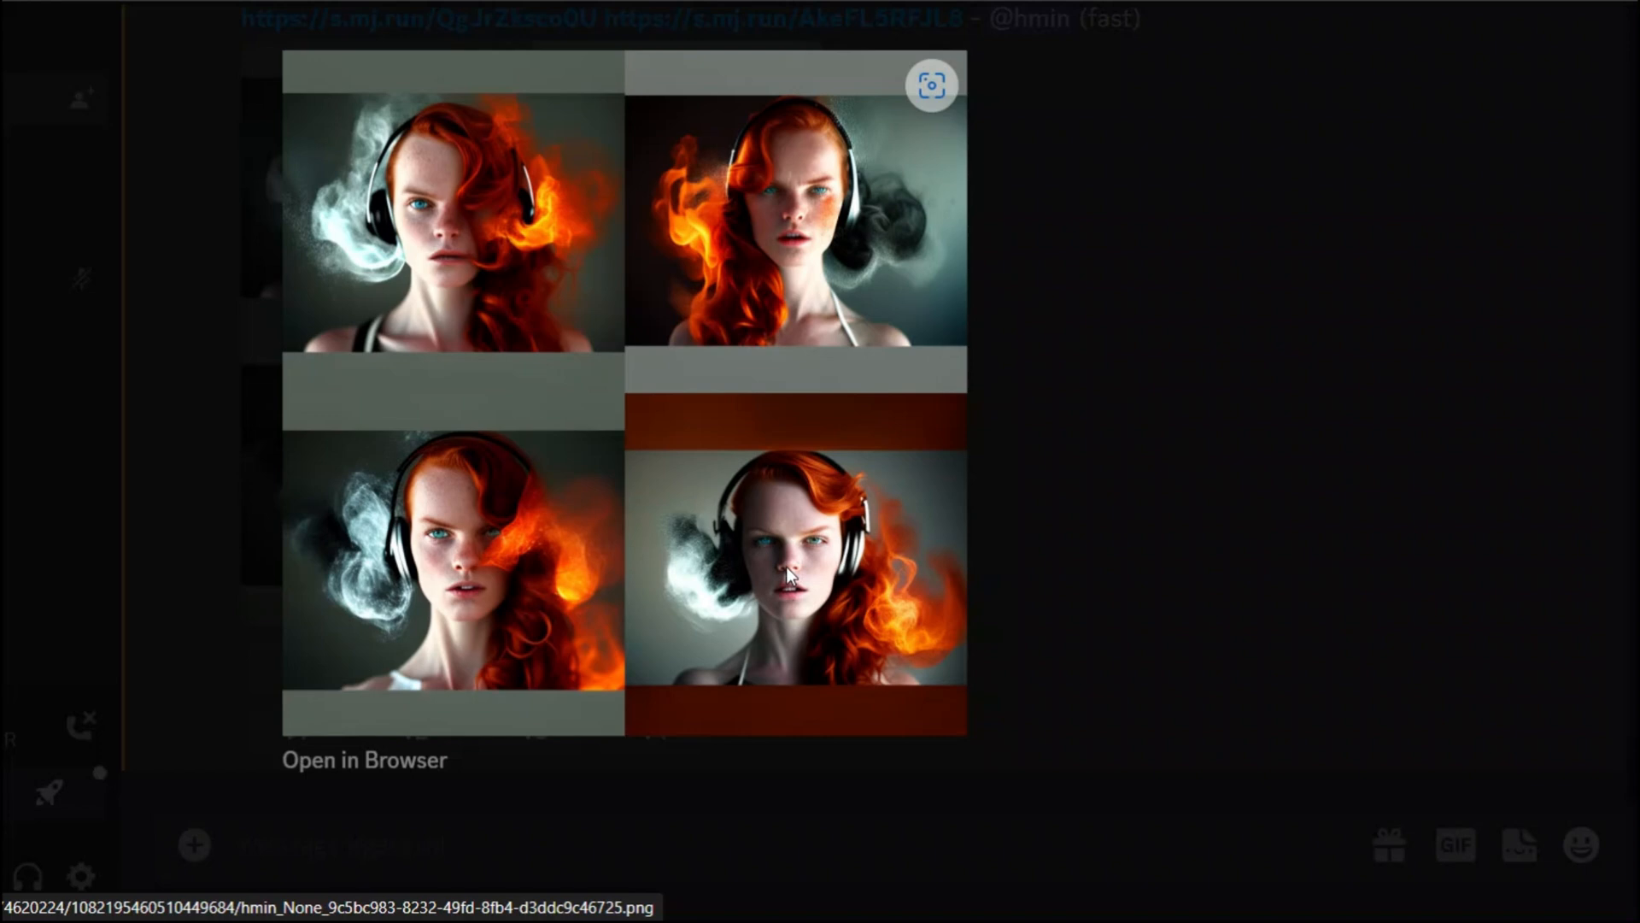
mouse_move(753, 617)
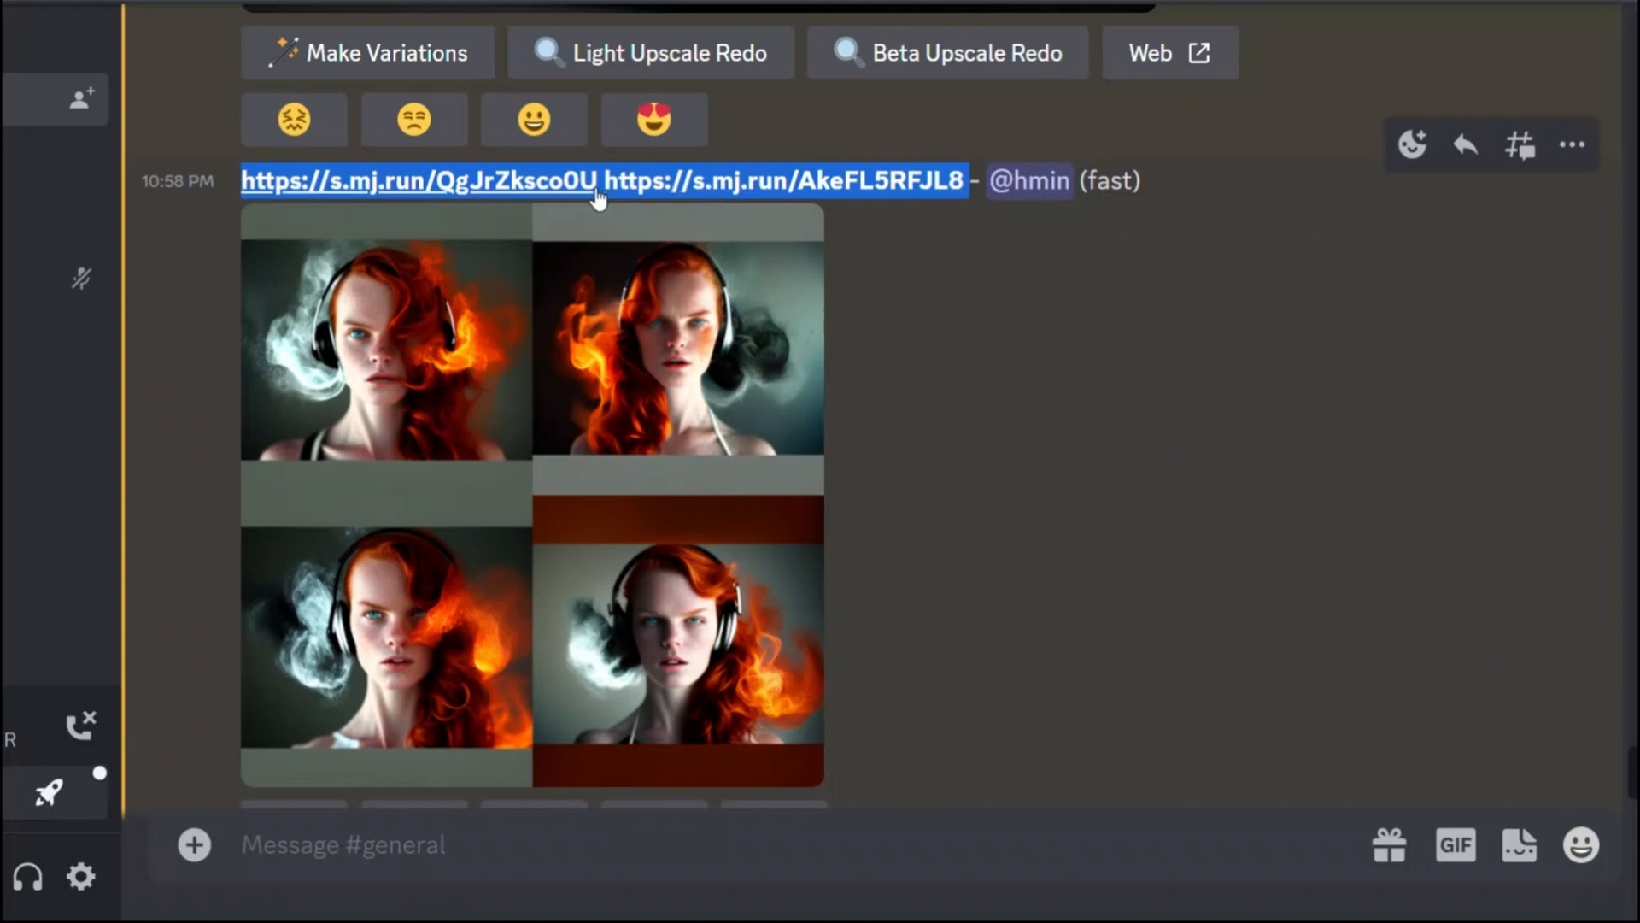
Submit an /imagine prompt with the two s.mj.run image links and --ar 16:9.
type("/imagine prompt")
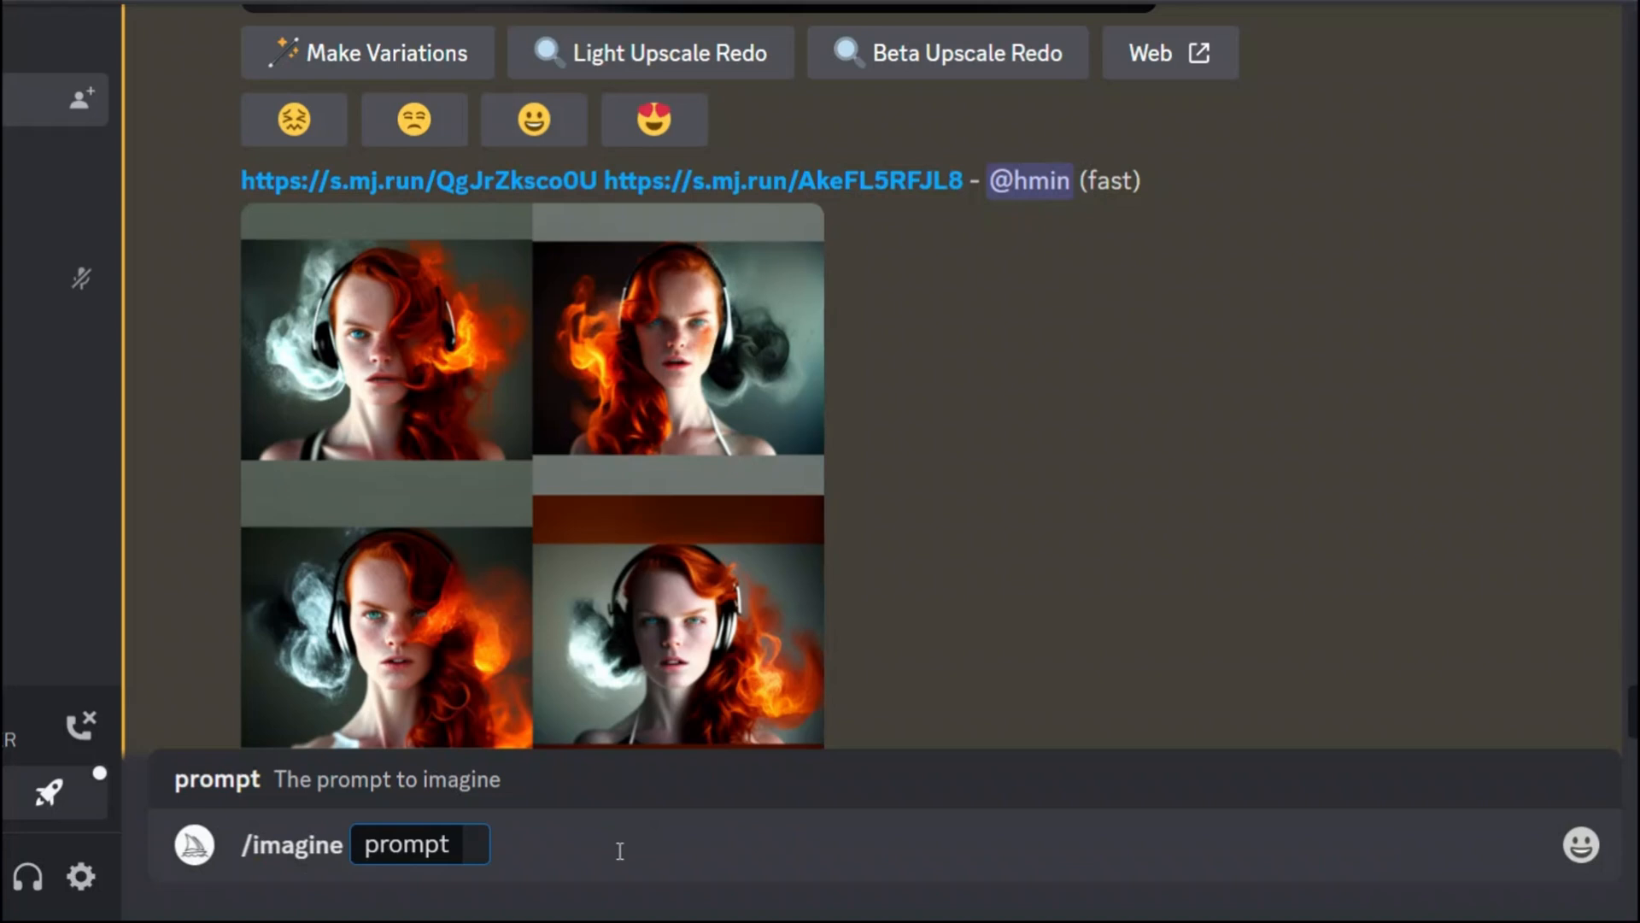
type("https://s.mj.run/QgJrZksco0U https://s.mj.run/AkeFL5RFJL8")
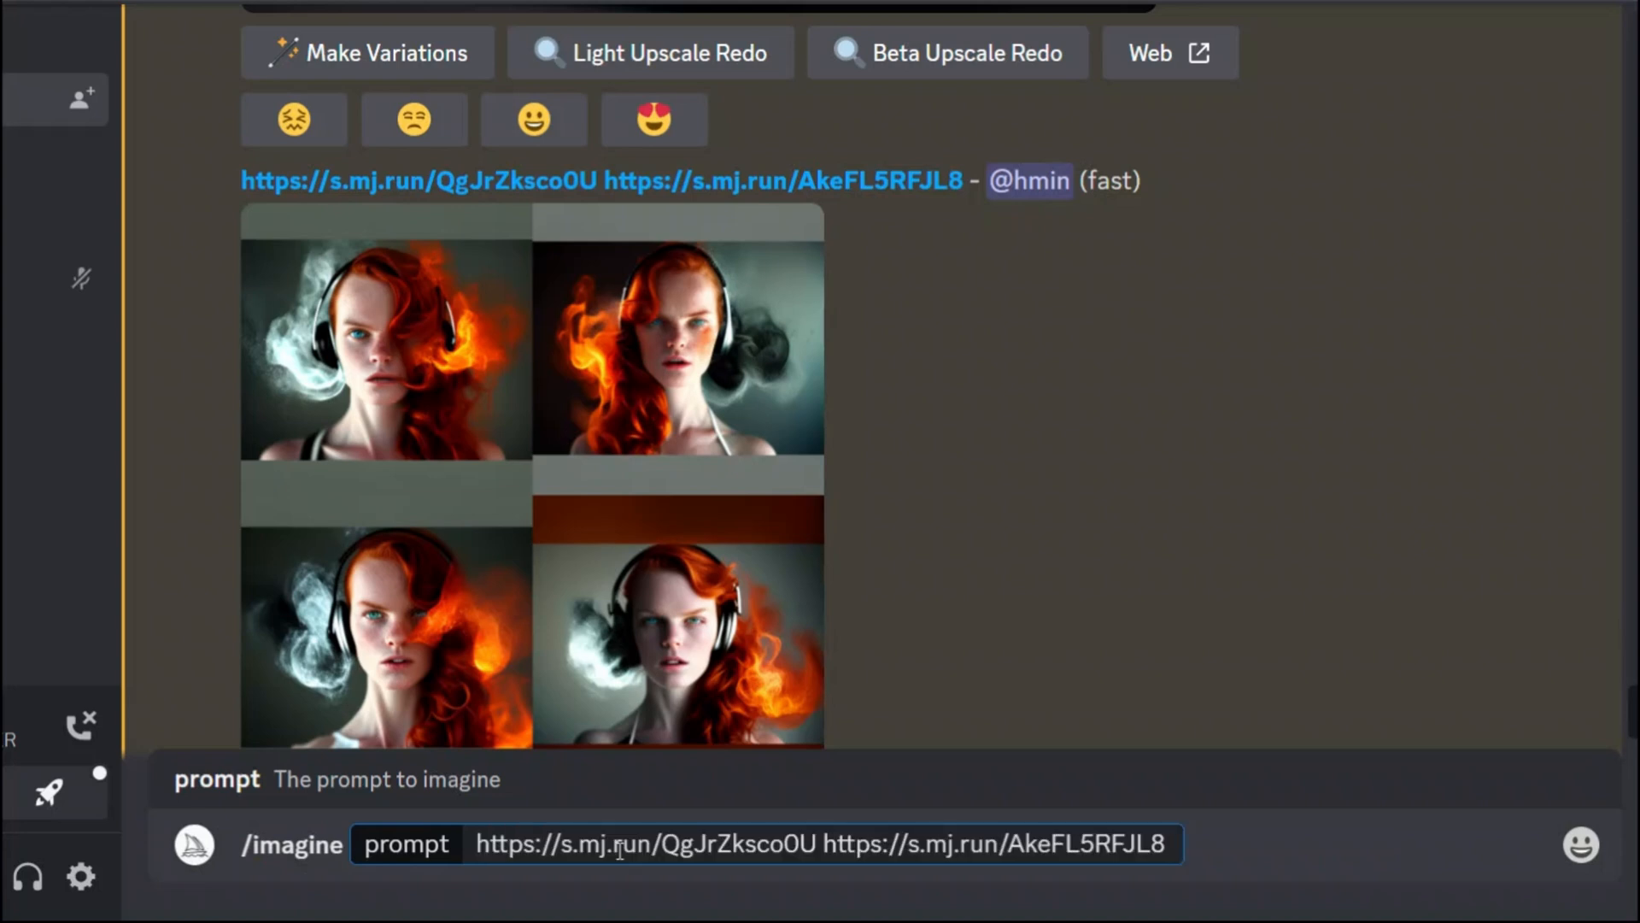
mouse_move(472, 453)
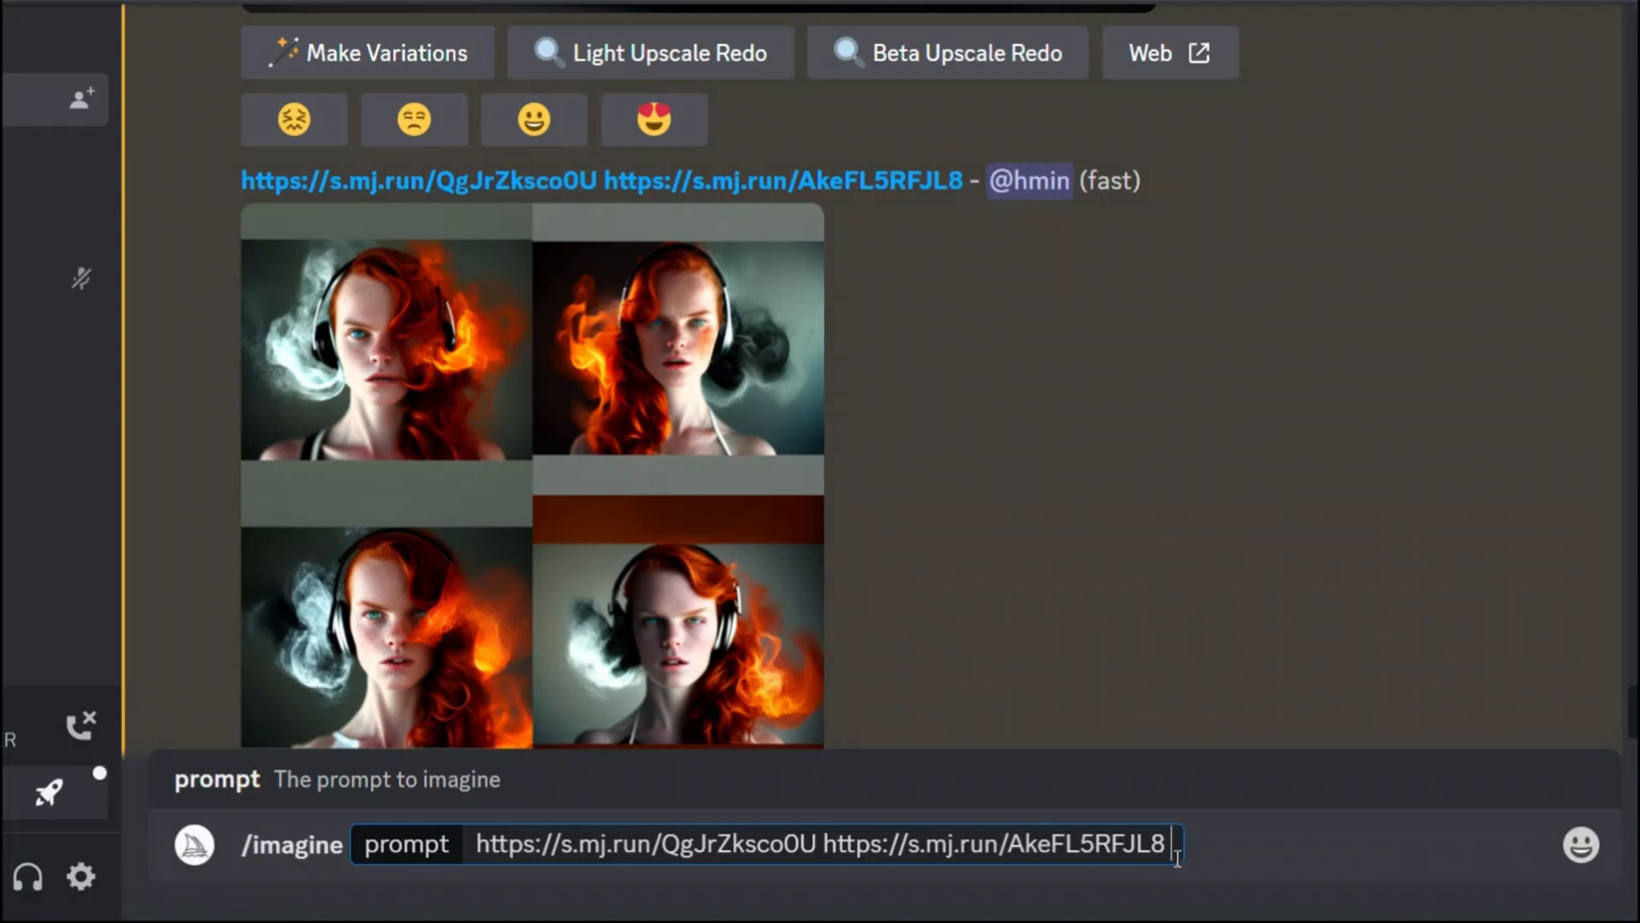
type("--a")
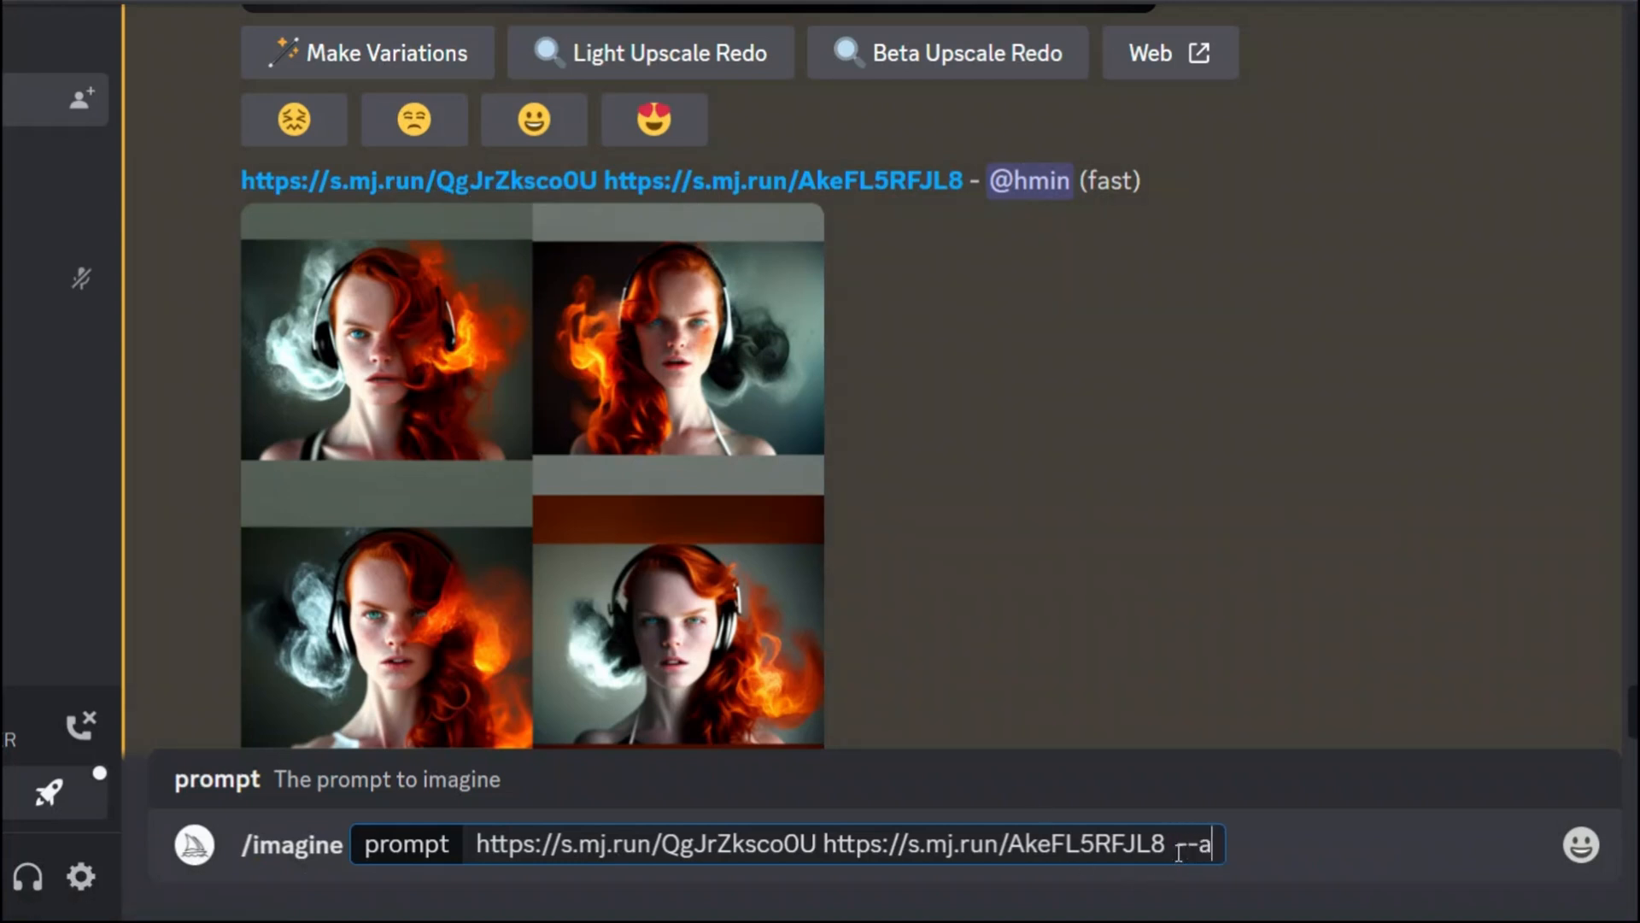
type("r 1")
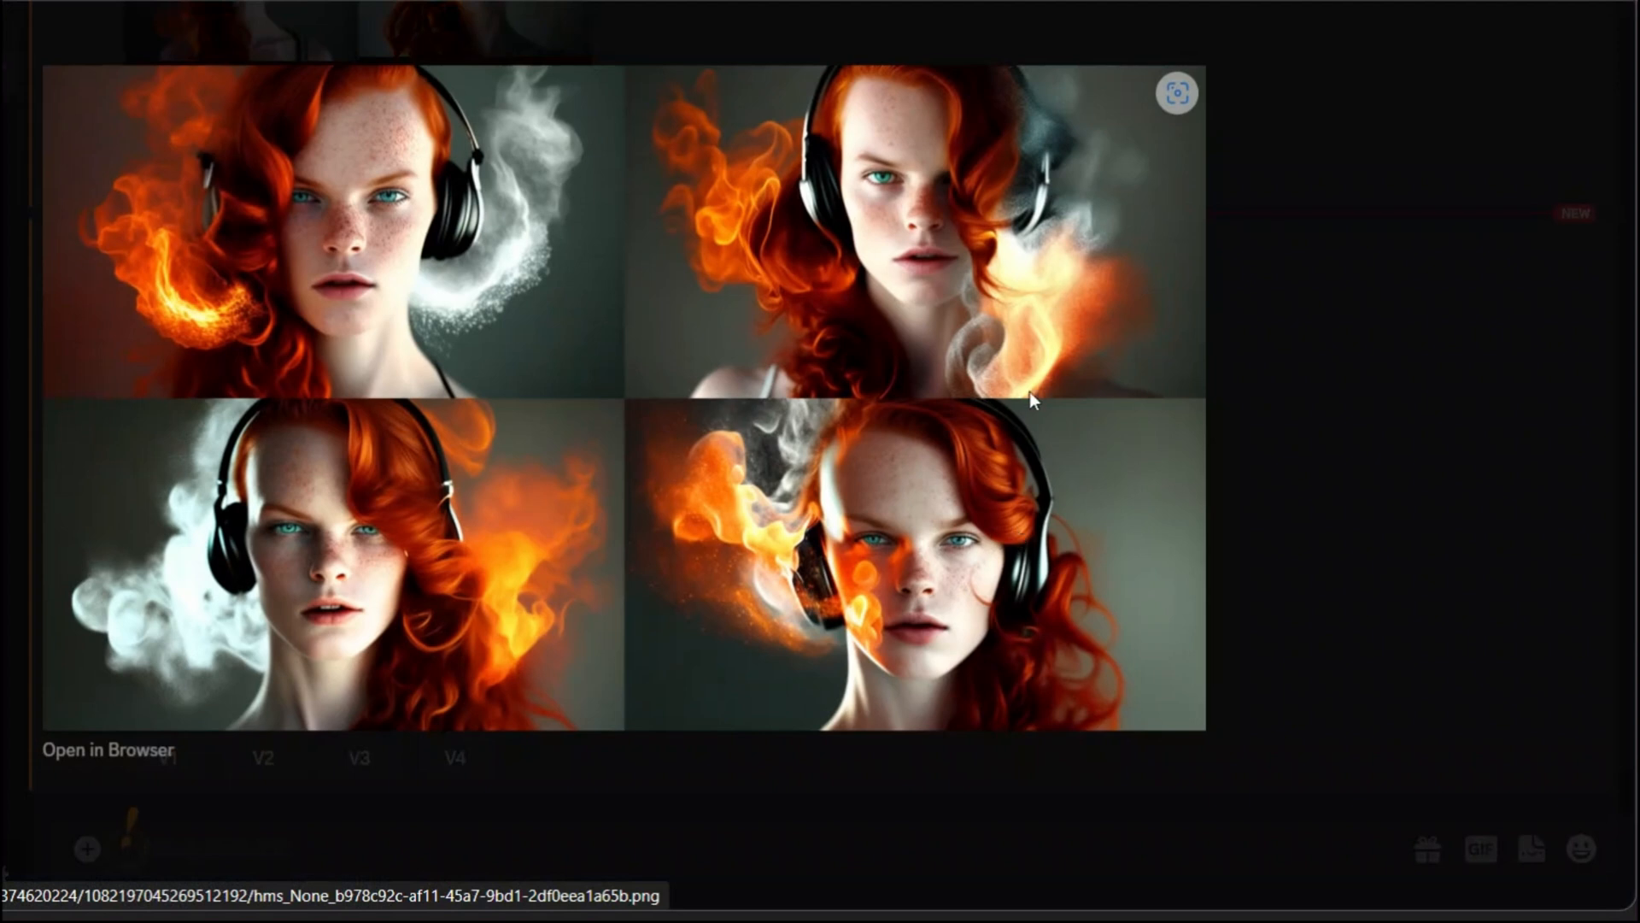
mouse_move(656, 531)
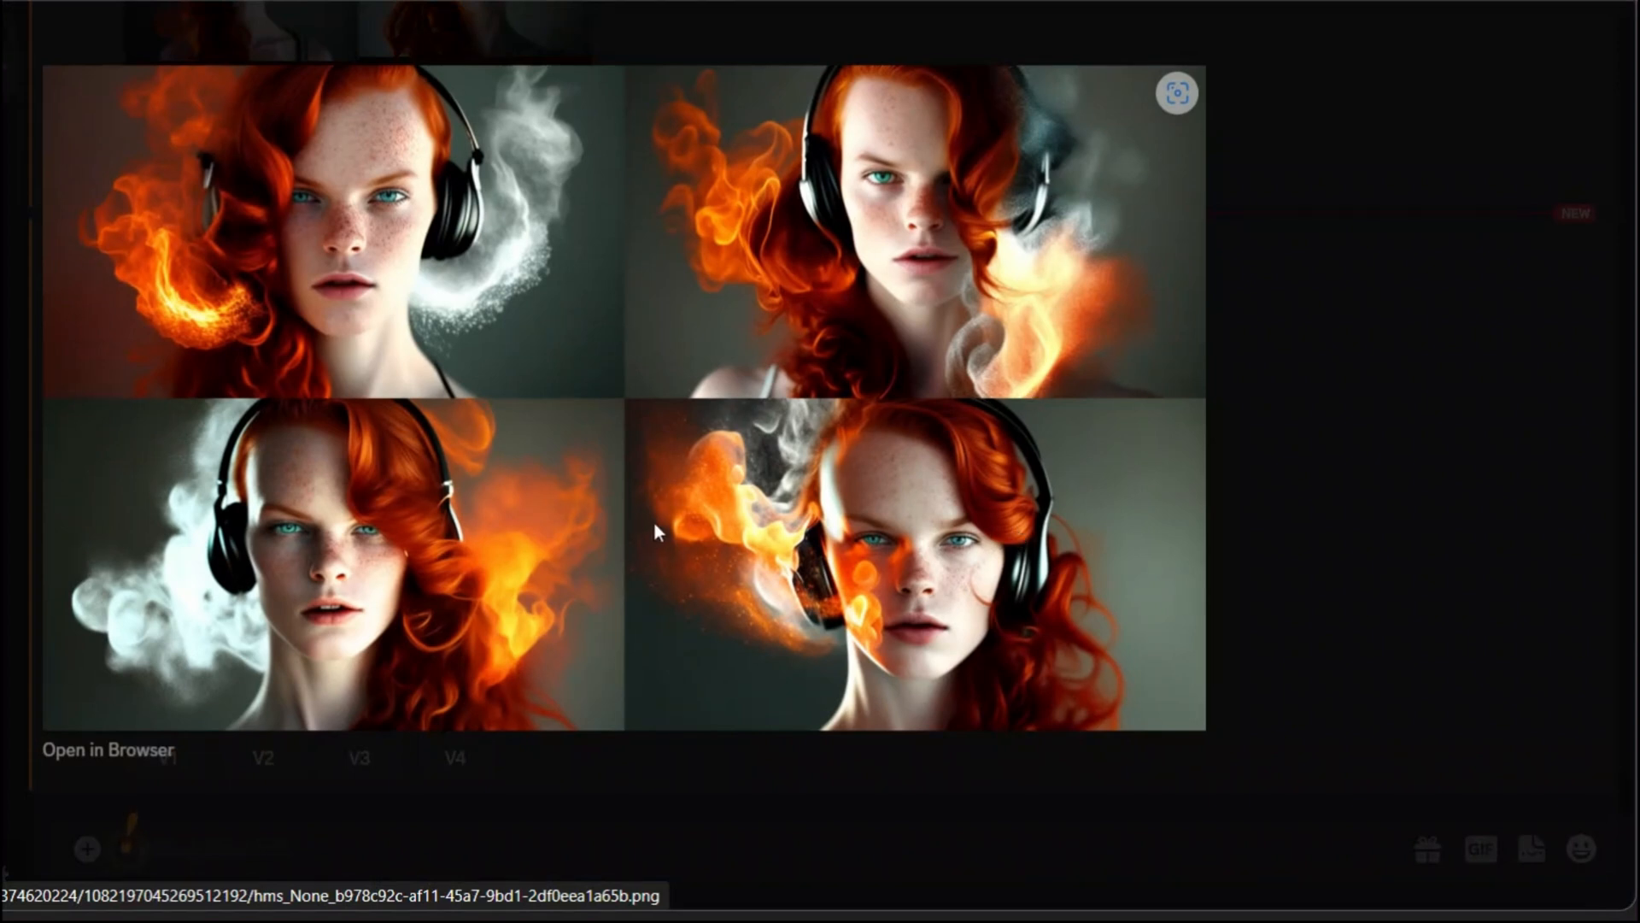
mouse_move(984, 533)
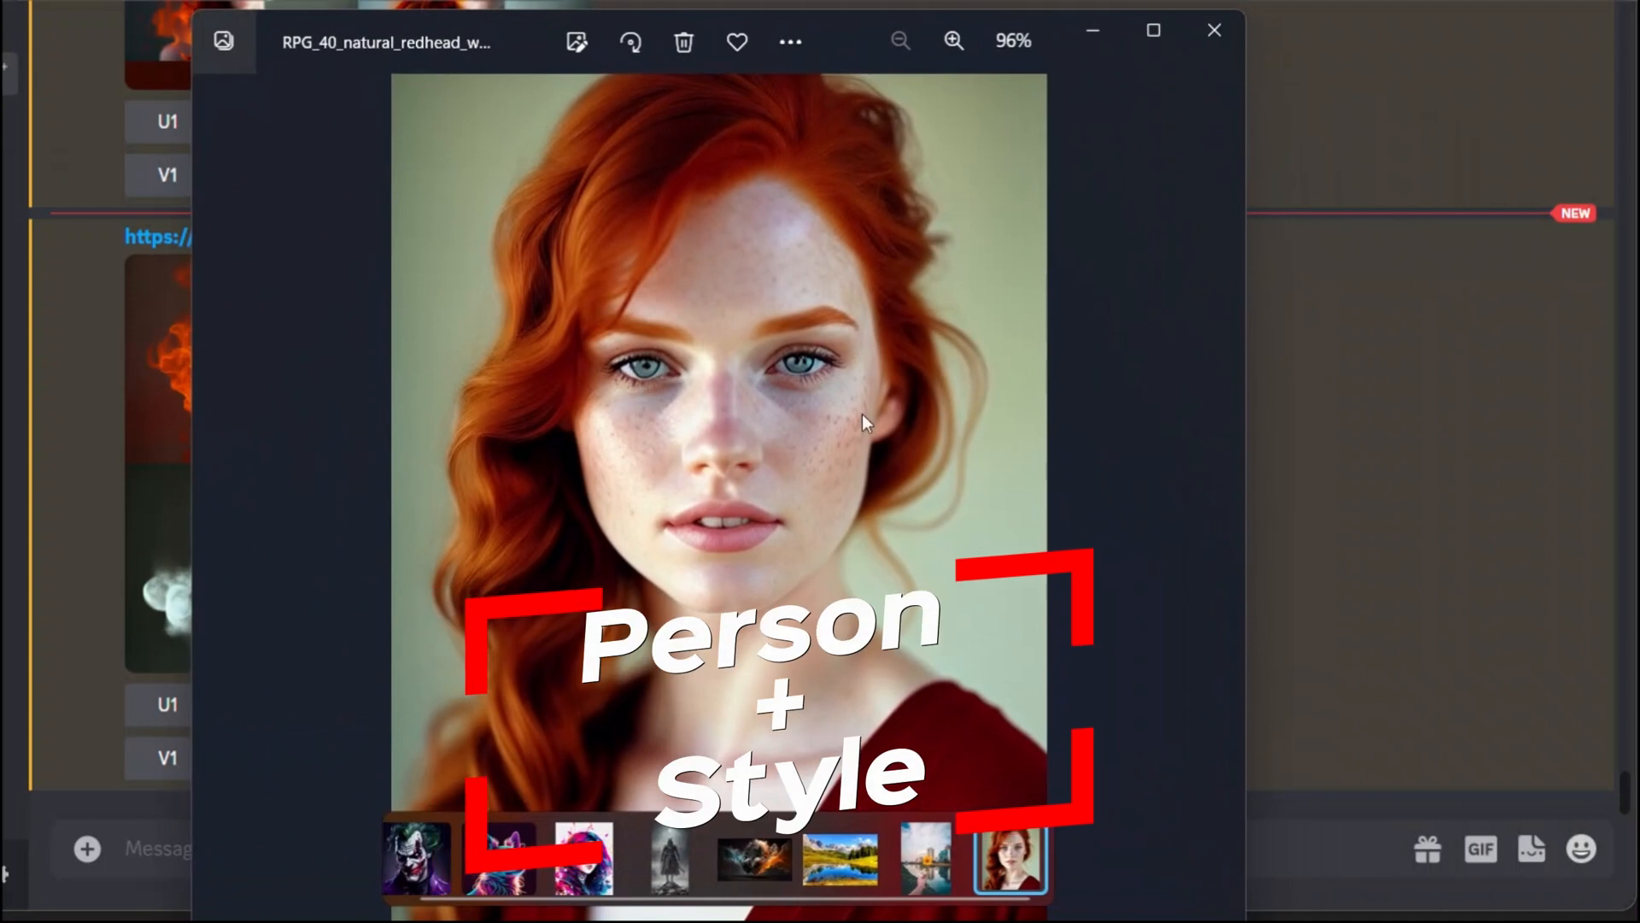
Close the widescreen result preview and start a fresh /blend command.
left_click(581, 858)
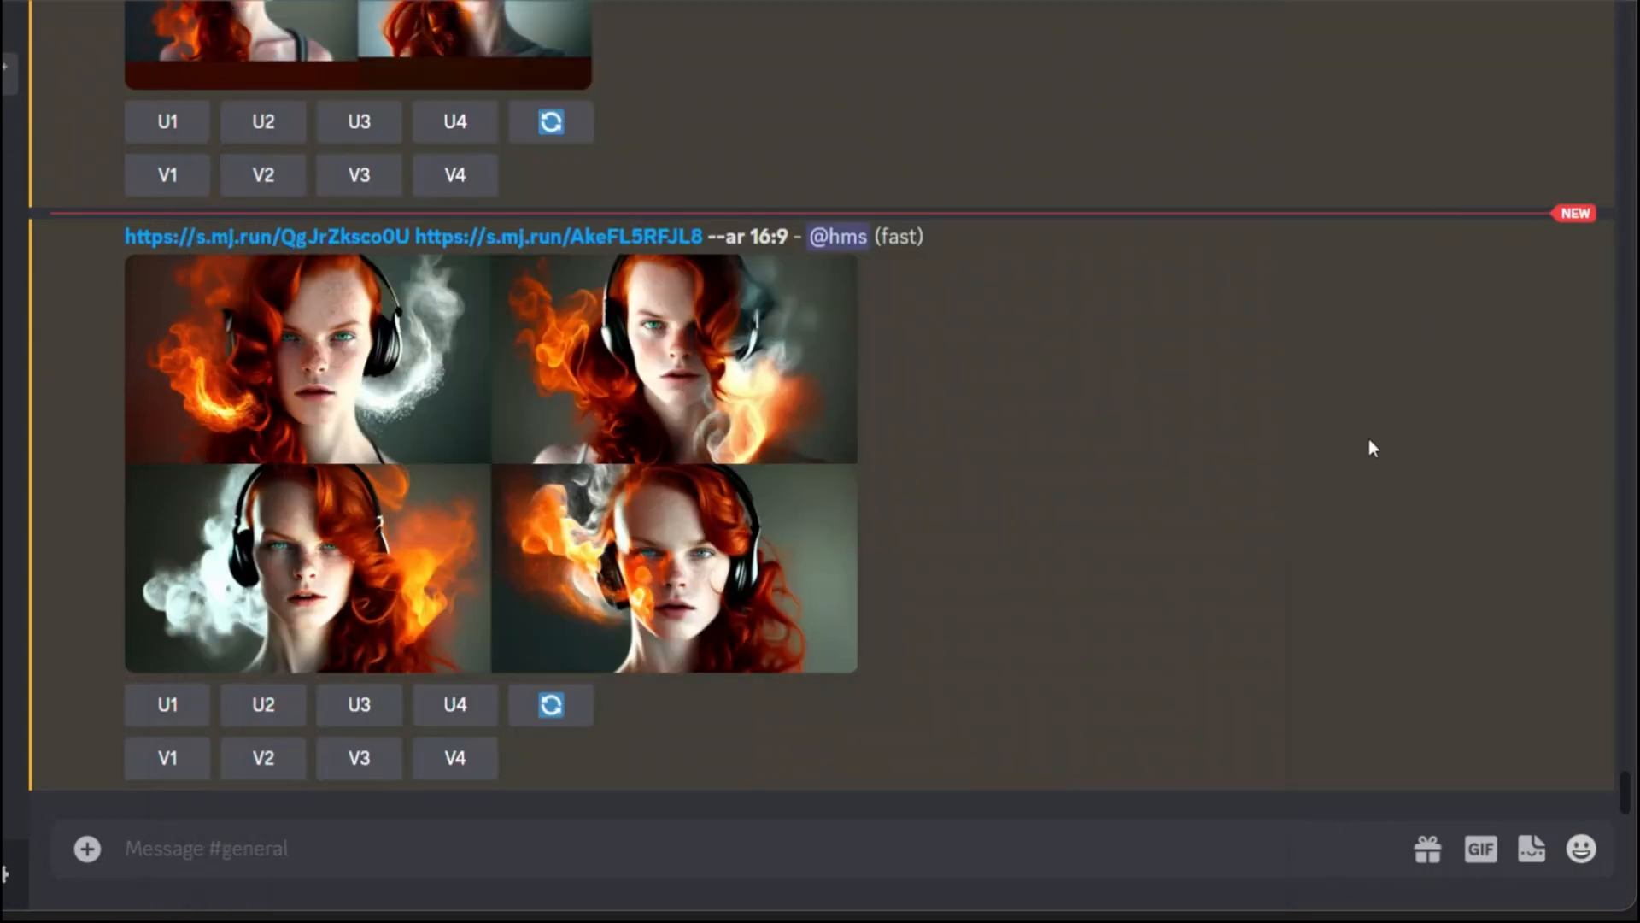
type("/")
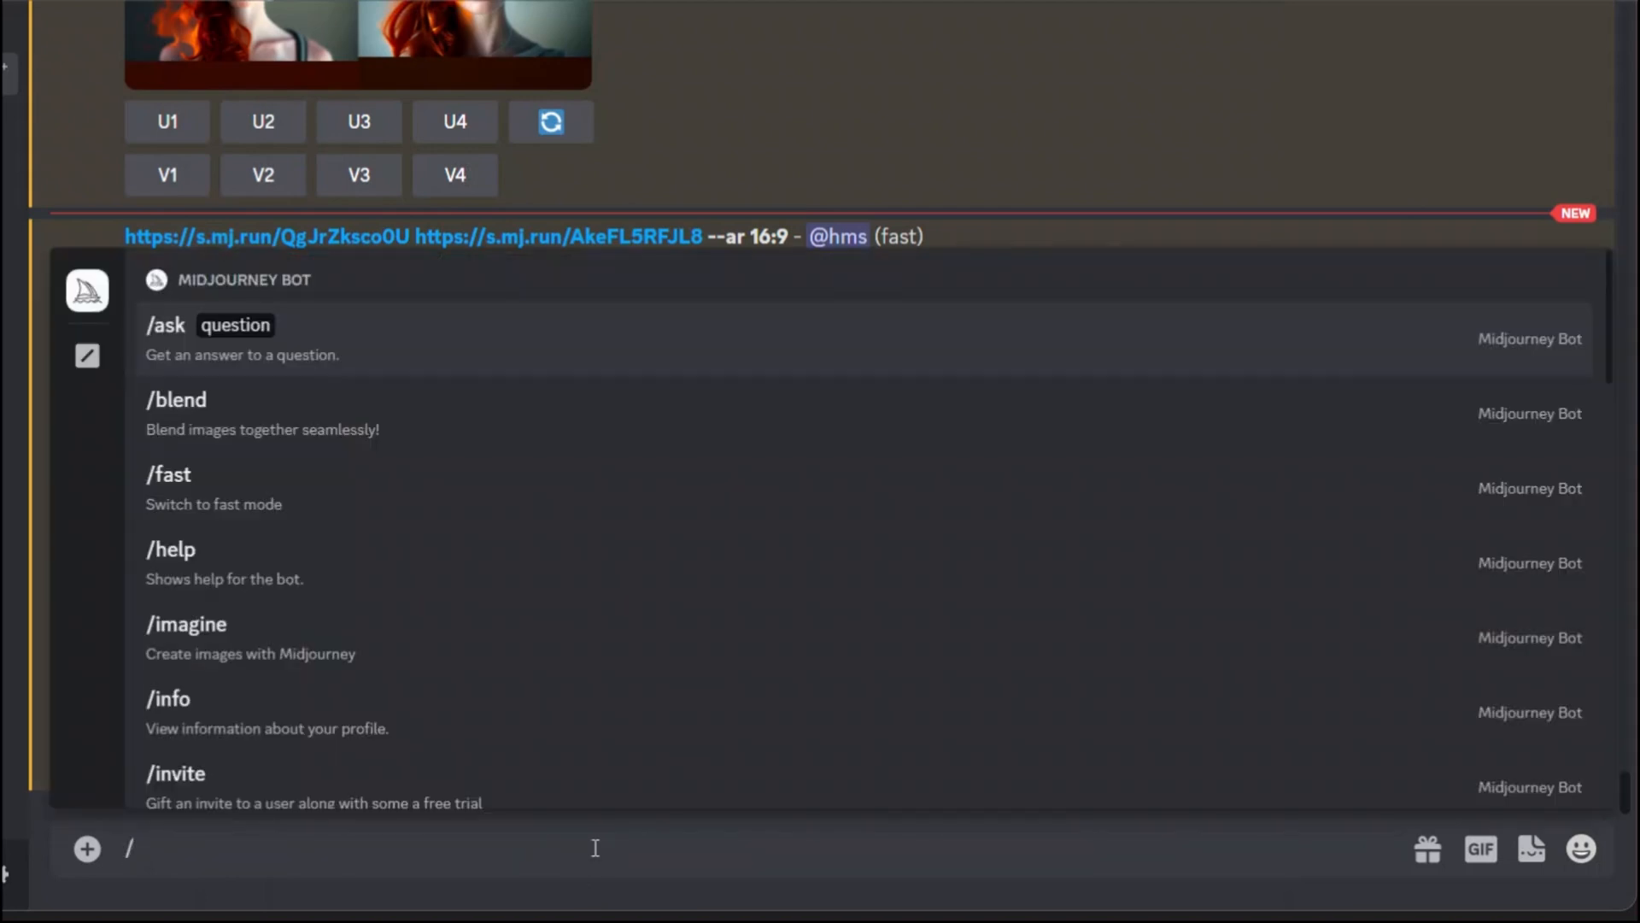
left_click(176, 400)
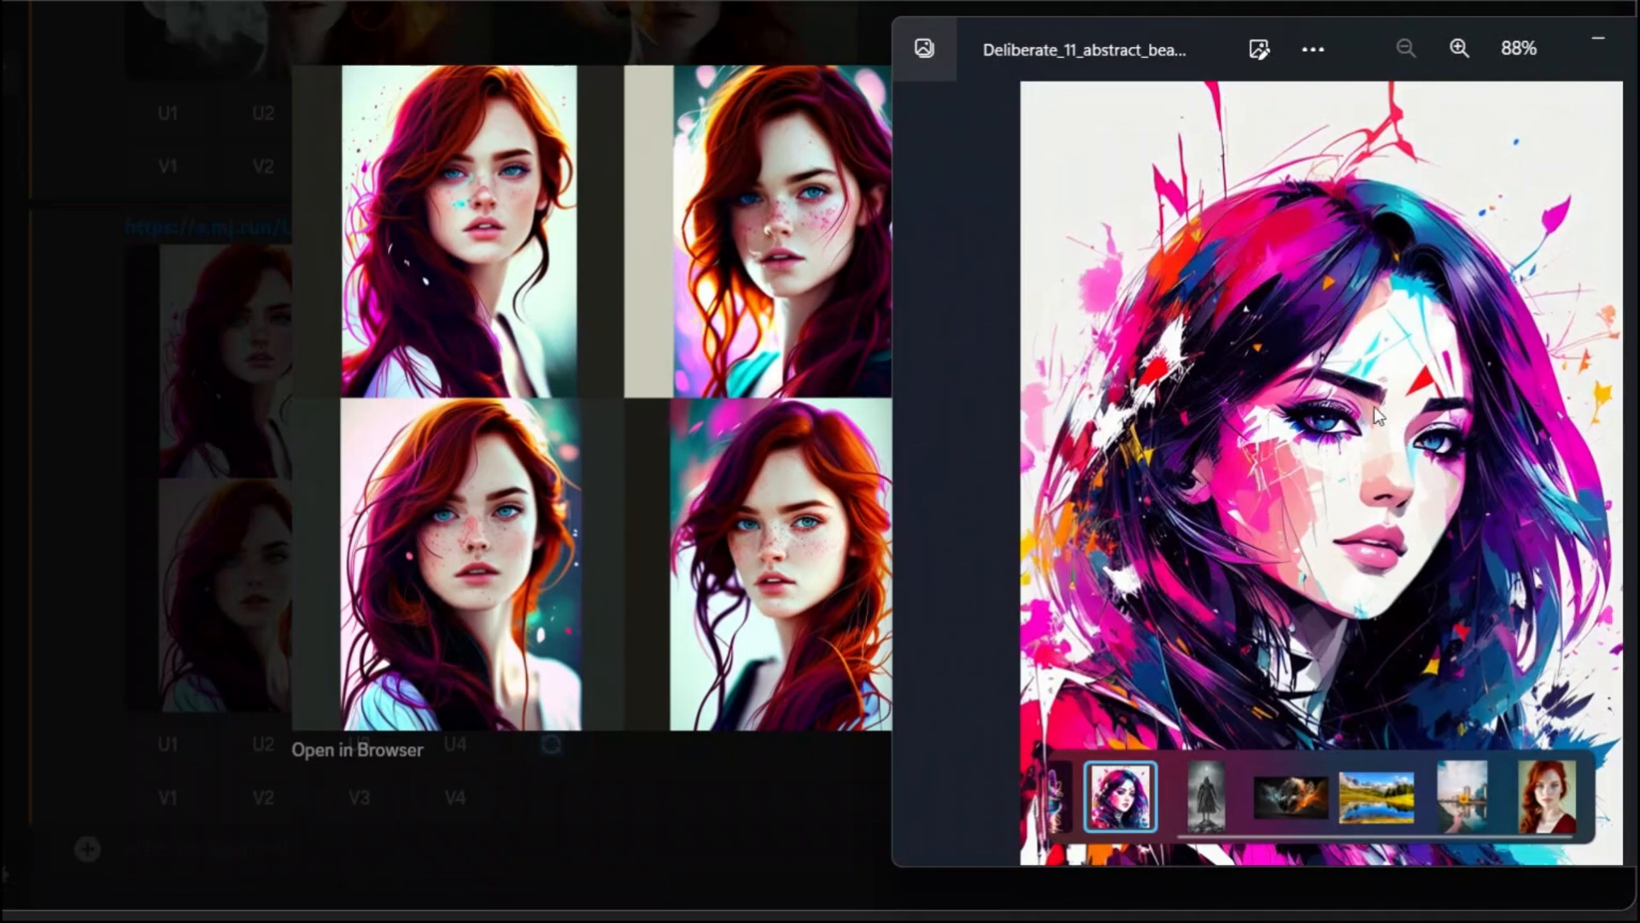
View the natural redhead source photo beside the paint-splash grid, then return to chat.
left_click(1546, 798)
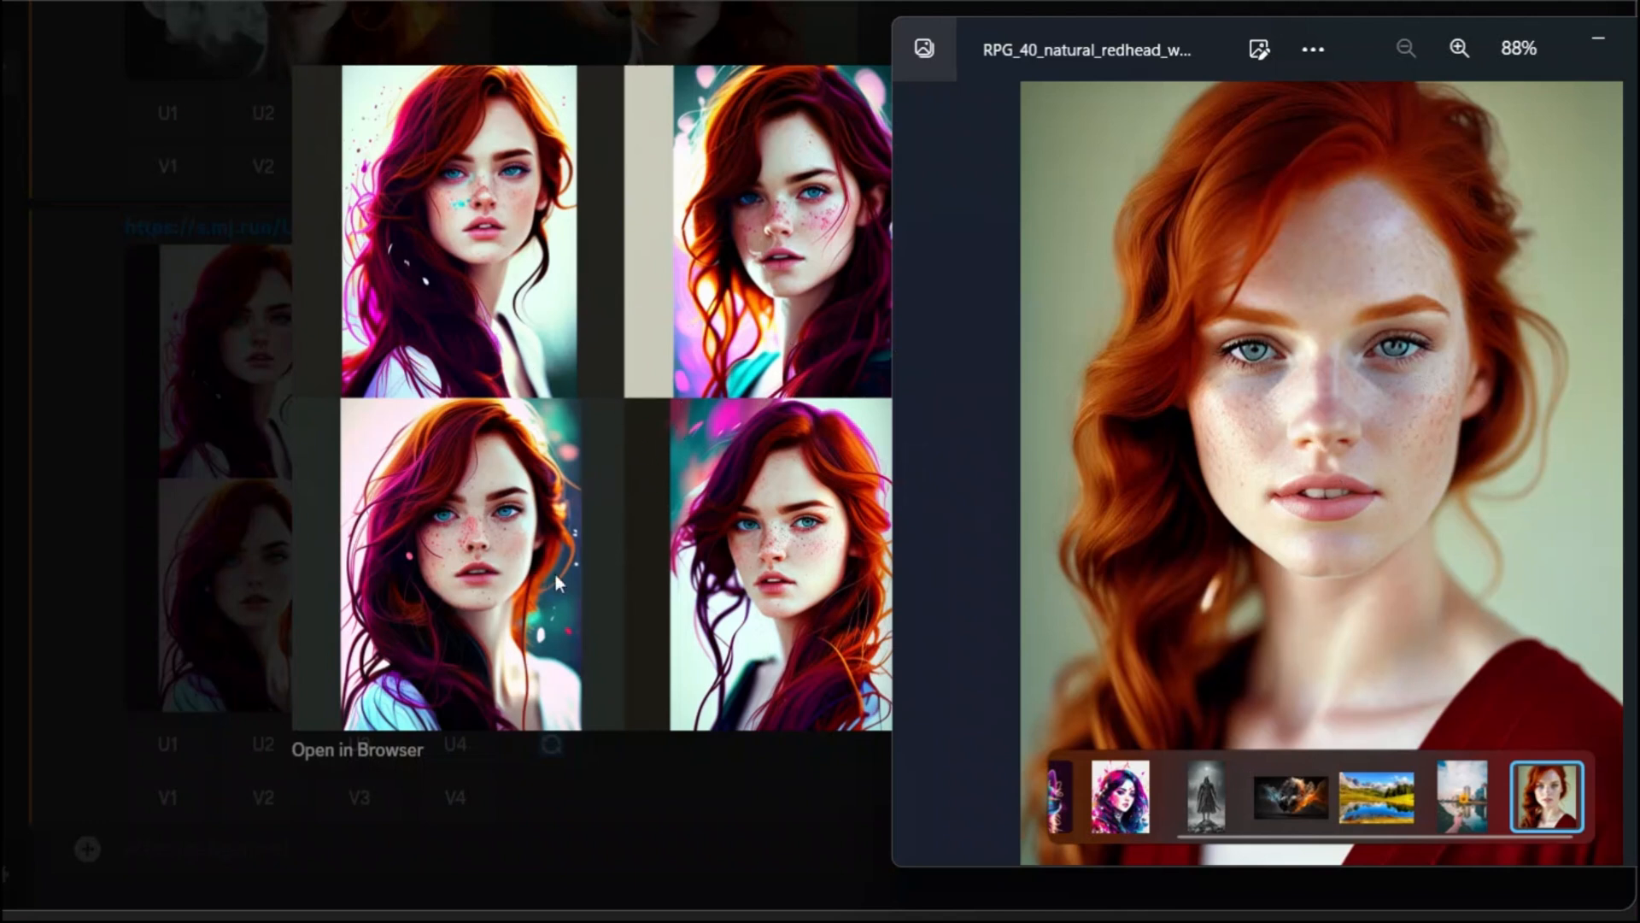
mouse_move(1247, 459)
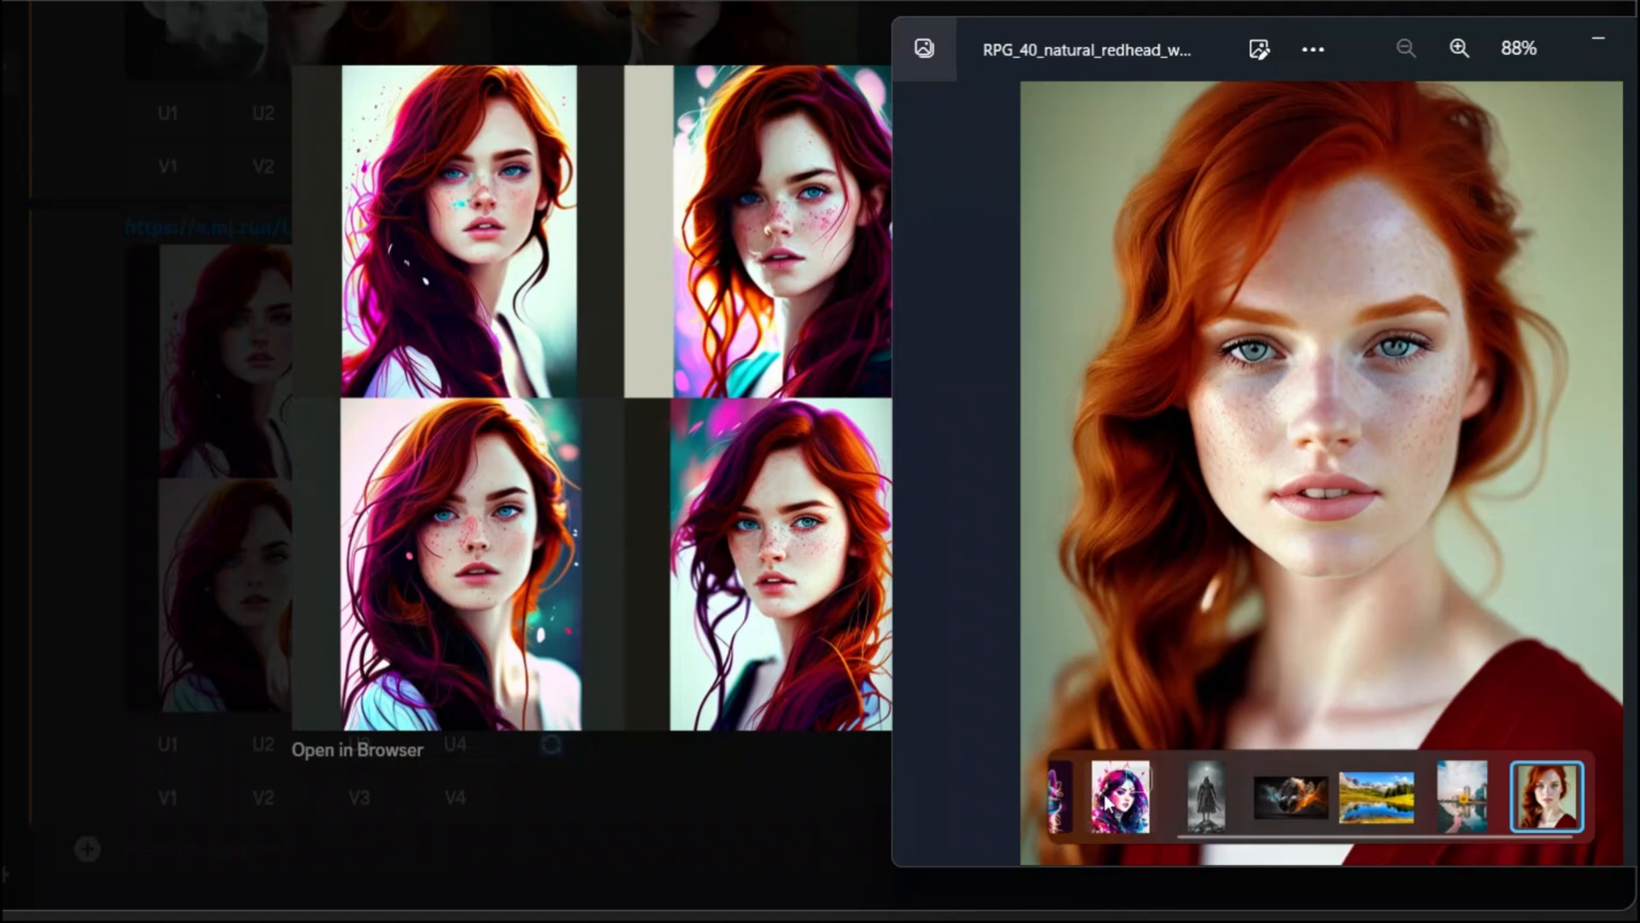
left_click(1118, 798)
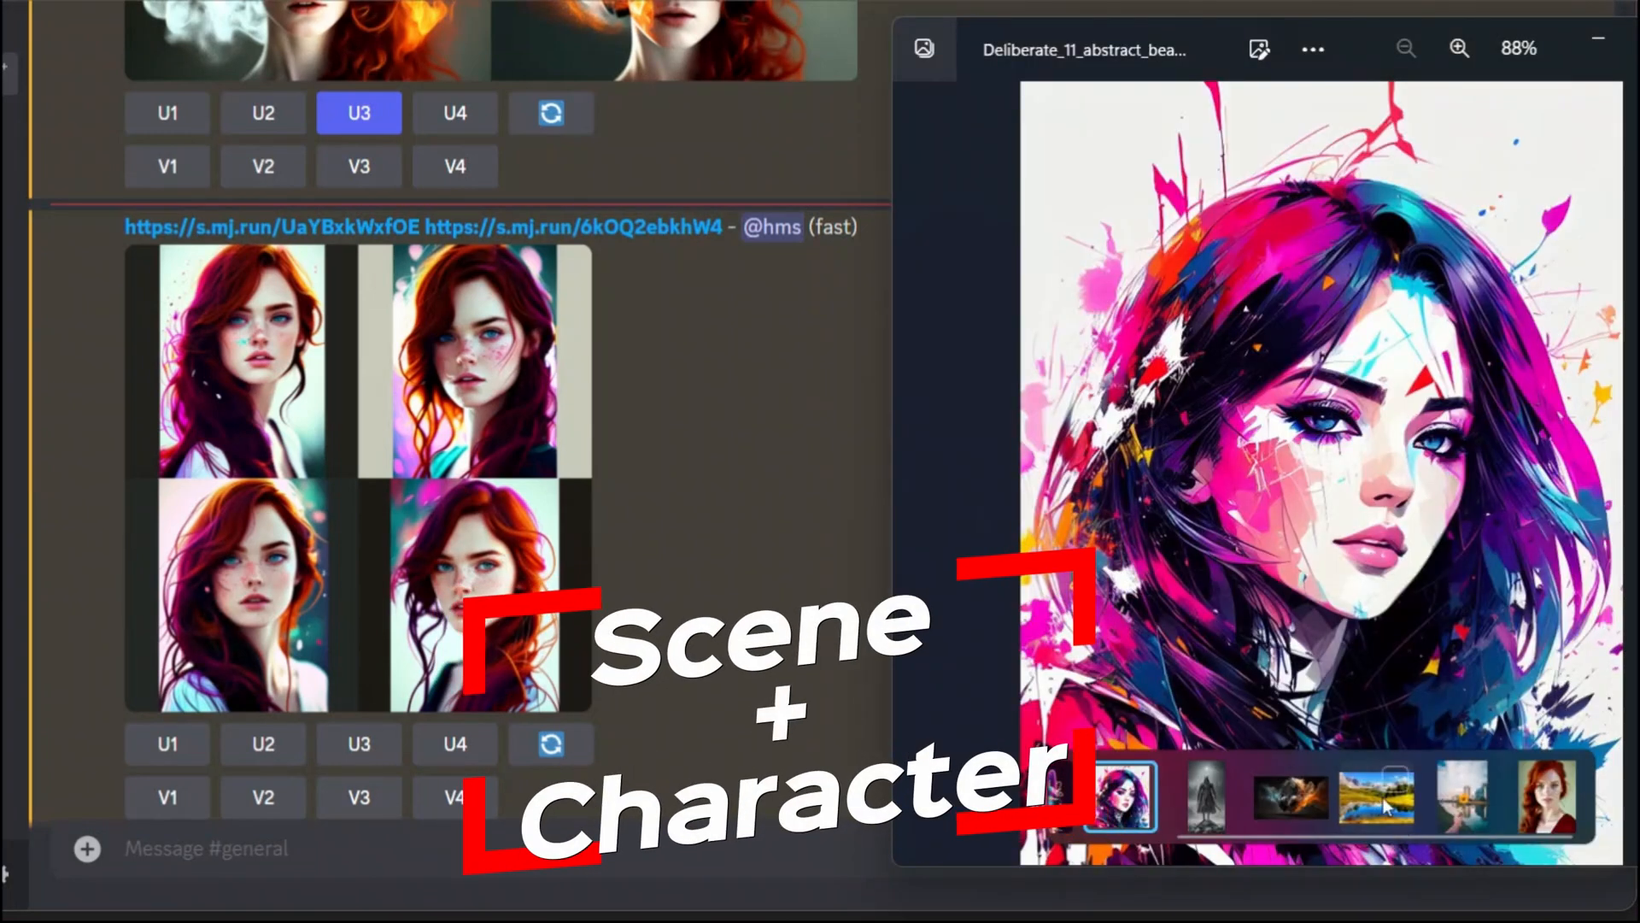
Start a blend with pexels-photo-371589.jpeg mountain lake as image 1 and begin the image 2 upload.
left_click(1374, 798)
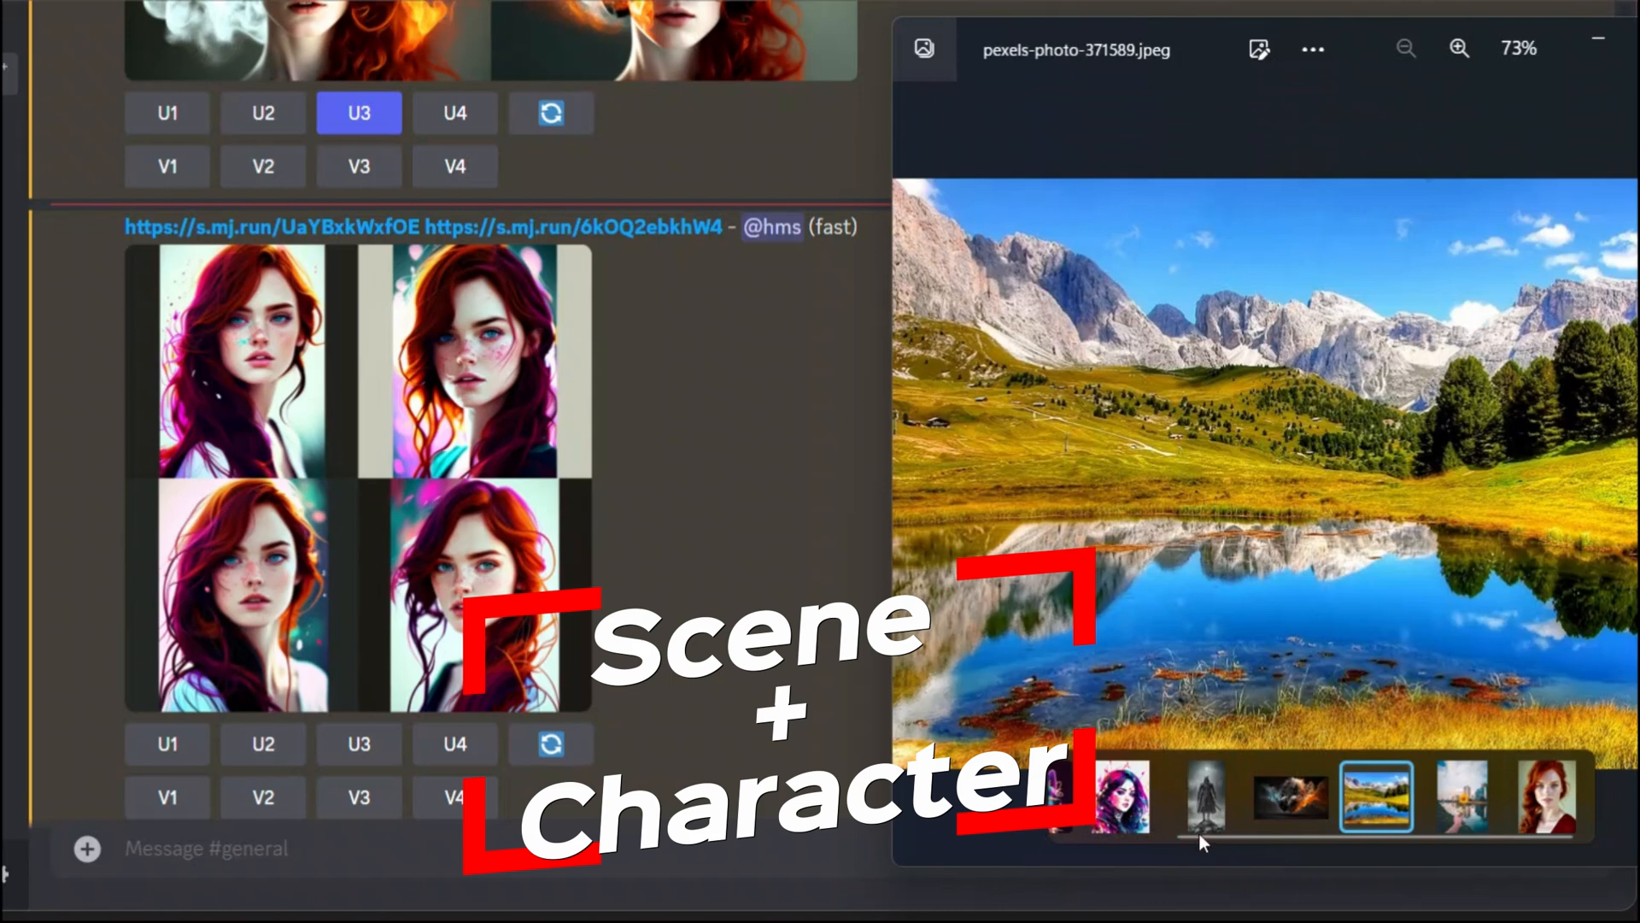
left_click(1203, 798)
type("/")
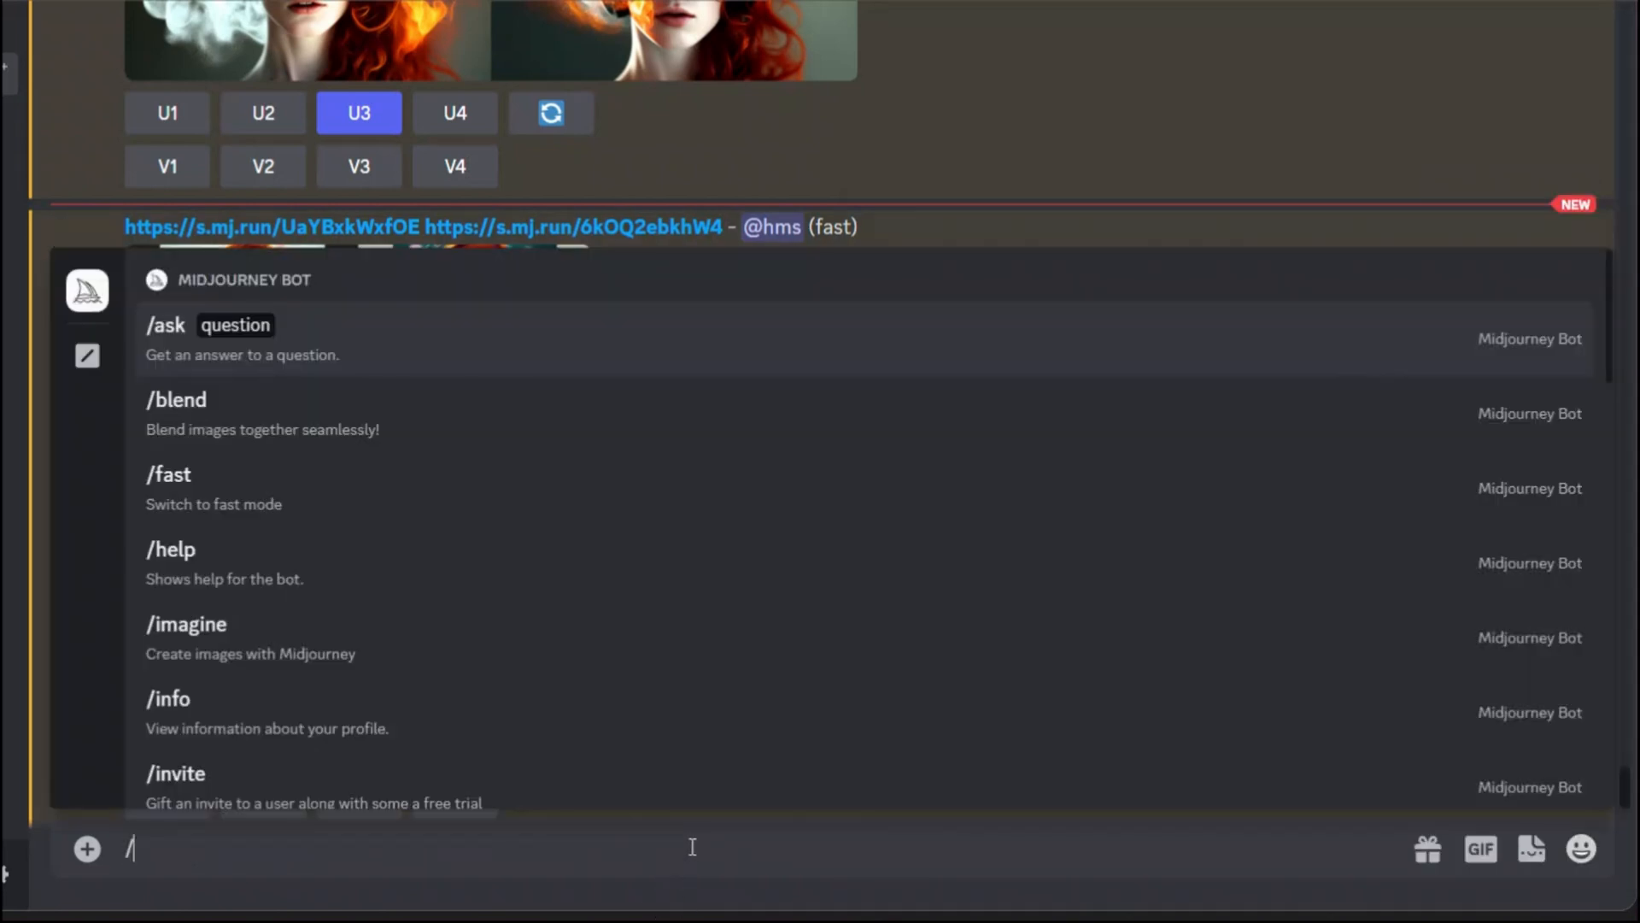
left_click(176, 400)
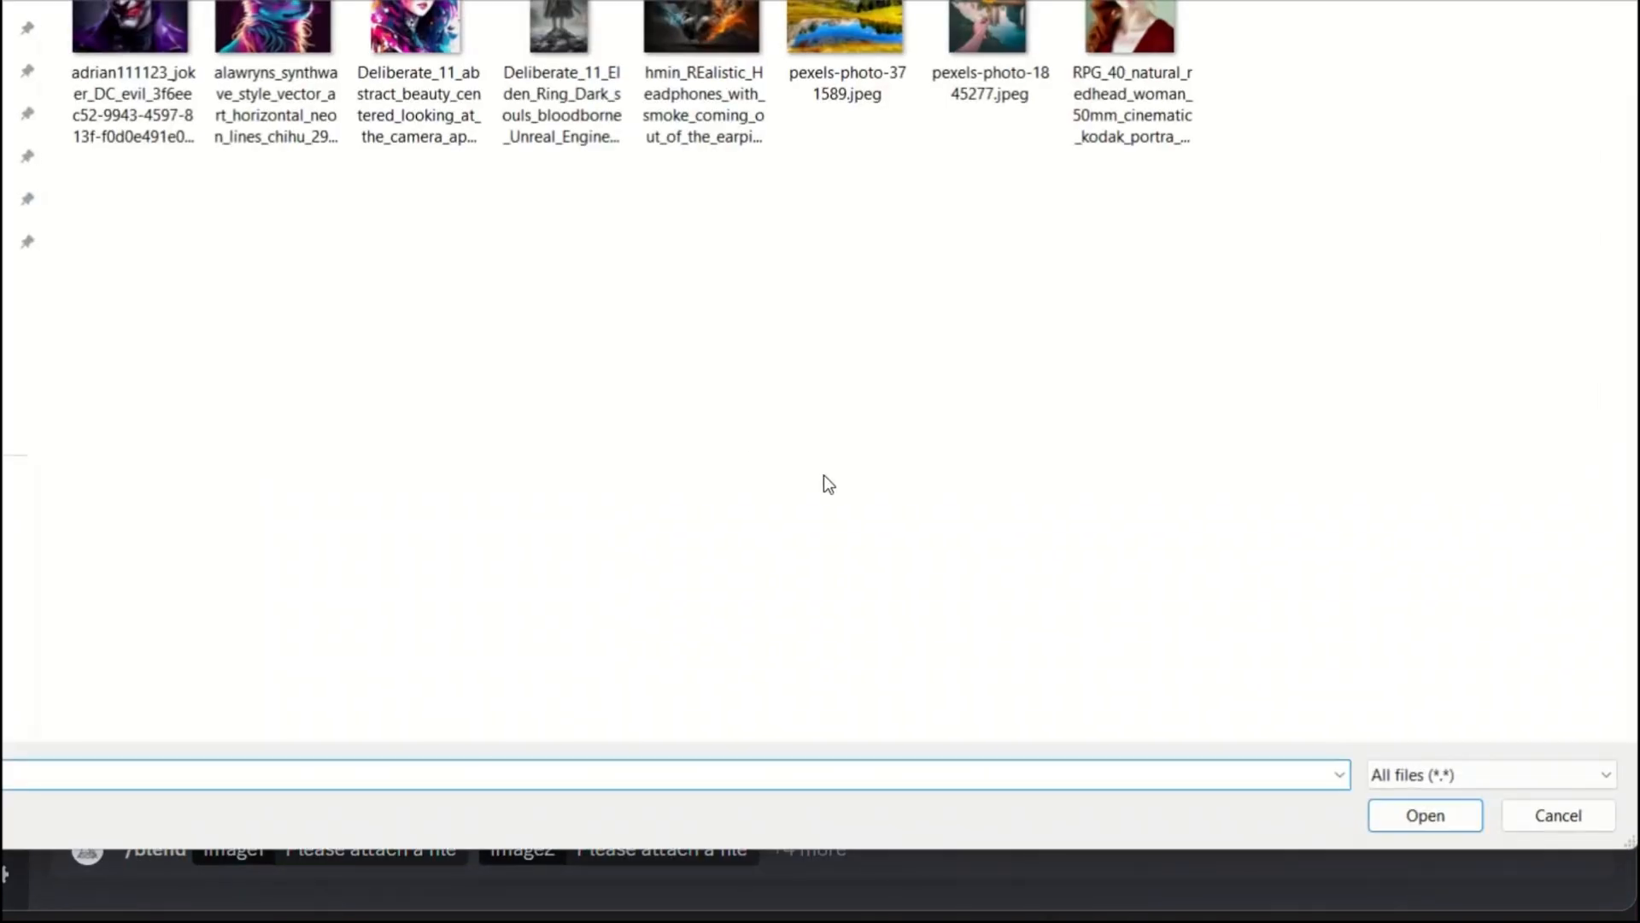
left_click(1423, 815)
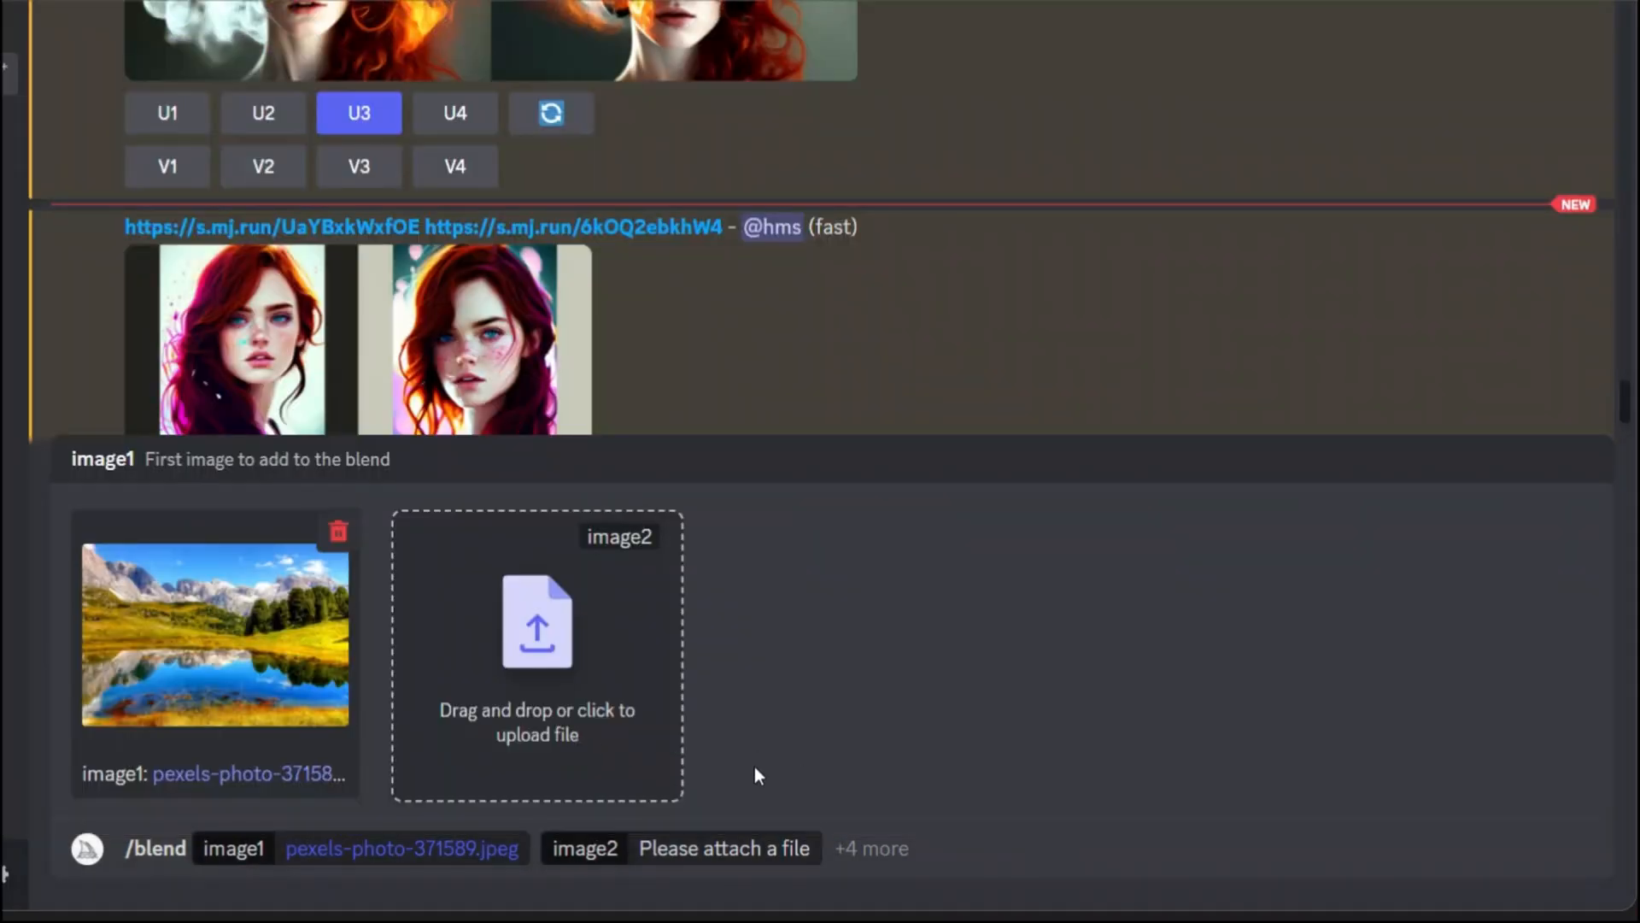
left_click(536, 622)
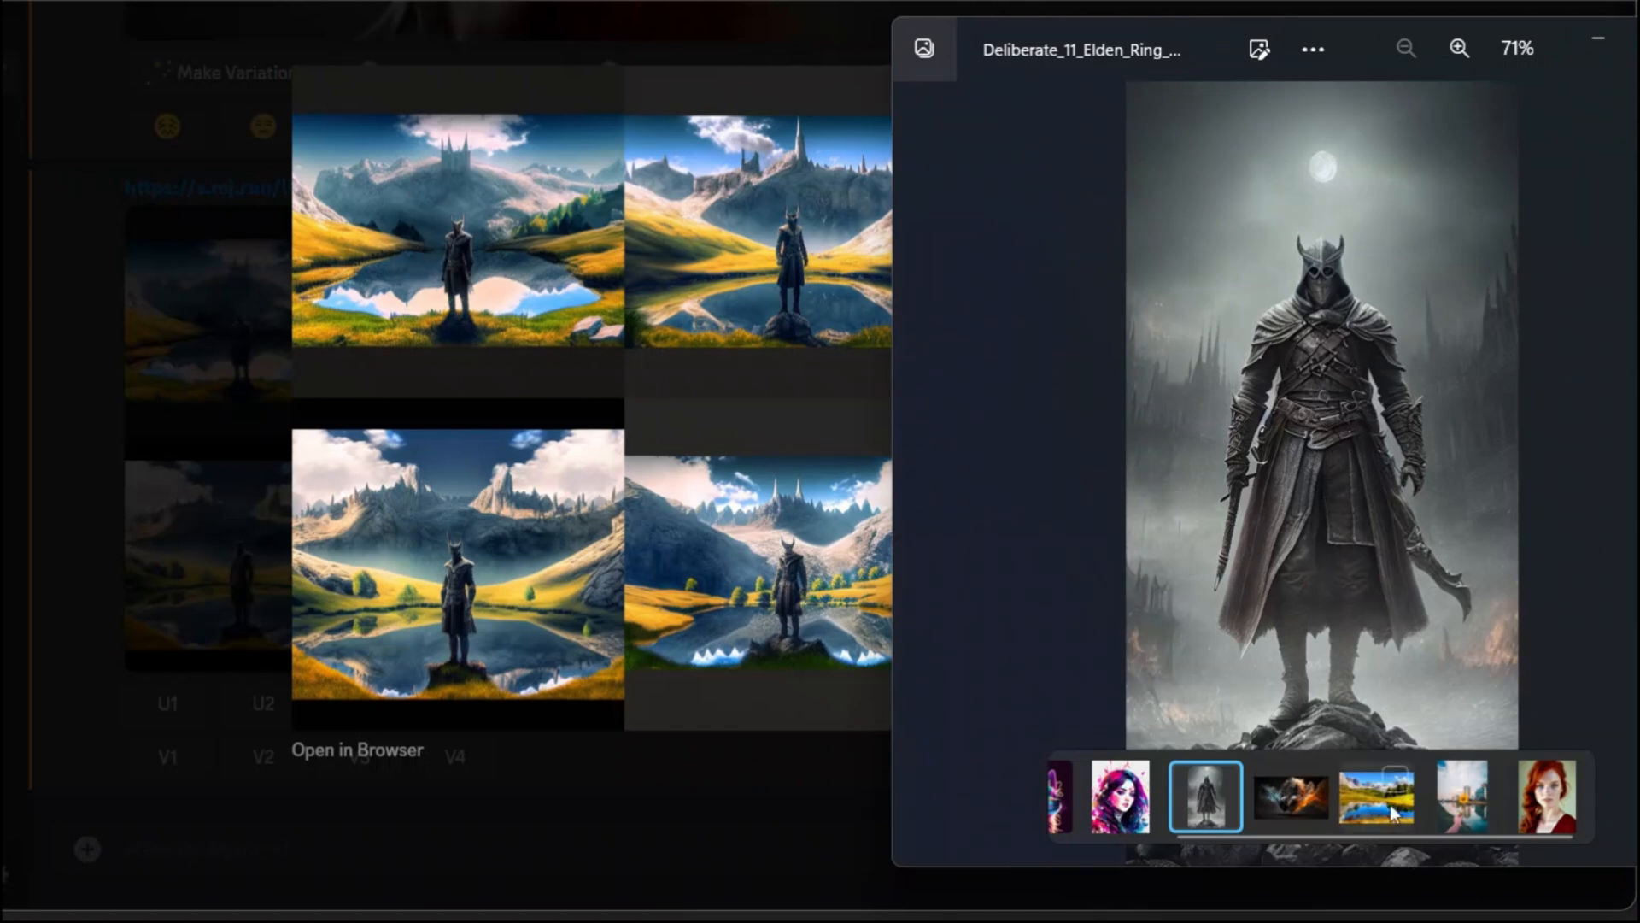
Compare the knight-by-the-lake grid with the original mountain lake photo in the viewer.
left_click(1373, 798)
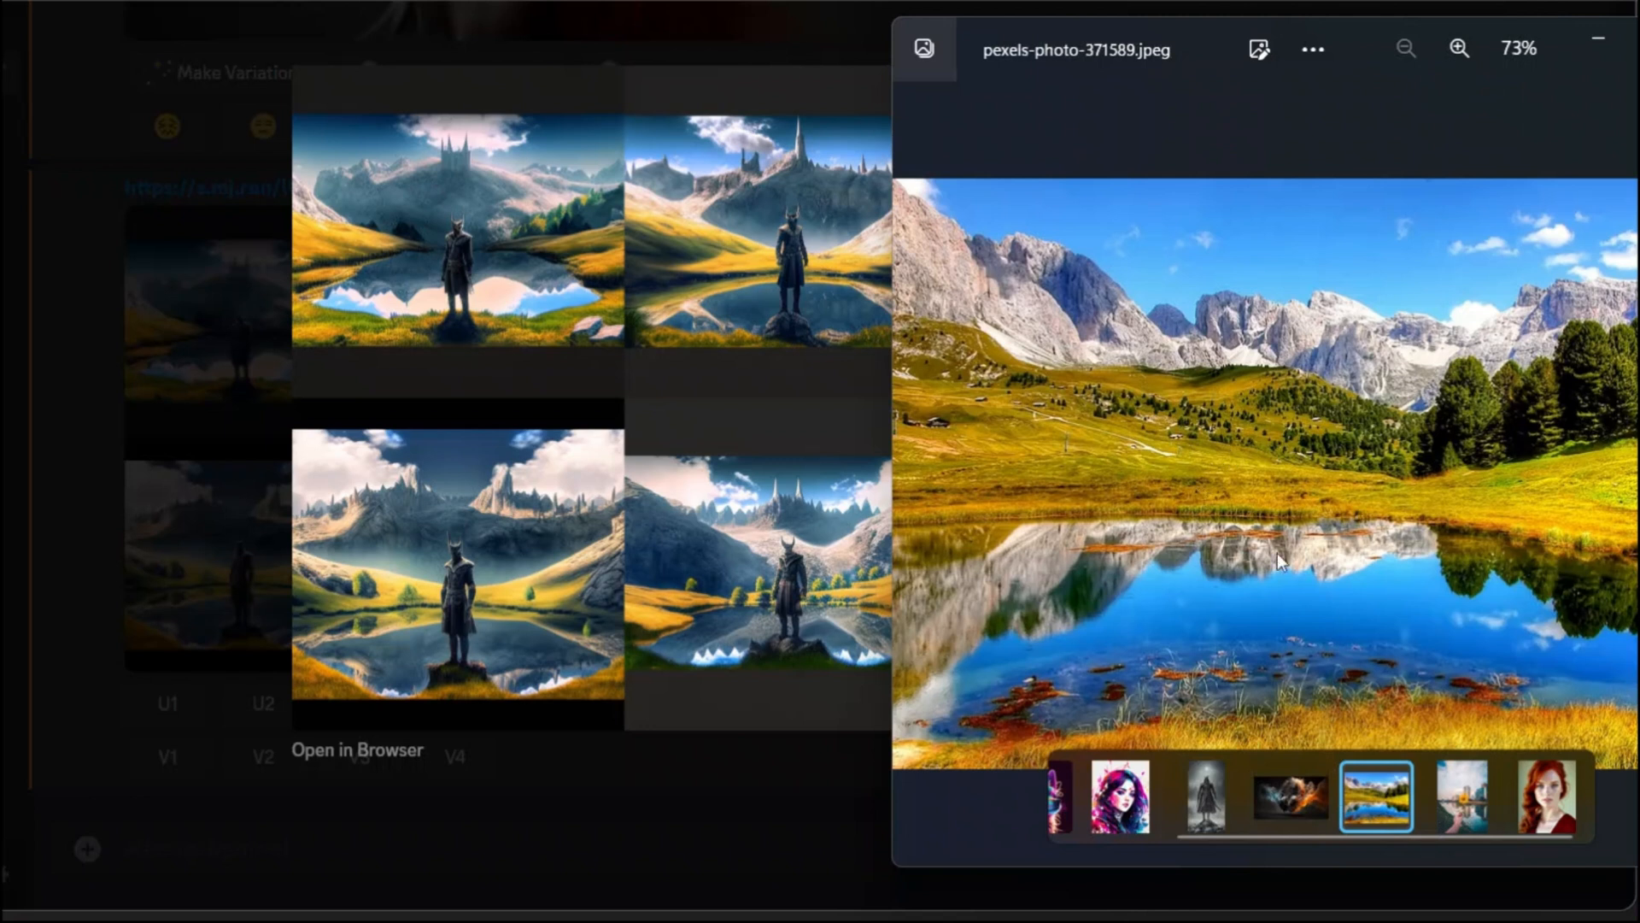
mouse_move(384, 494)
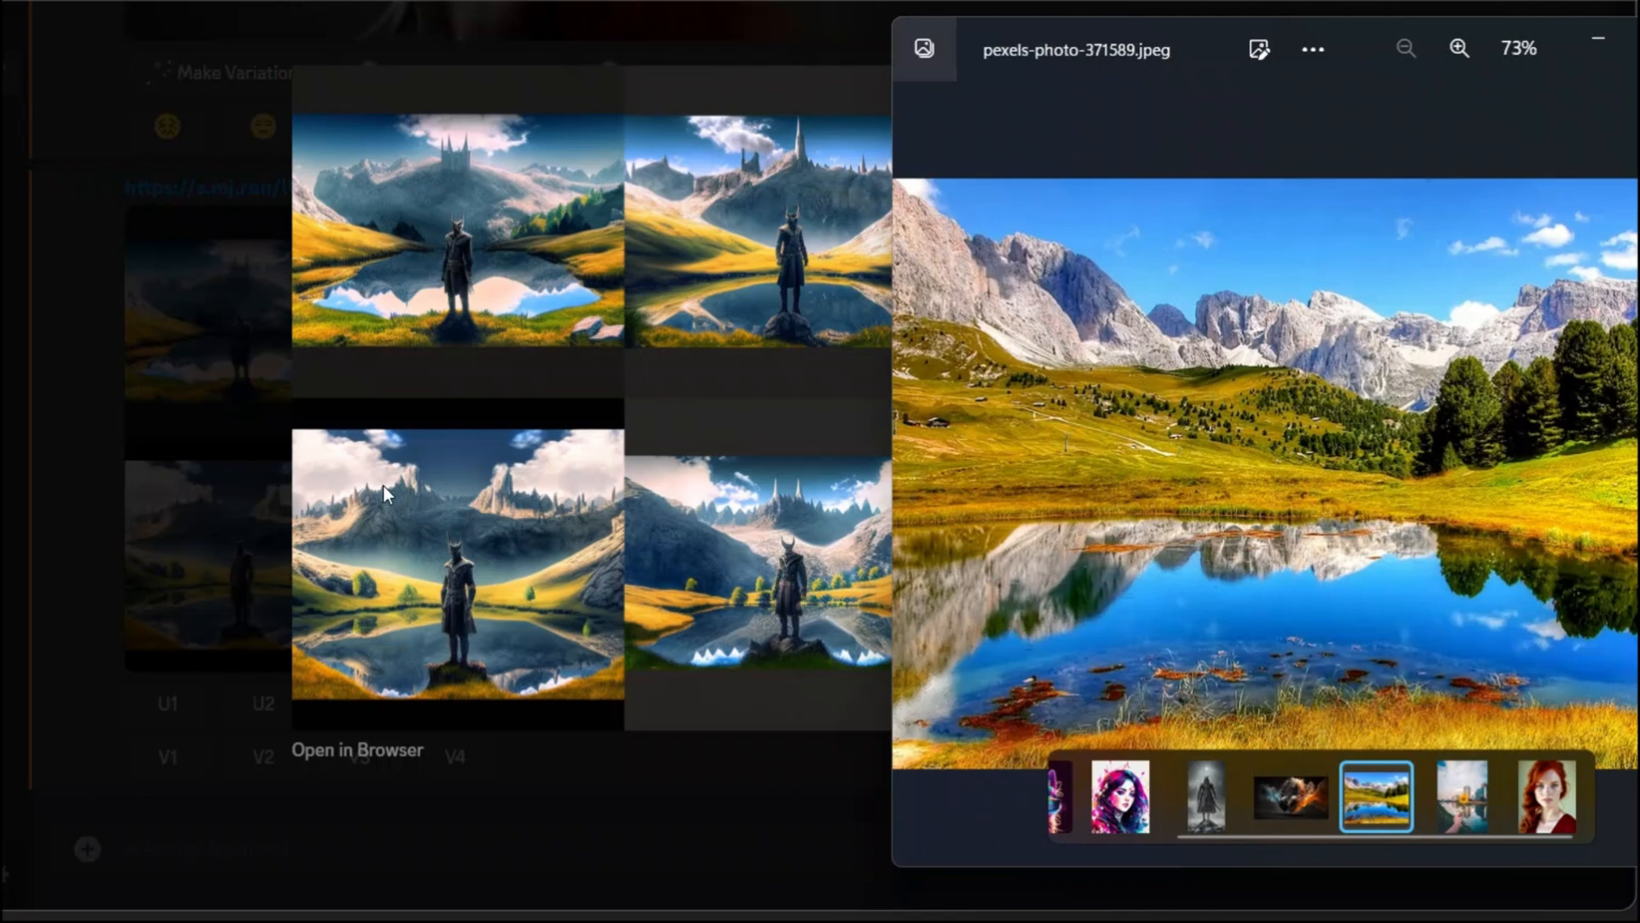
mouse_move(468, 429)
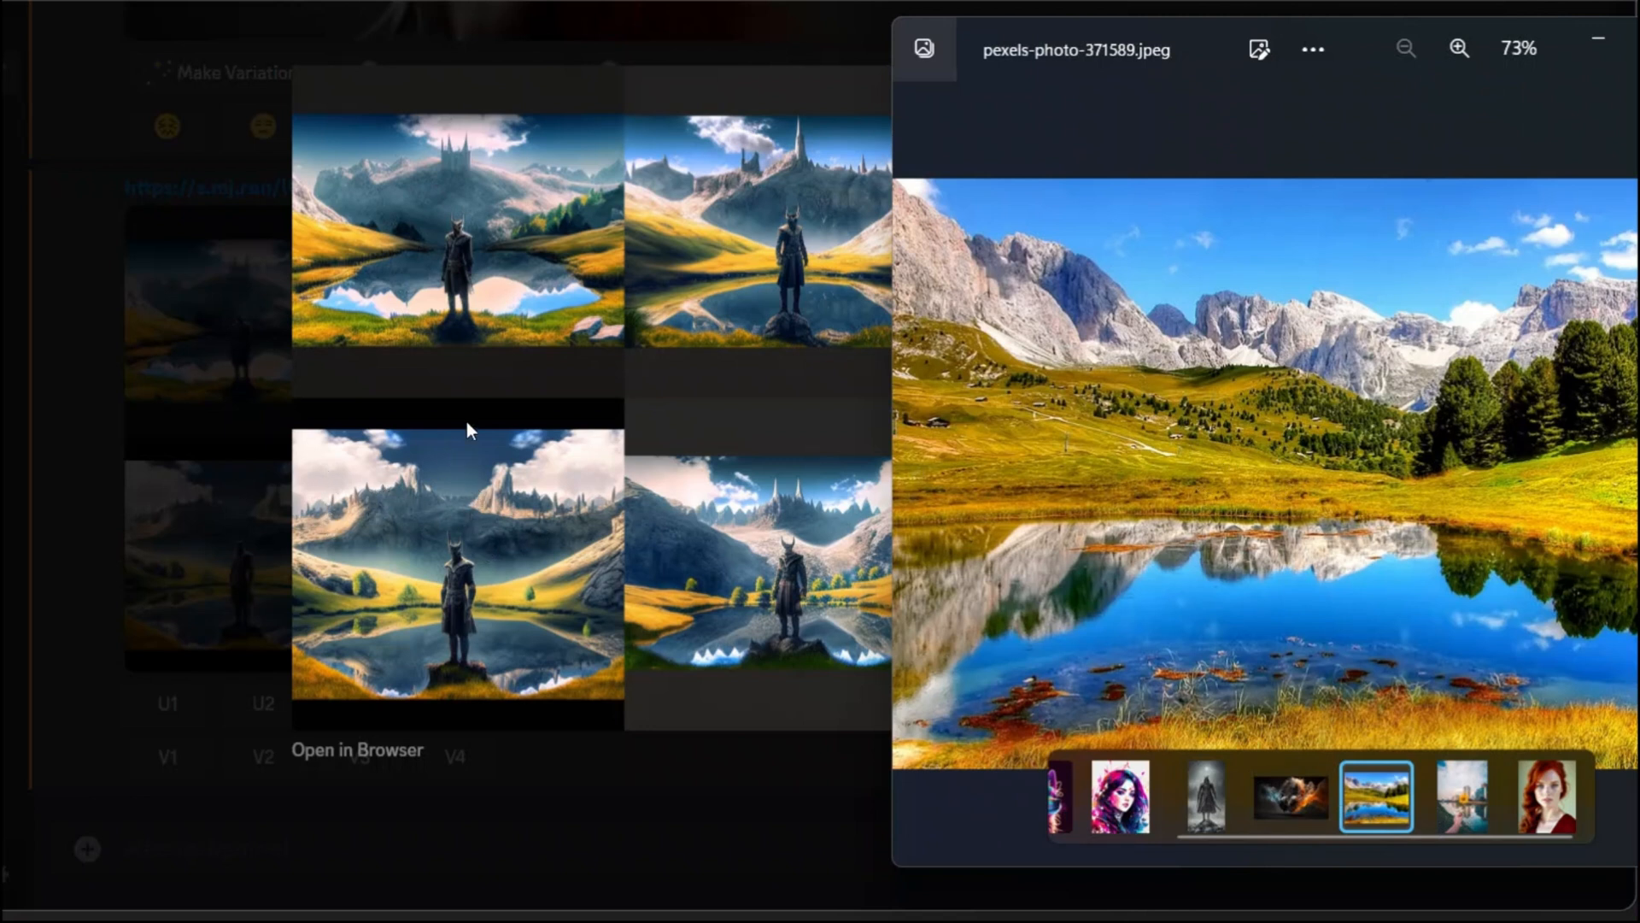
mouse_move(1172, 813)
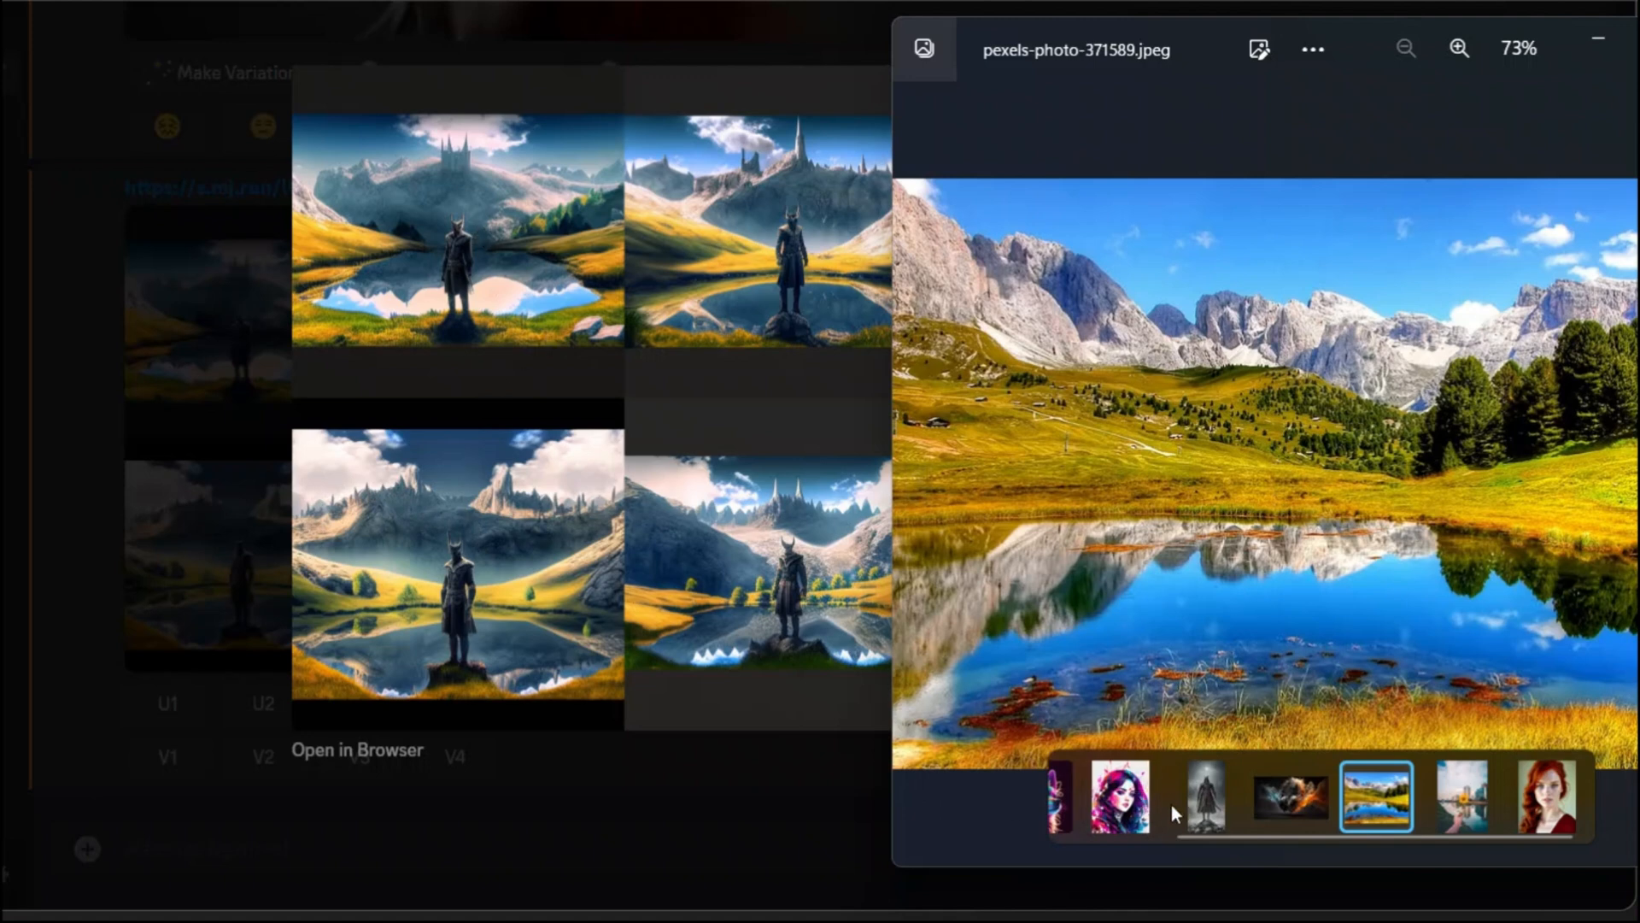
left_click(1204, 797)
type("/blend")
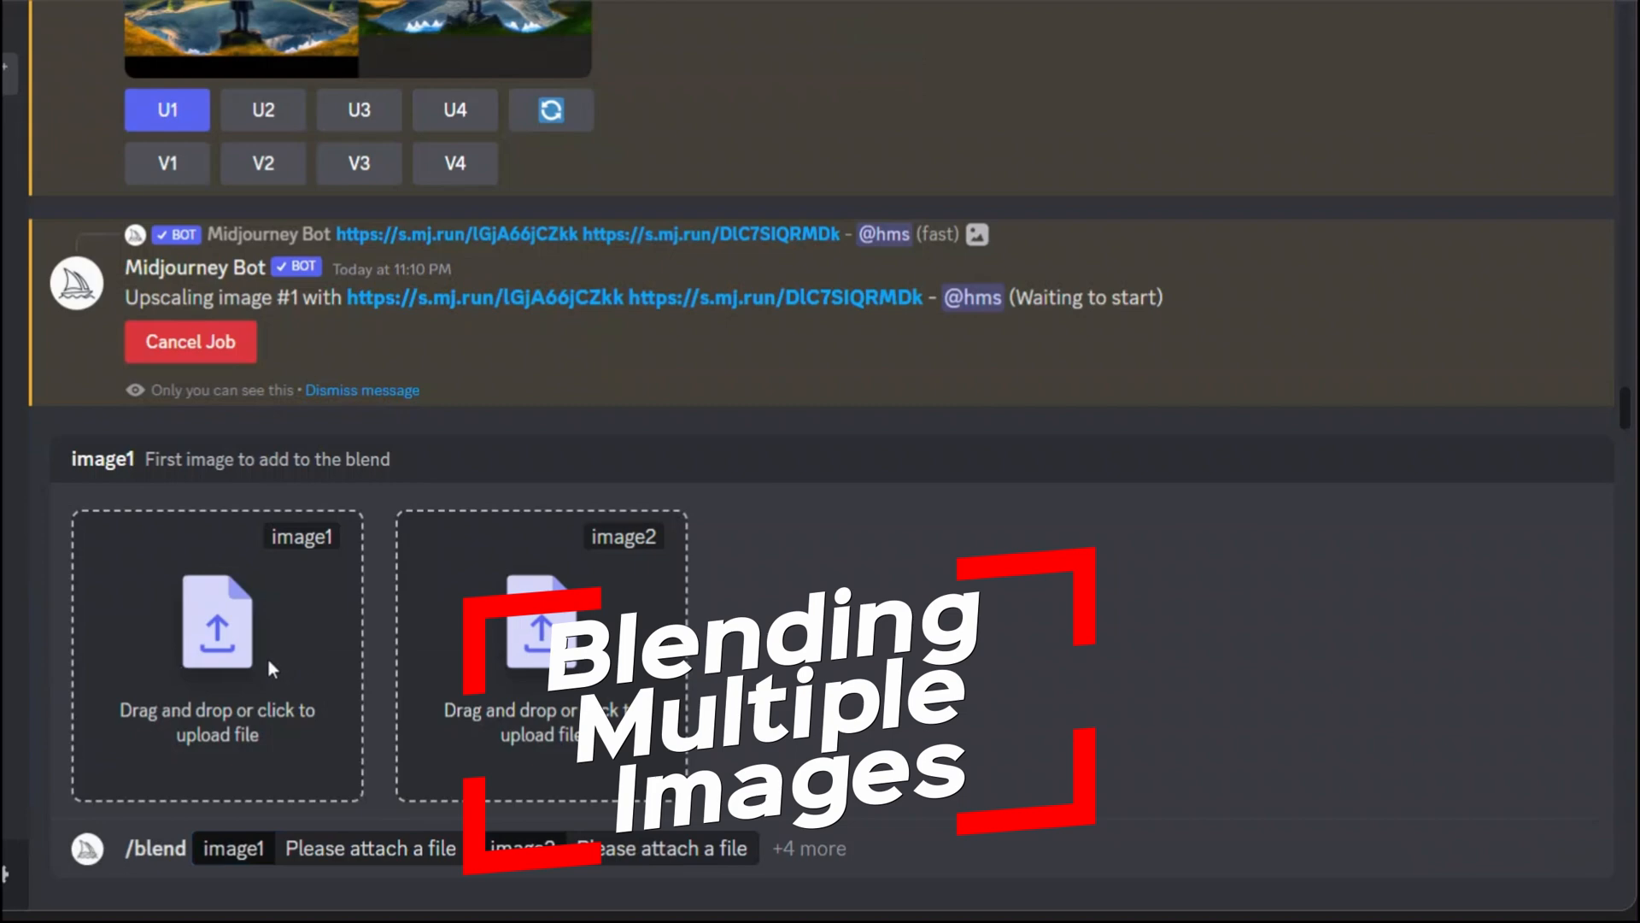
Begin uploading the RPG_40 redhead portrait as the new blend's first image.
left_click(217, 622)
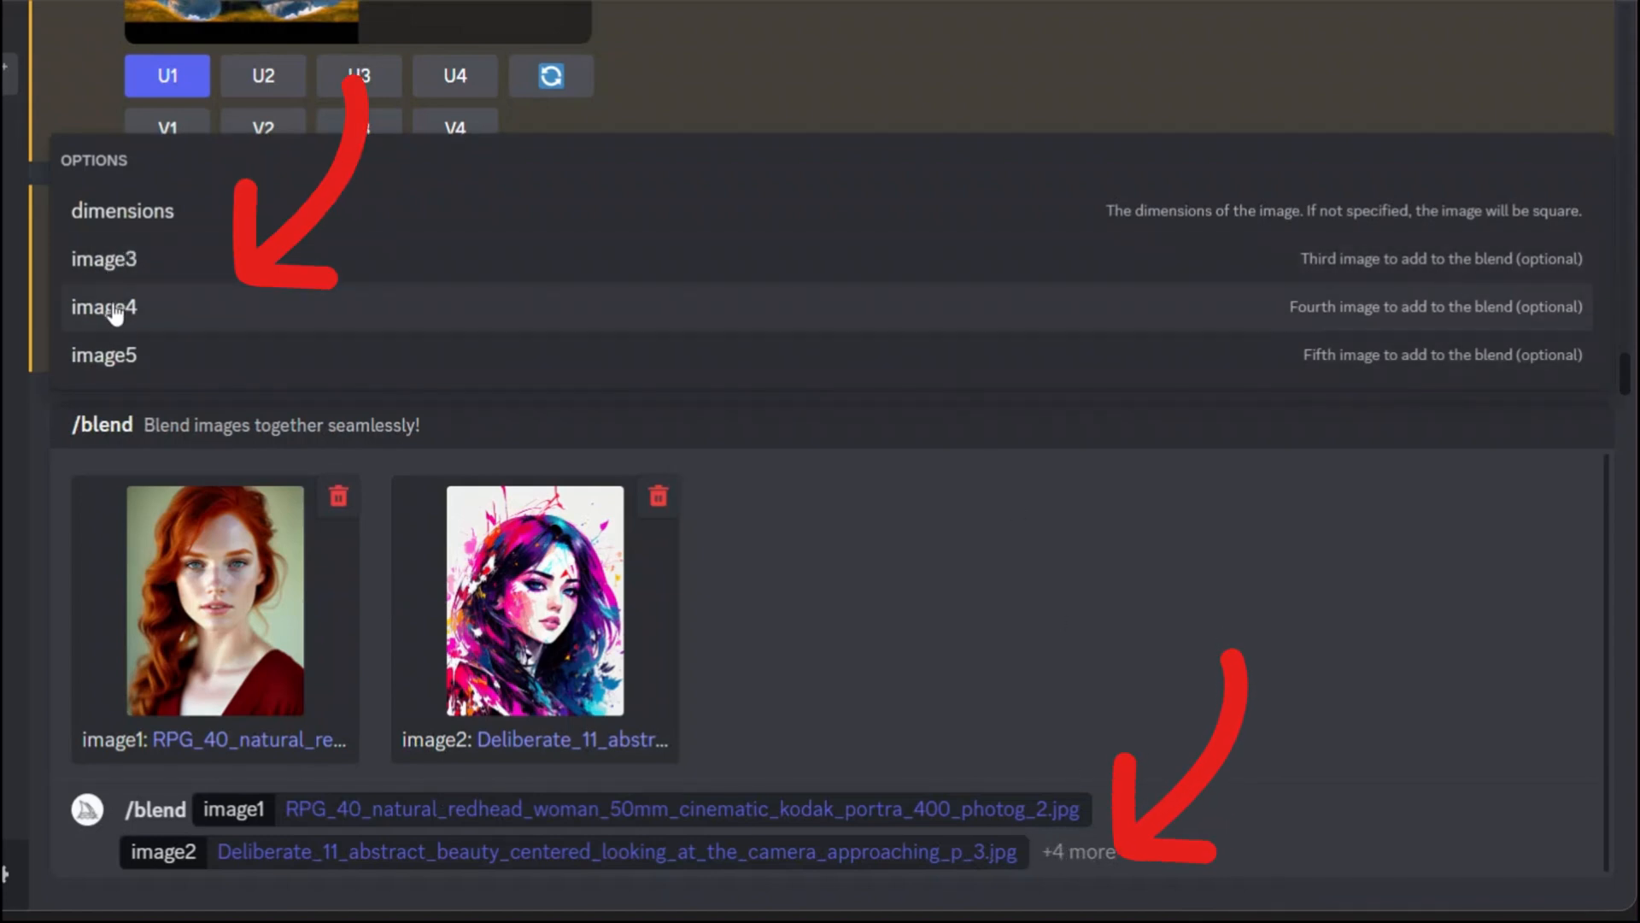
Add pexels-photo-371589.jpeg as image 3 and the hmin headphones PNG as image 4.
left_click(104, 258)
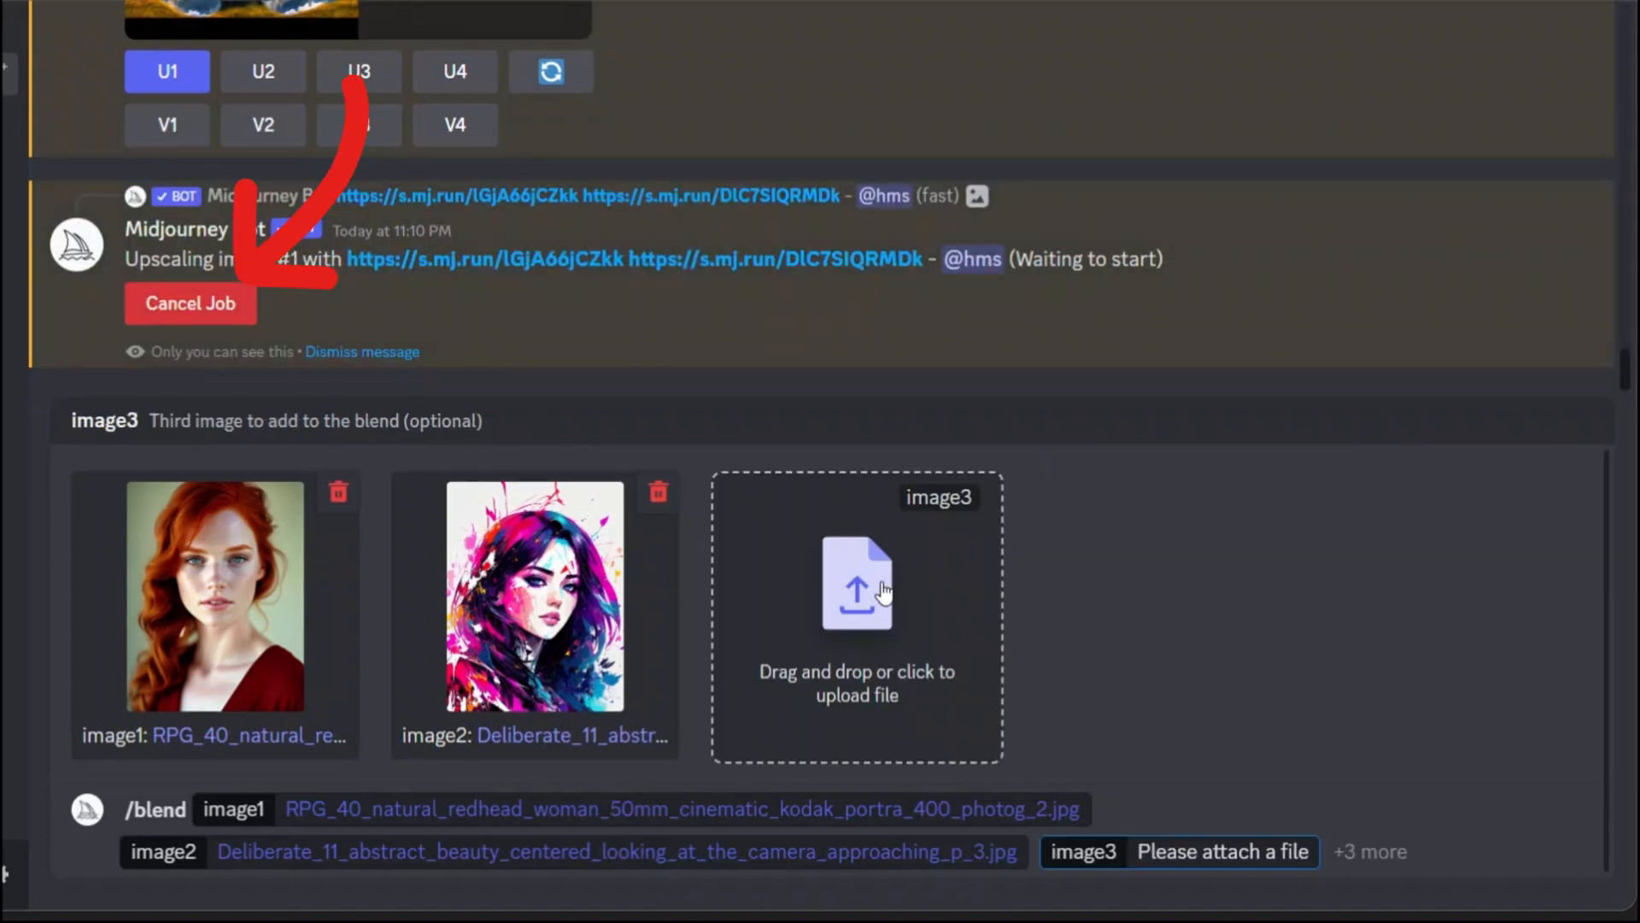
left_click(856, 585)
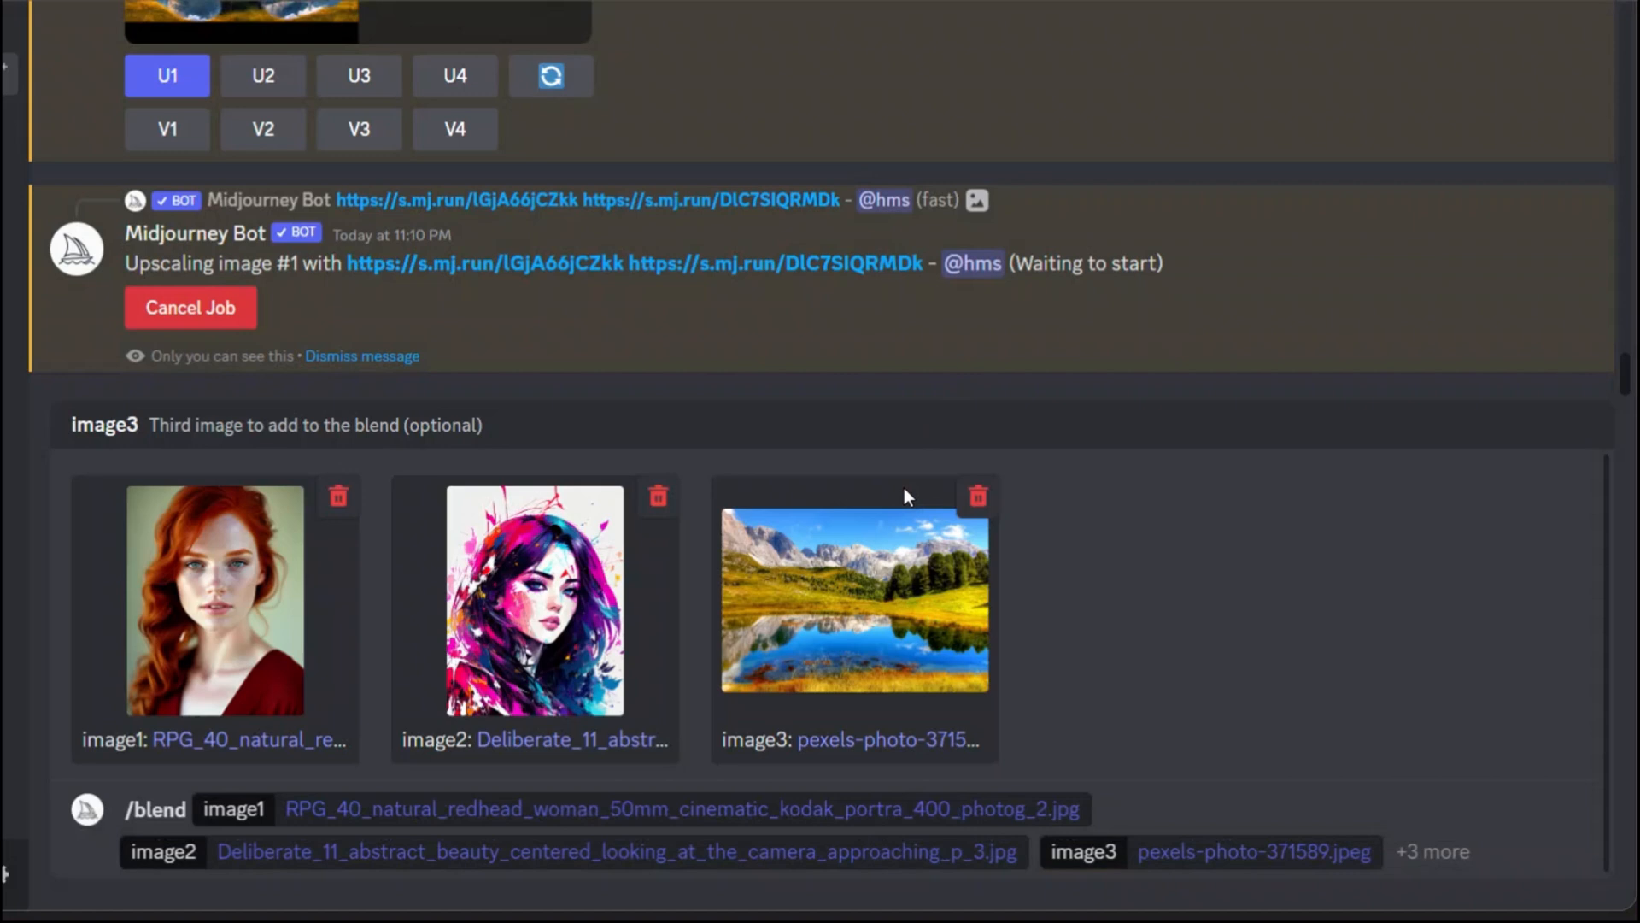
mouse_move(1460, 860)
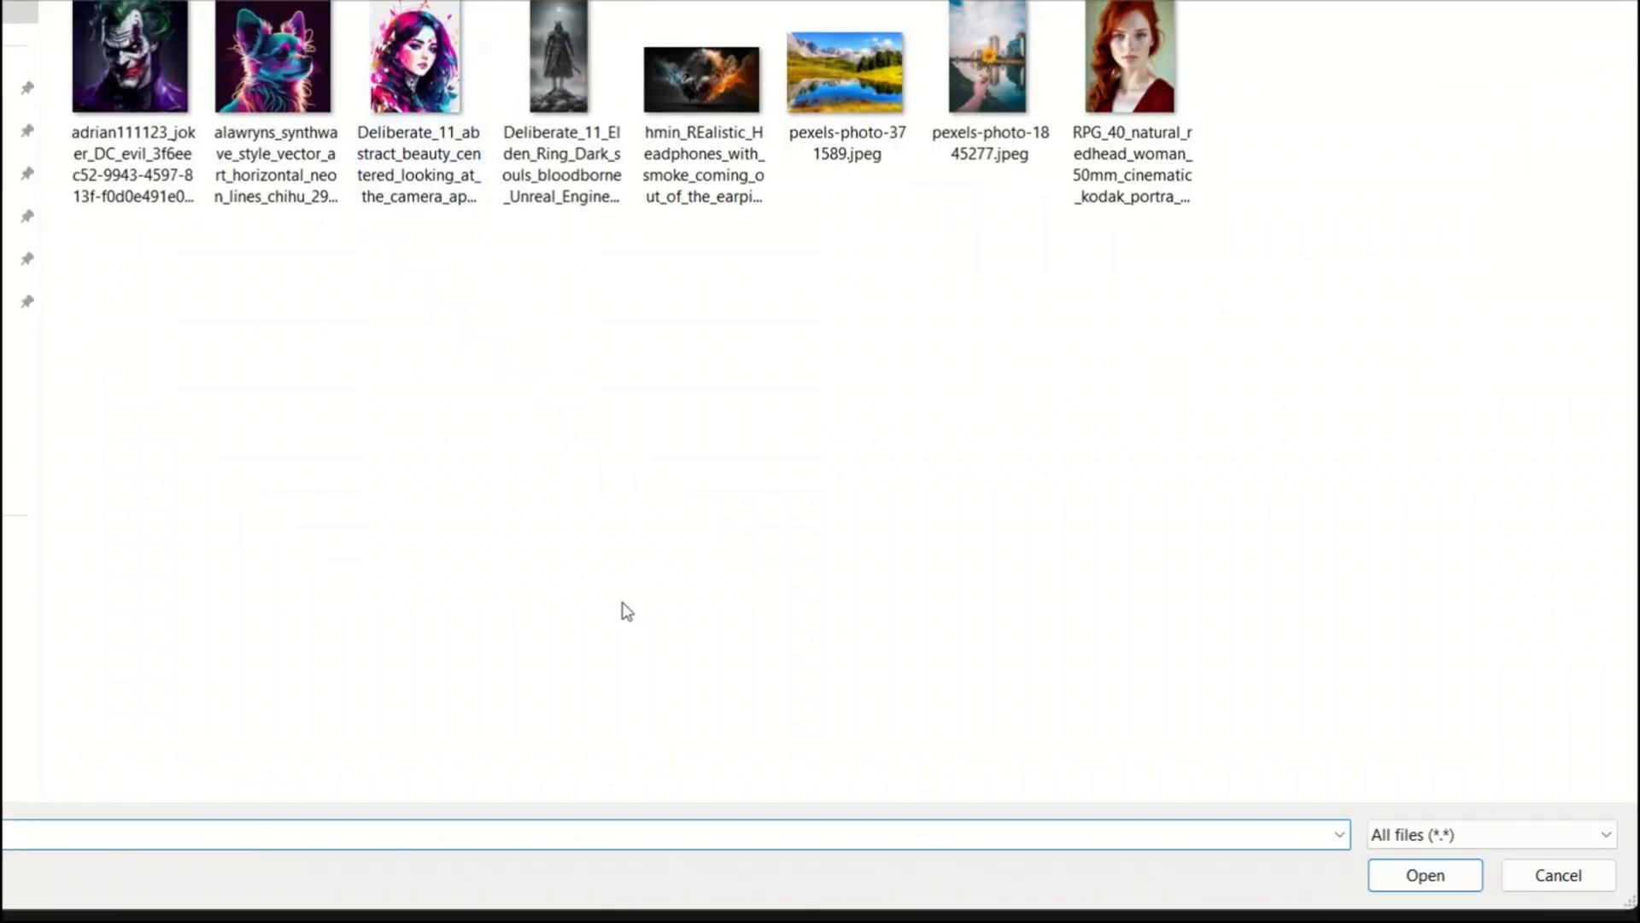
left_click(1423, 875)
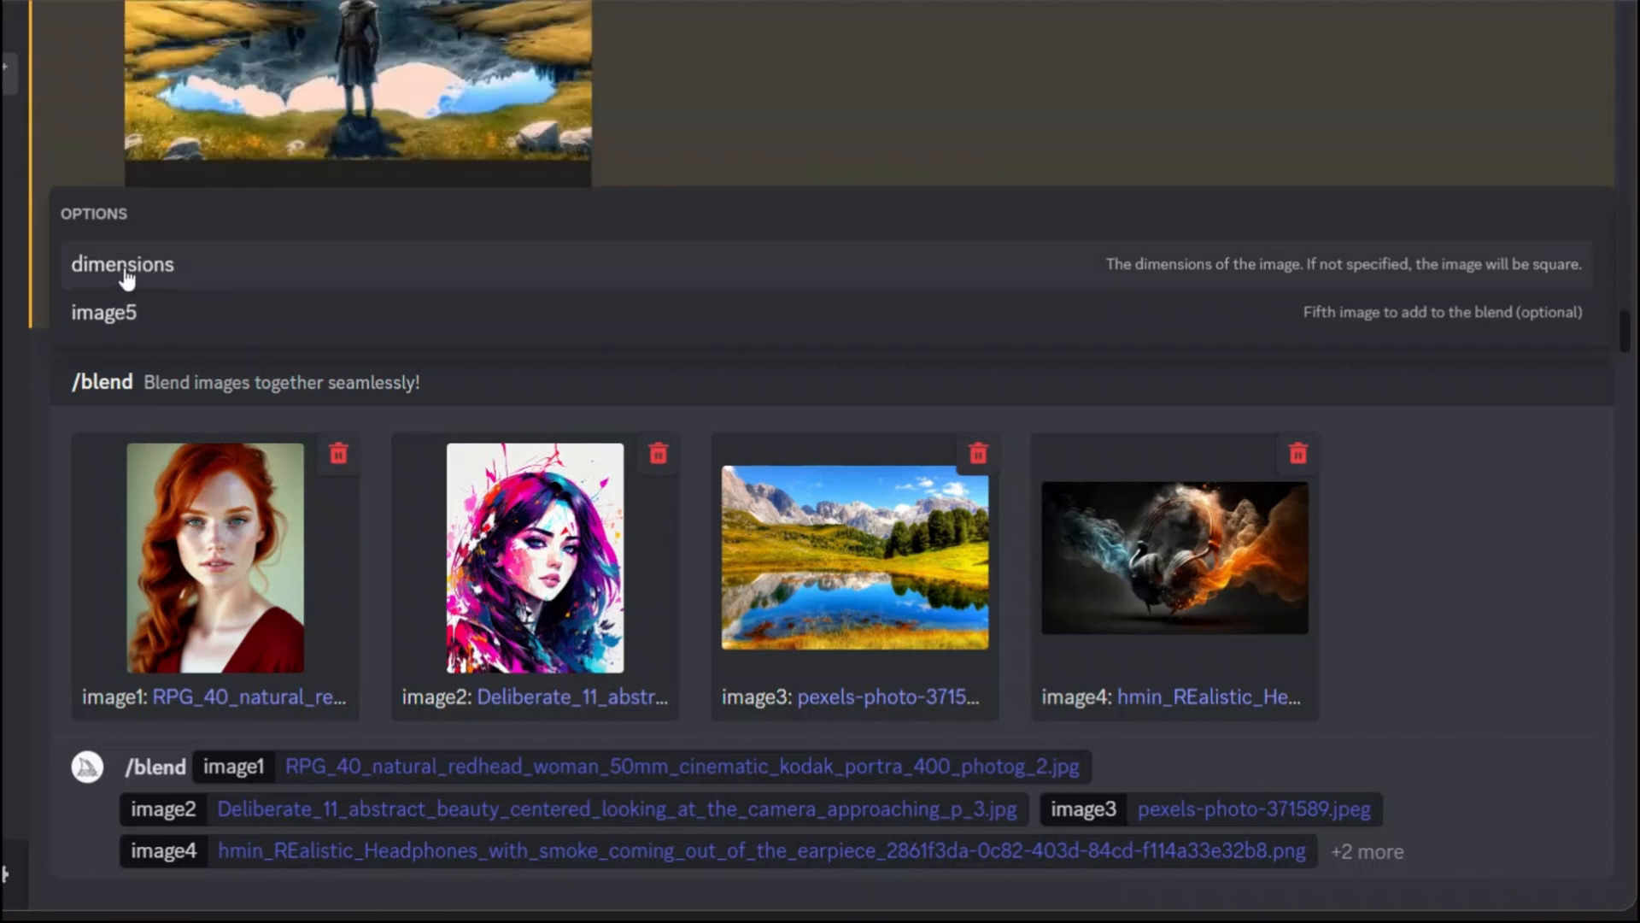
Set the four-image blend's dimensions option to Landscape (3:2).
left_click(121, 264)
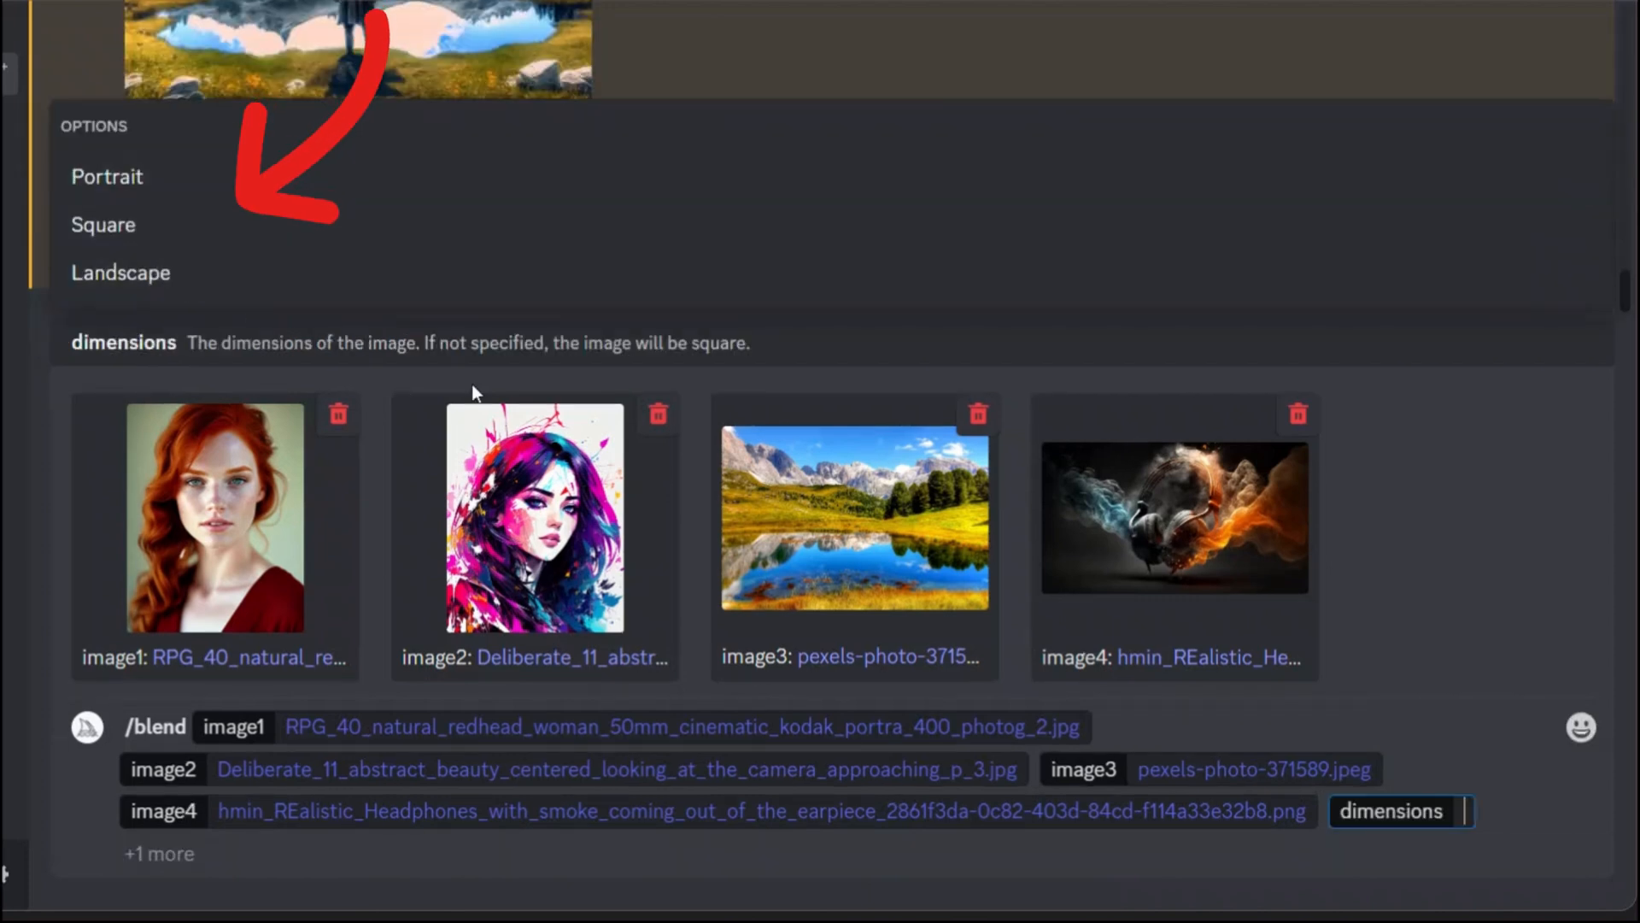
mouse_move(105, 224)
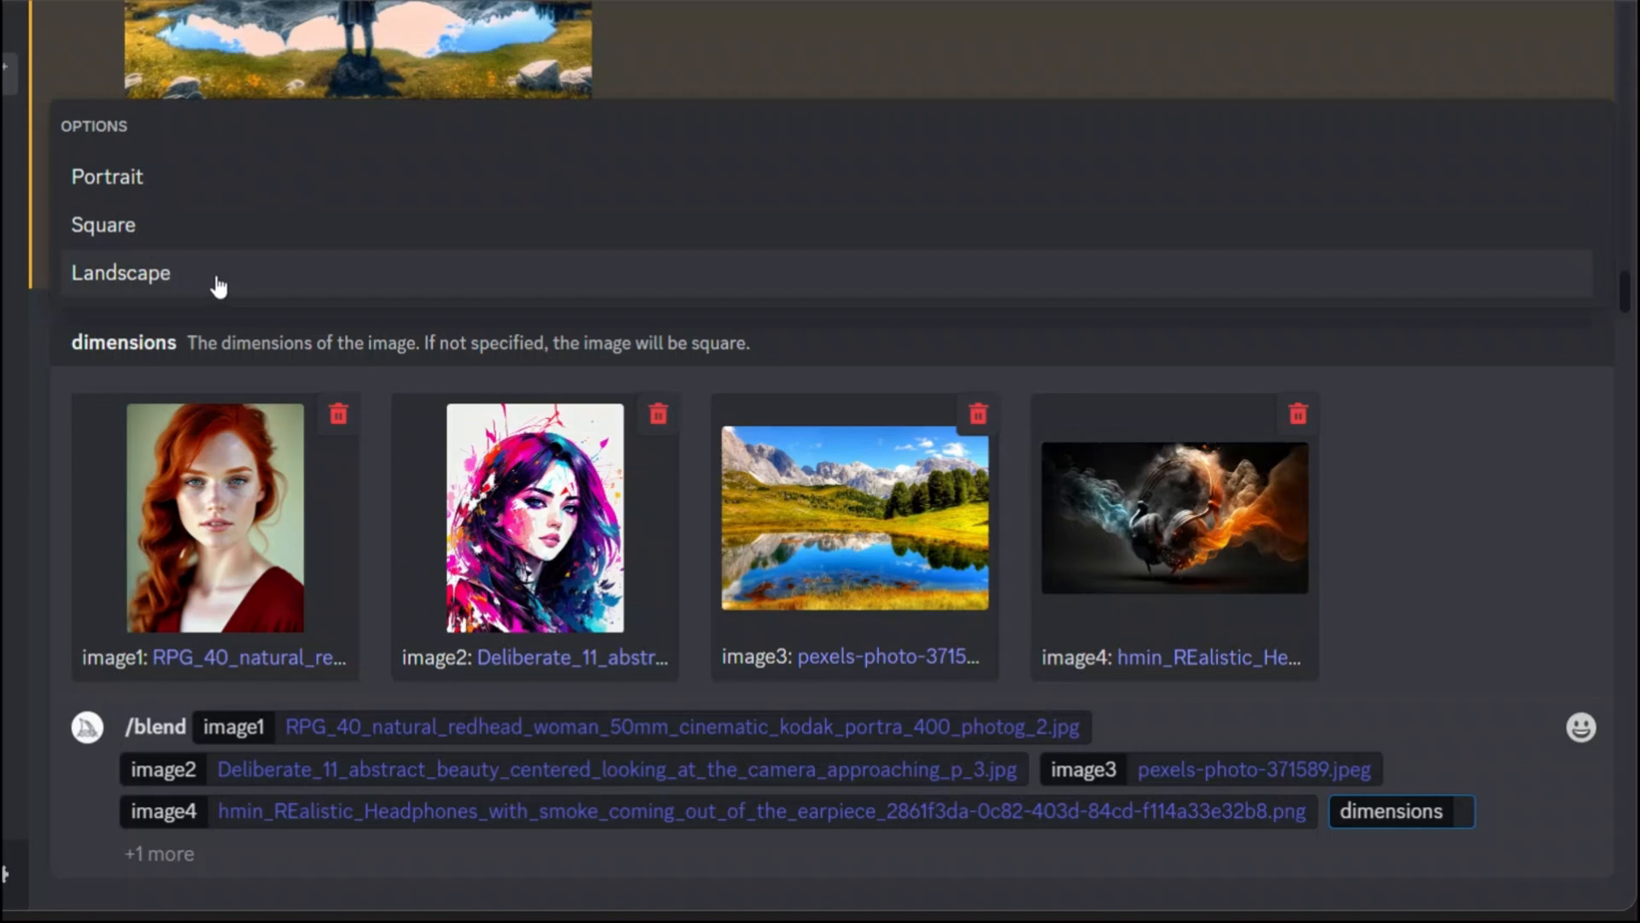
mouse_move(208, 282)
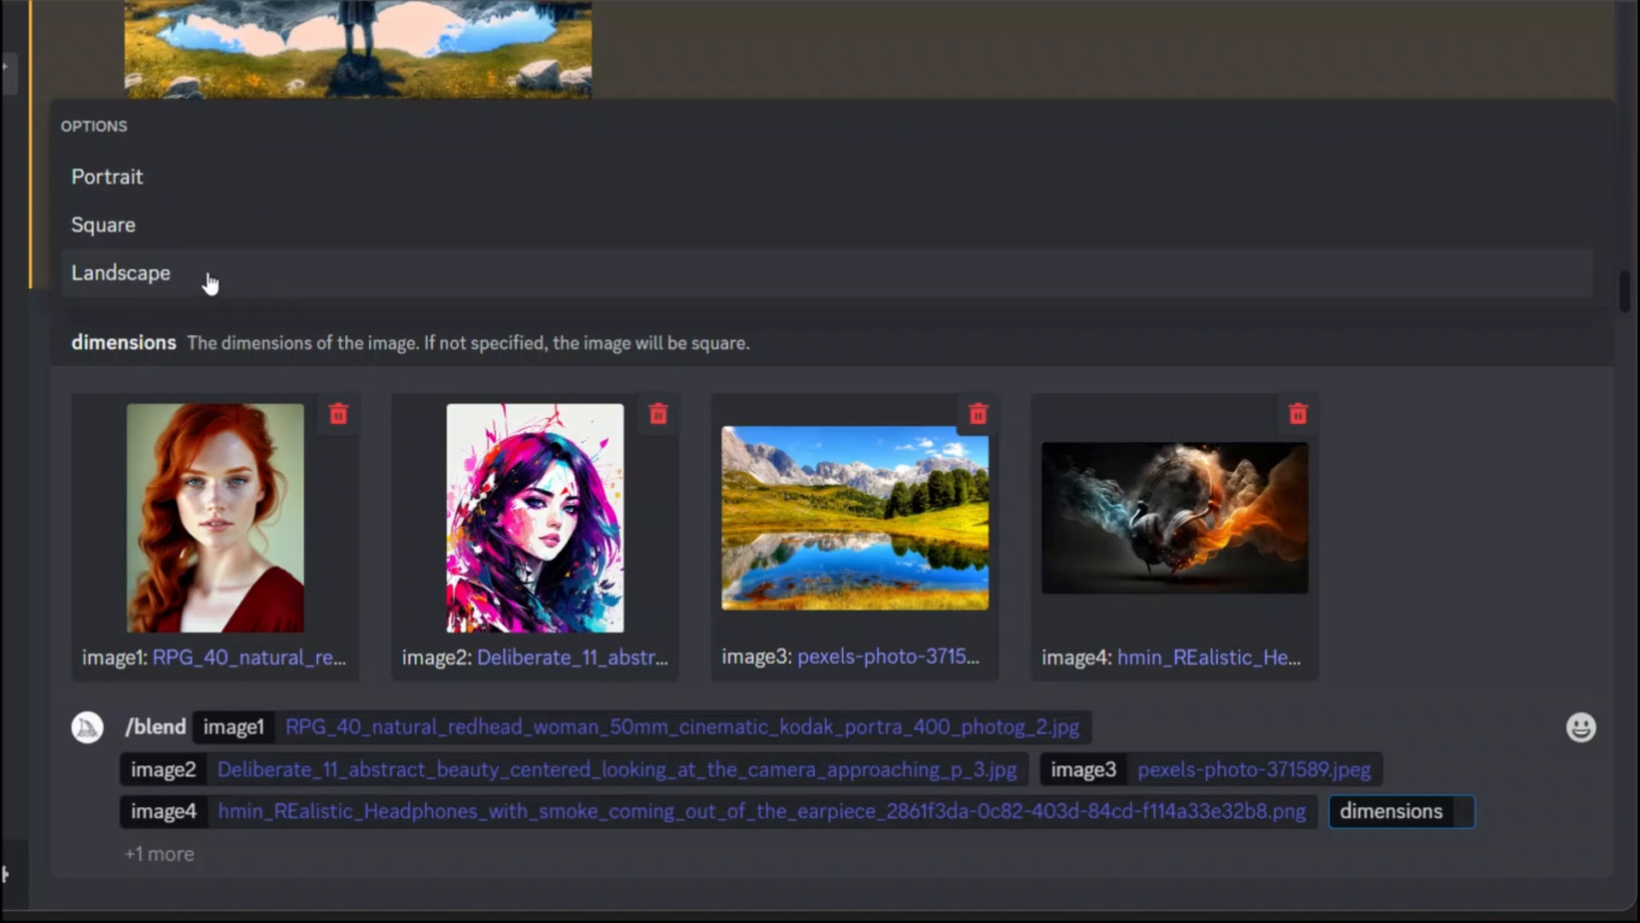
left_click(119, 272)
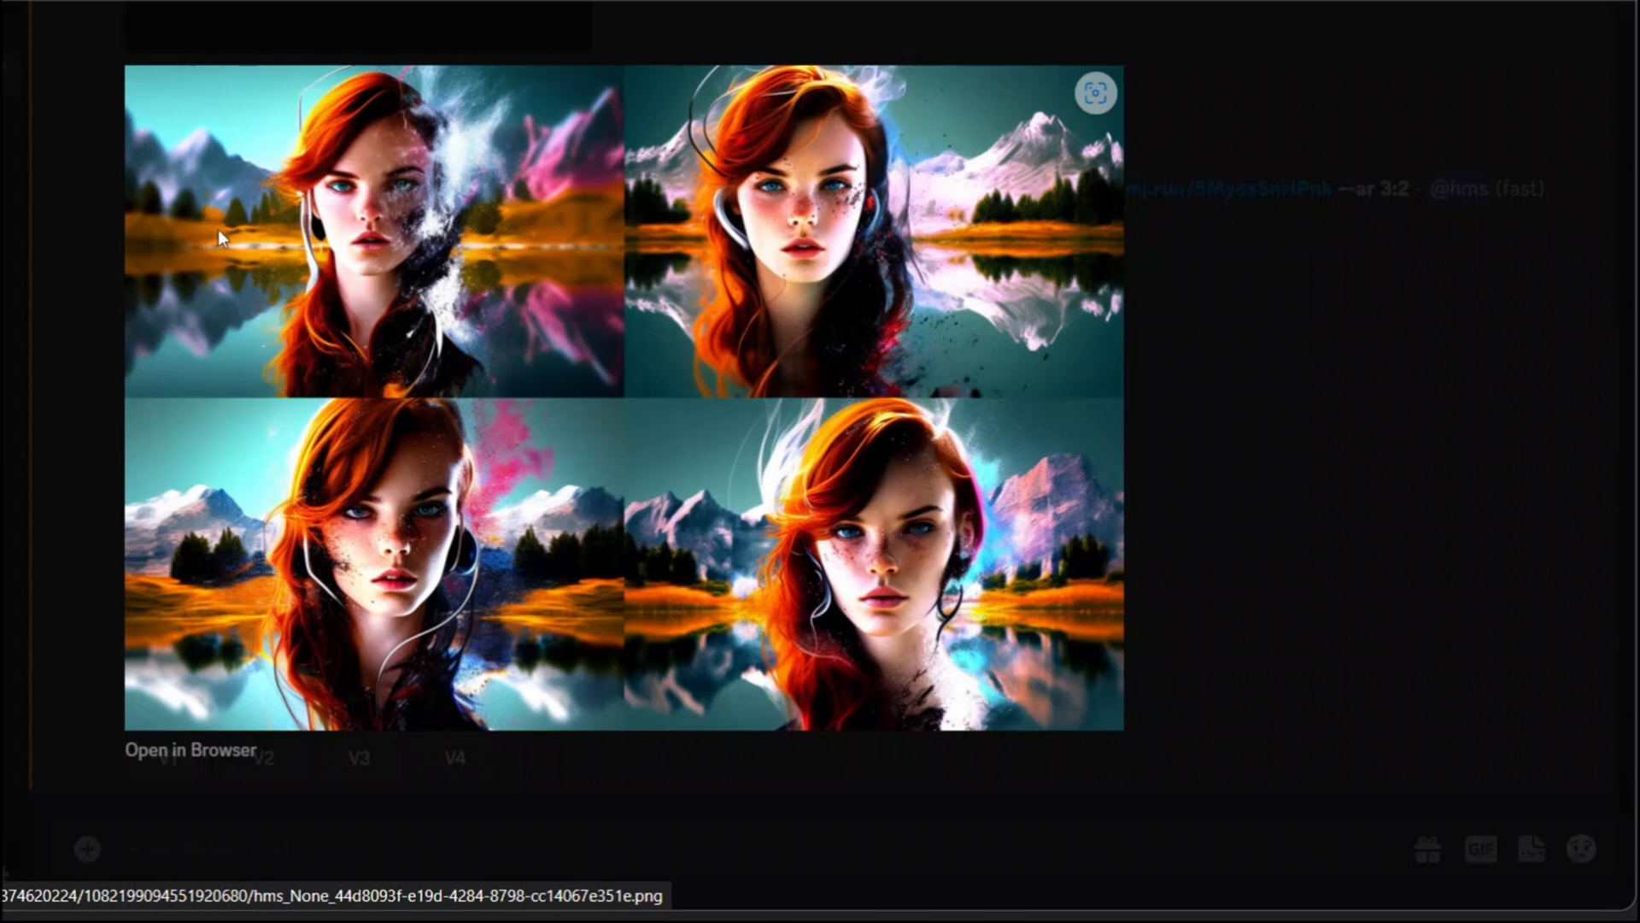
mouse_move(297, 570)
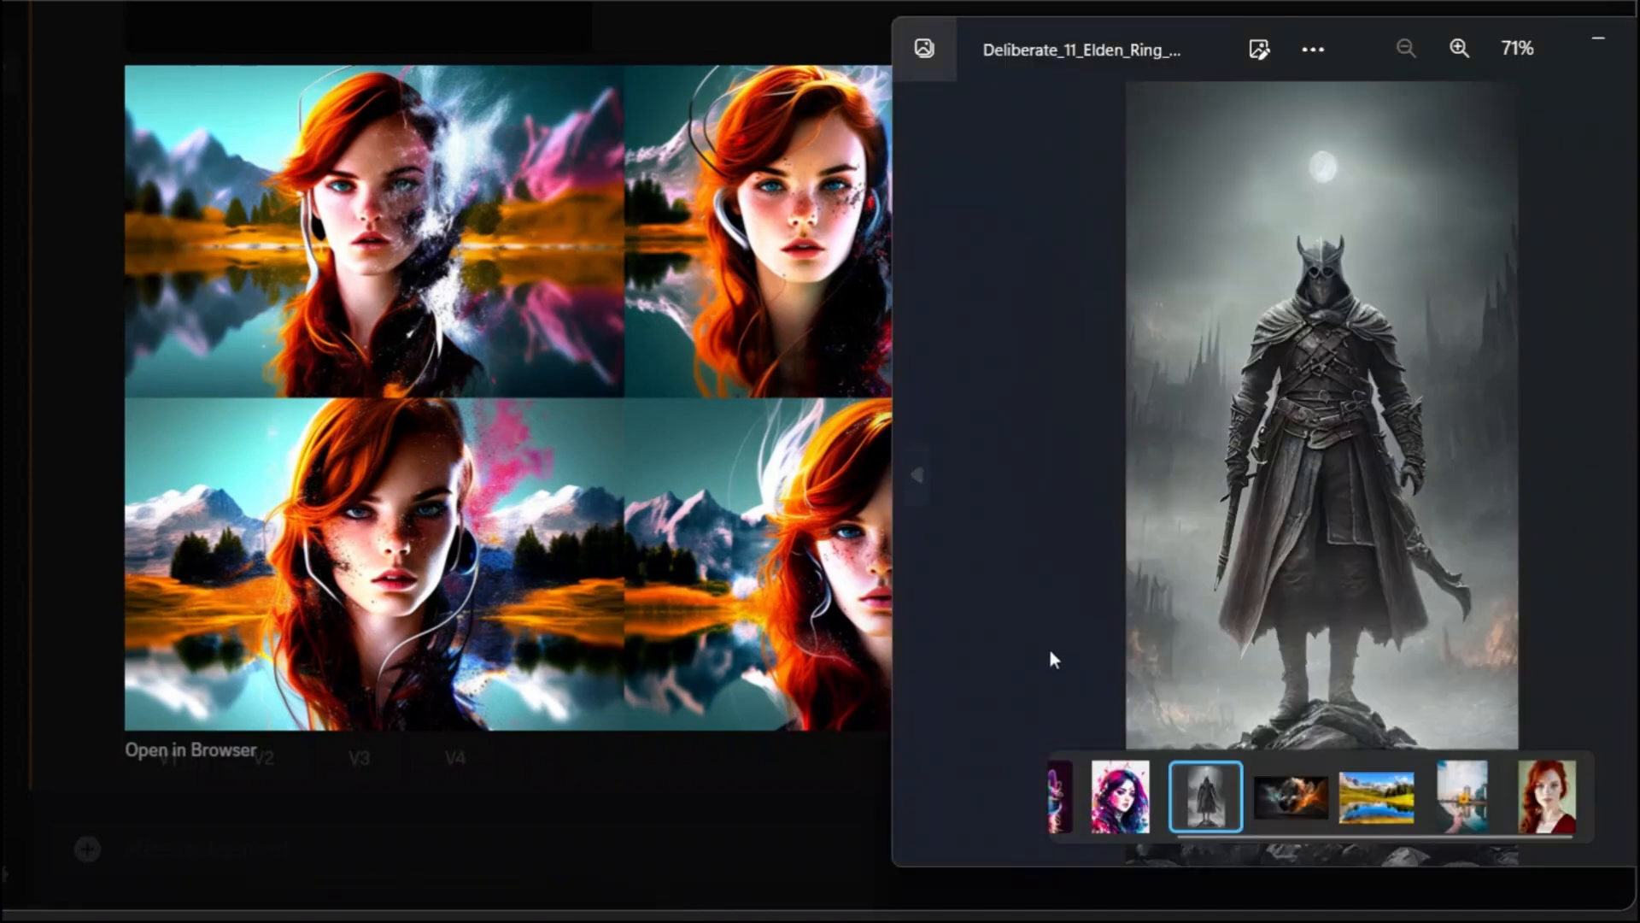
View the colourful abstract portrait source image and the next thumbnail in Photos.
left_click(1119, 798)
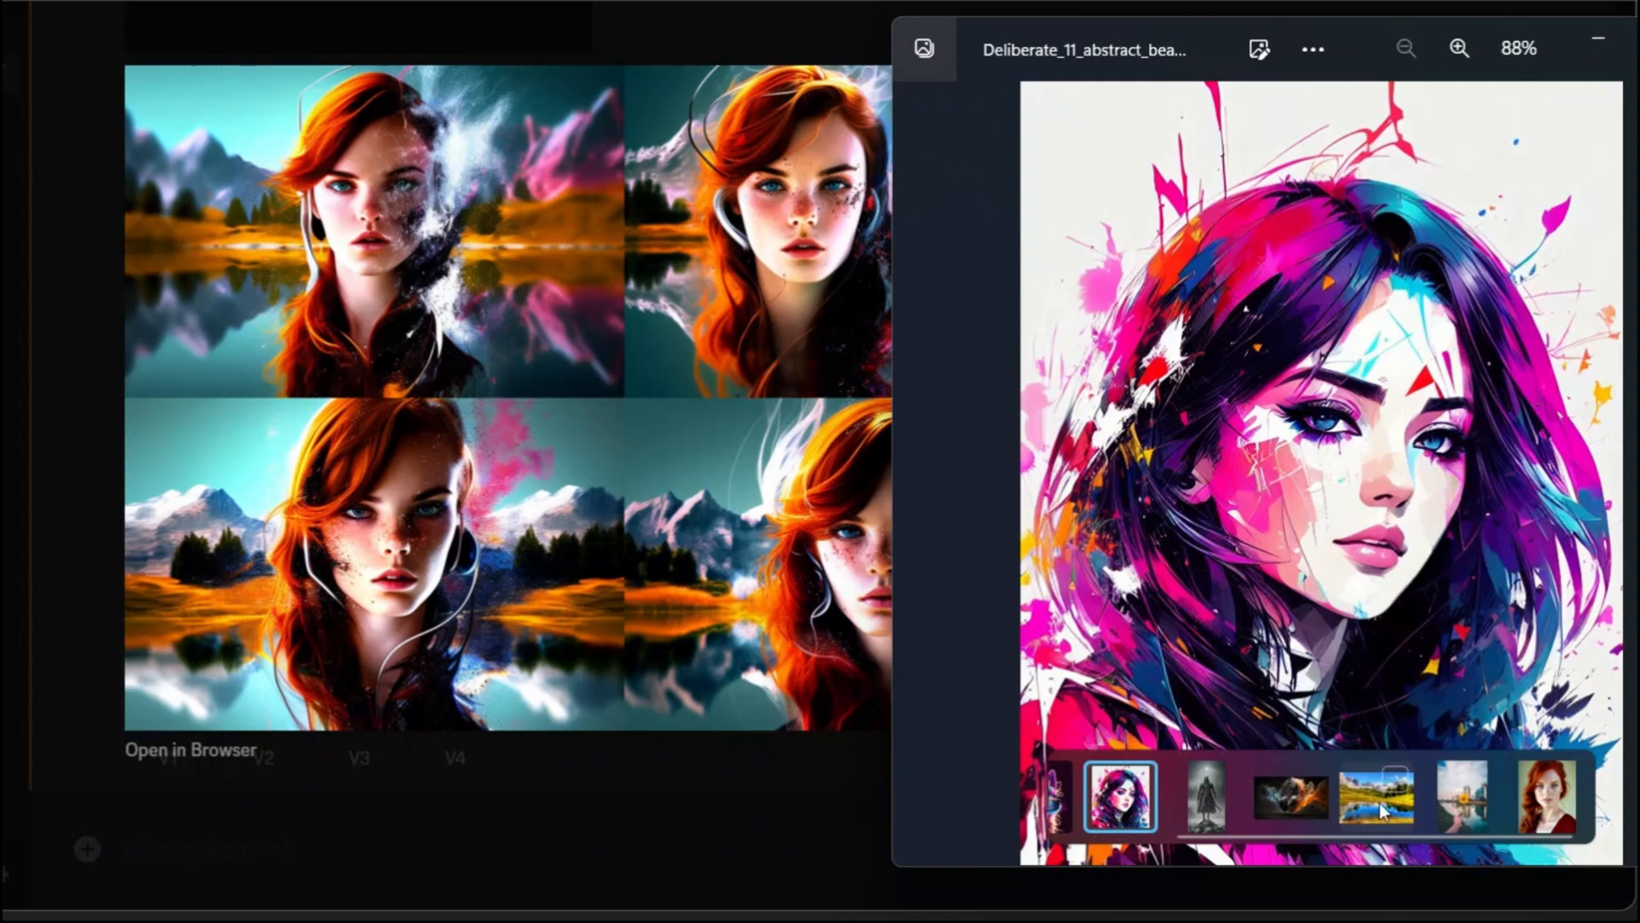
left_click(1288, 798)
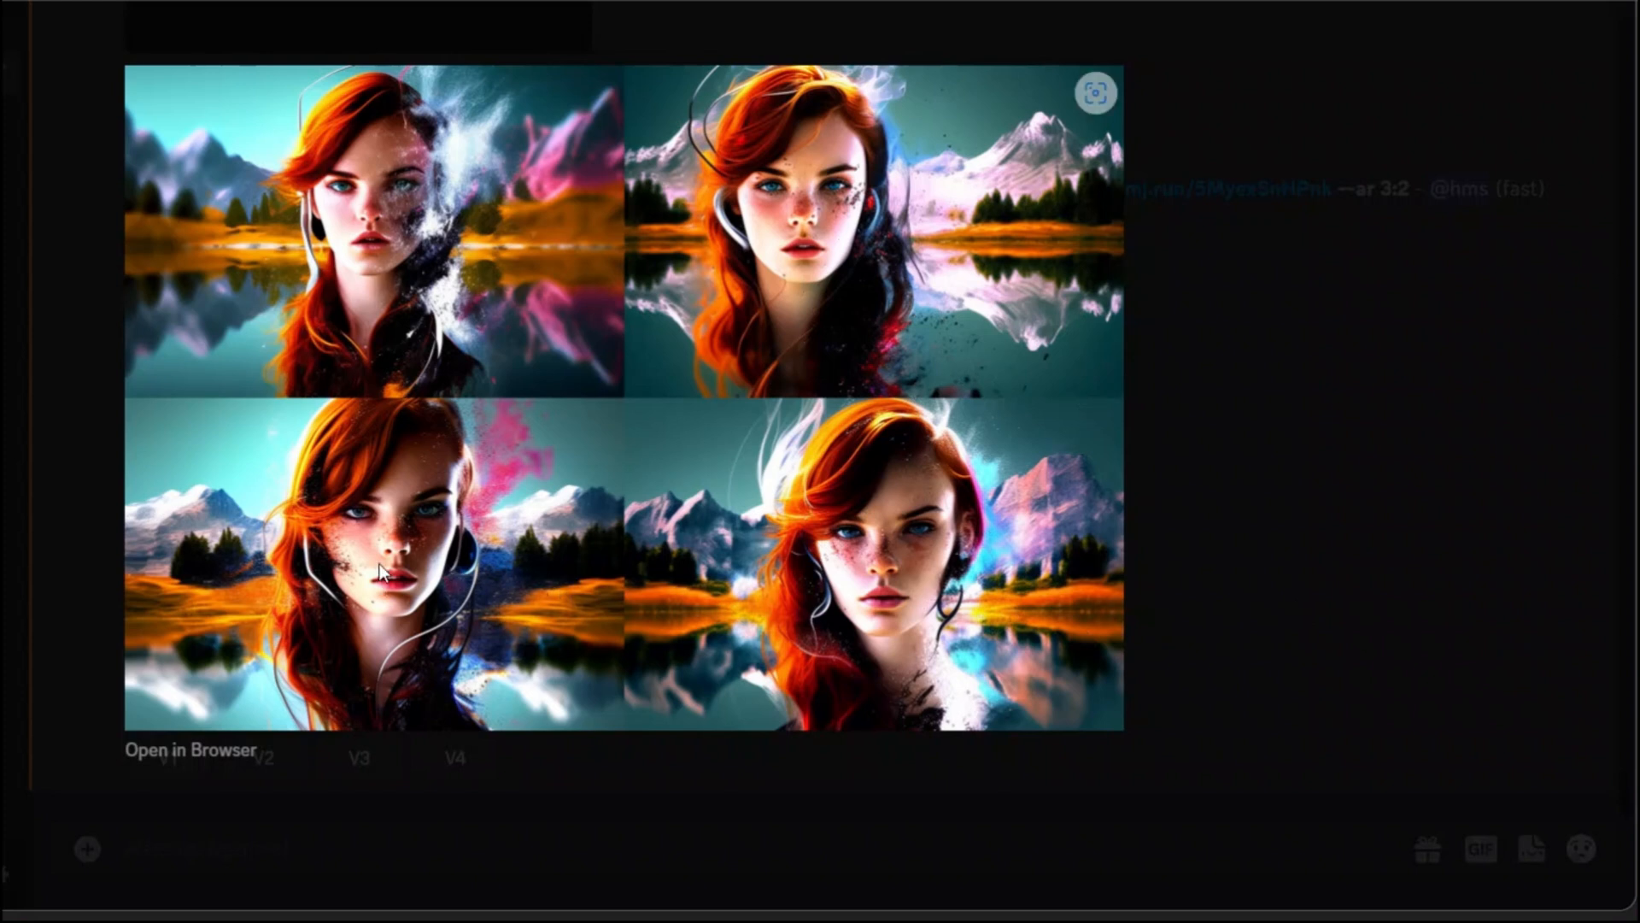
mouse_move(359, 574)
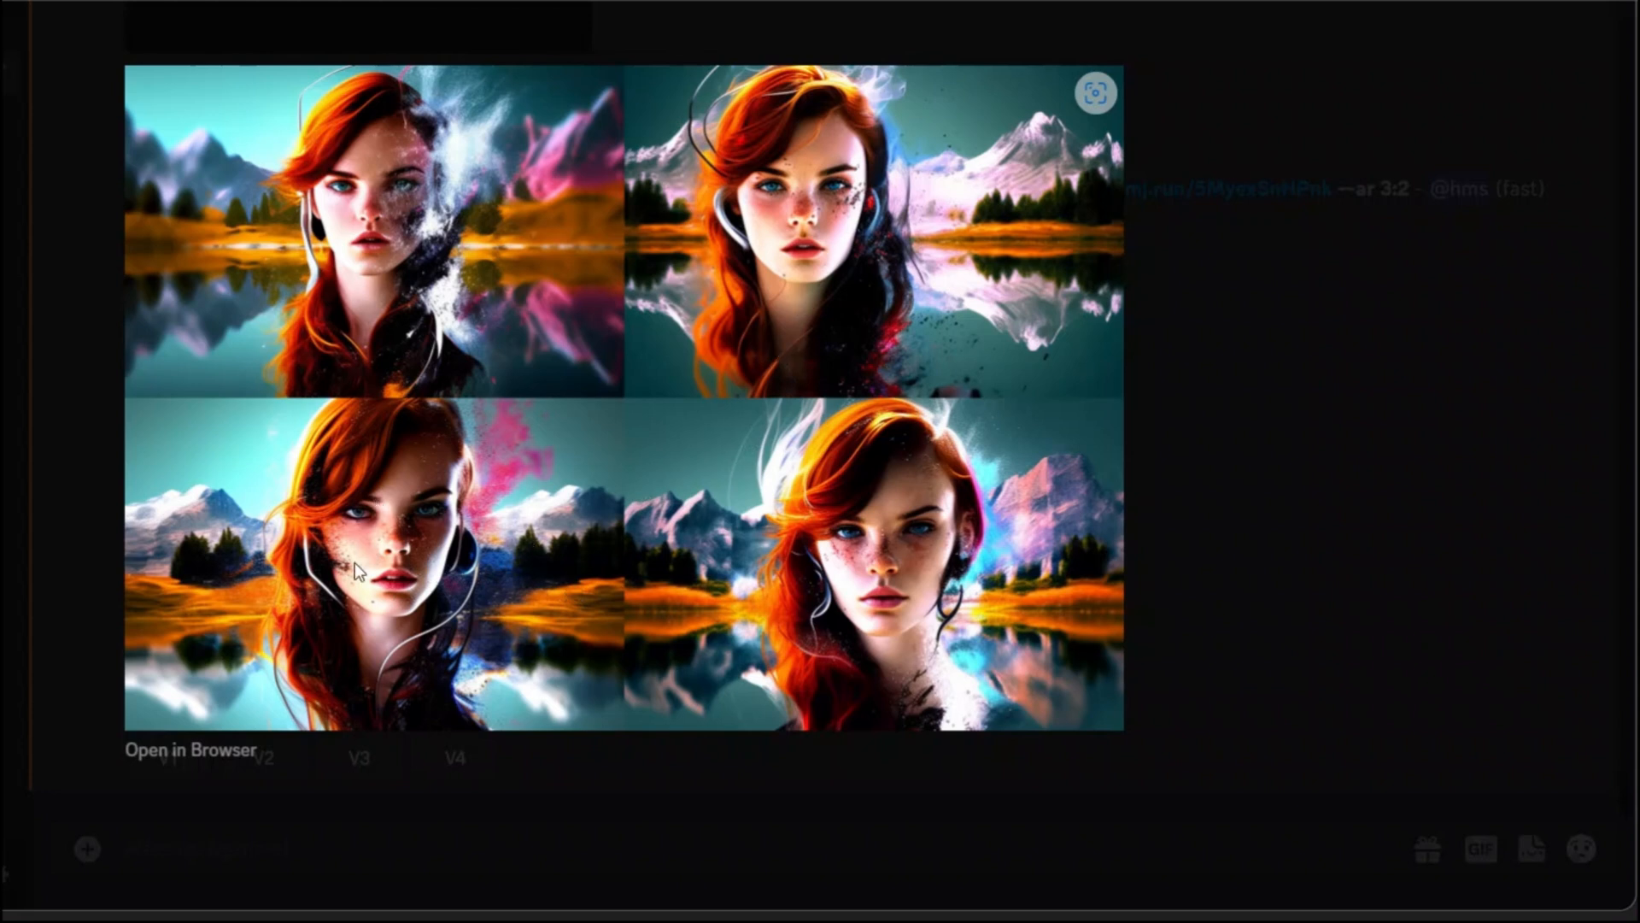
mouse_move(1344, 441)
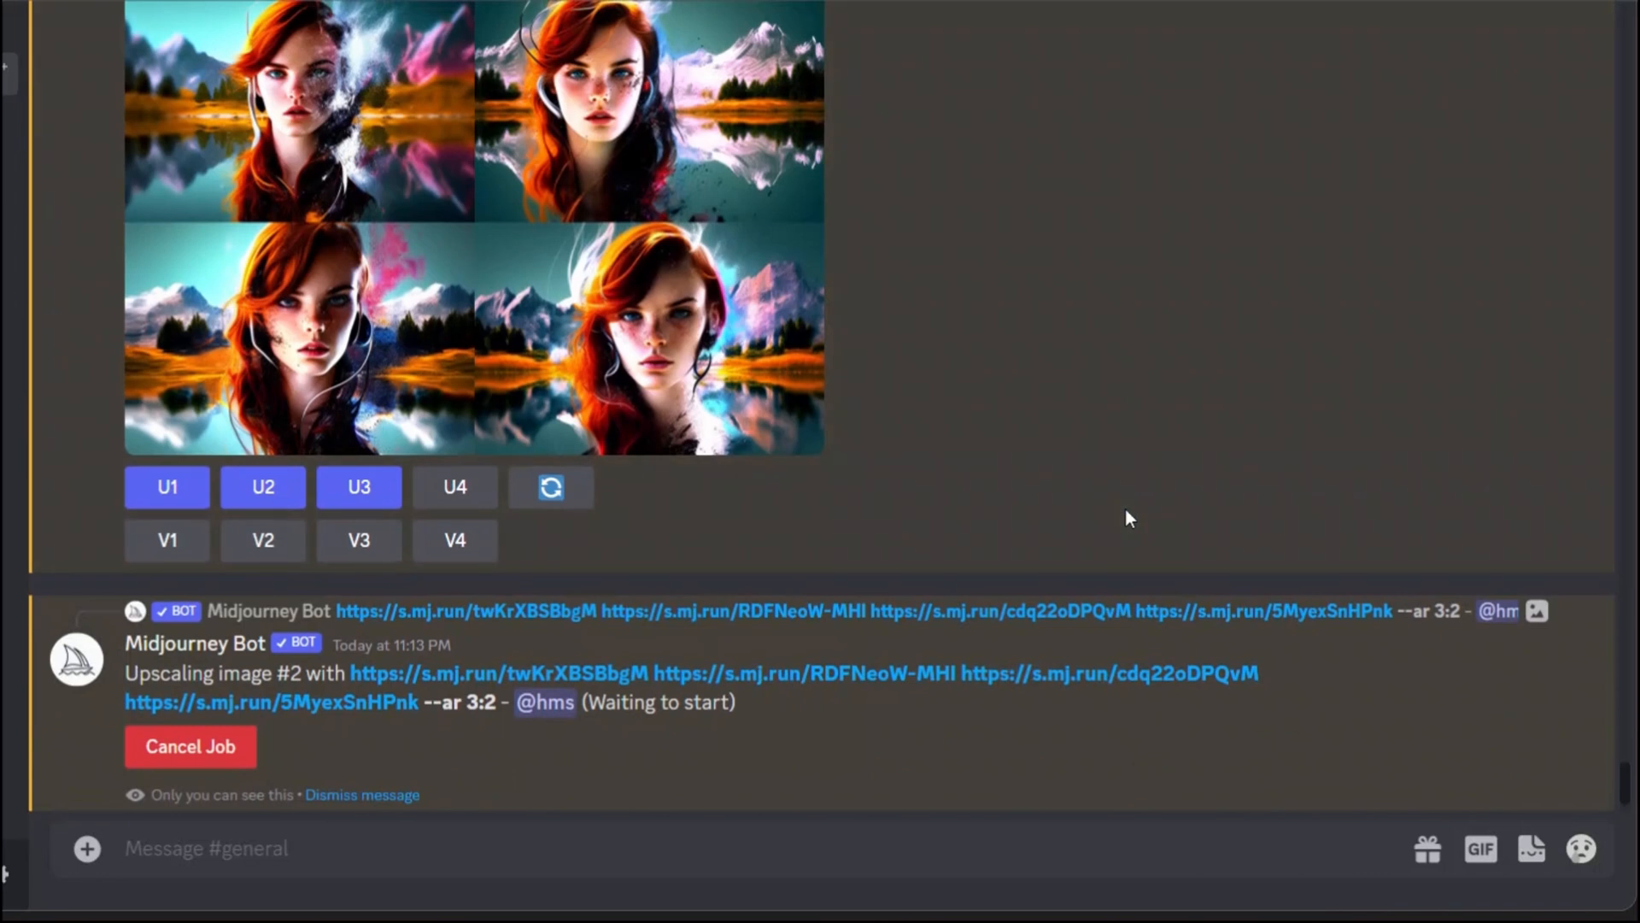
Begin a new slash command in the message box after queuing upscales 1–3.
type("/")
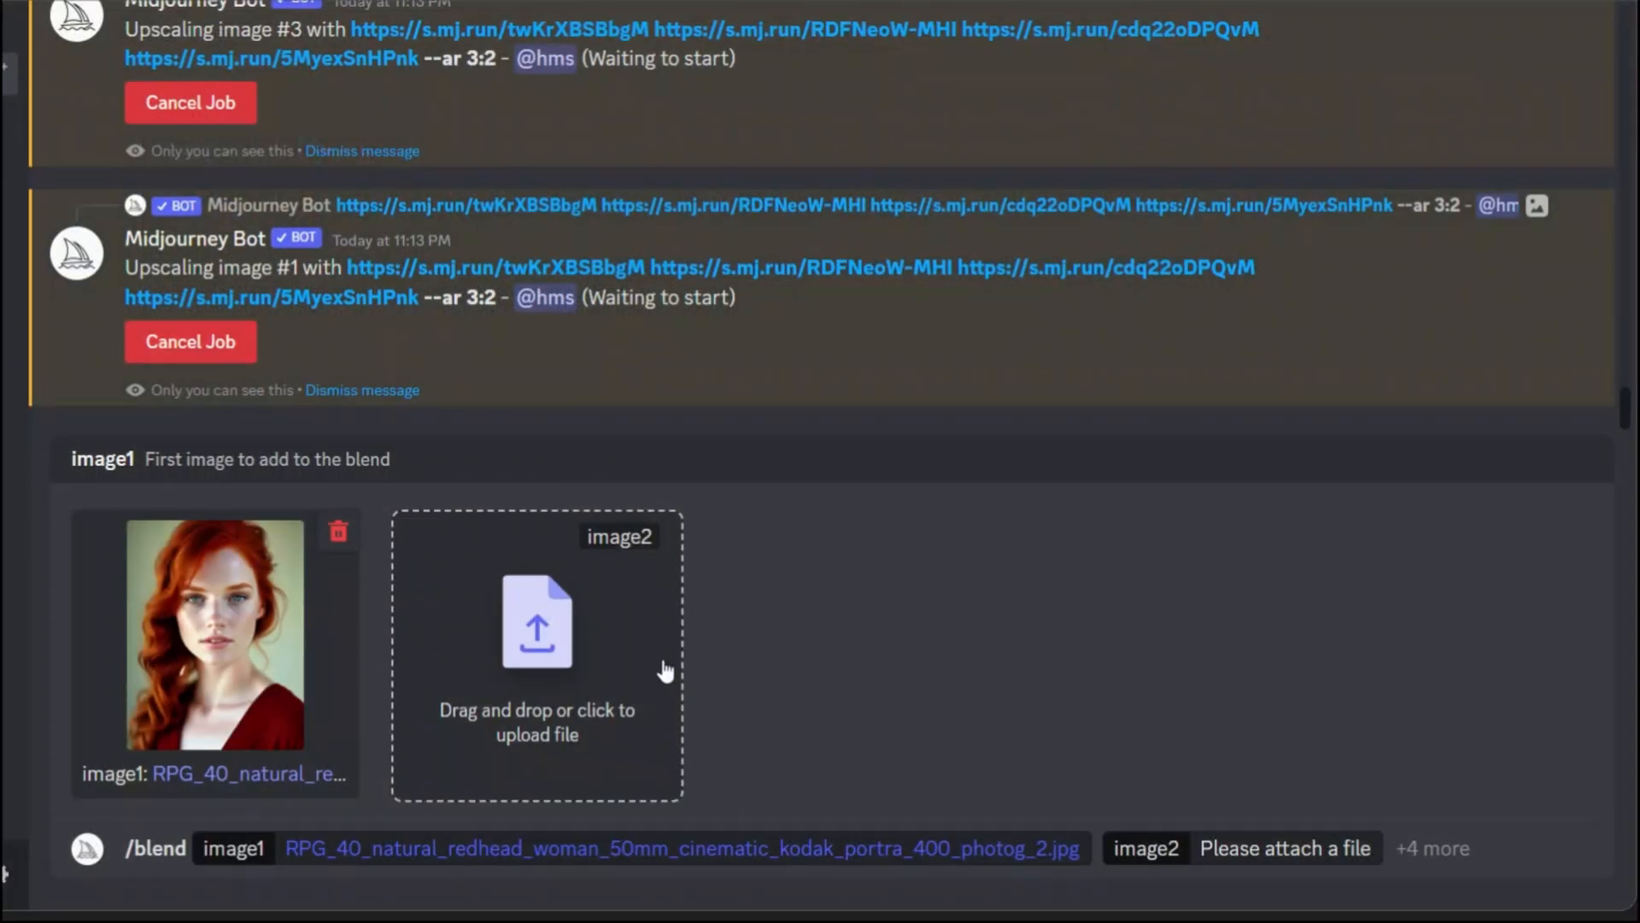
left_click(537, 622)
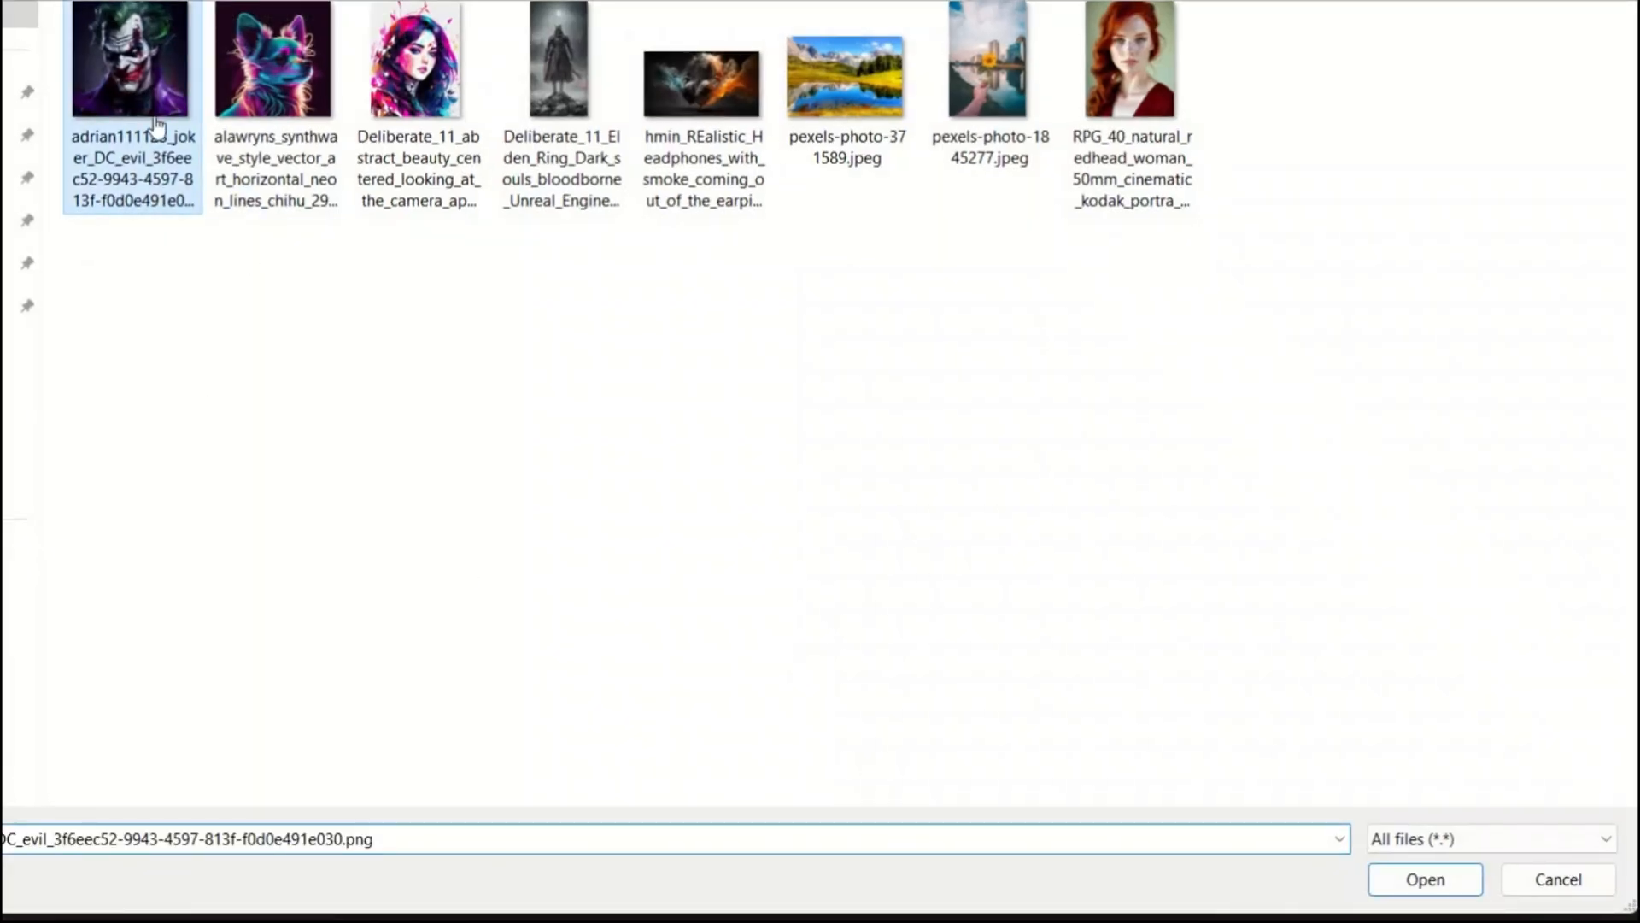
left_click(1424, 879)
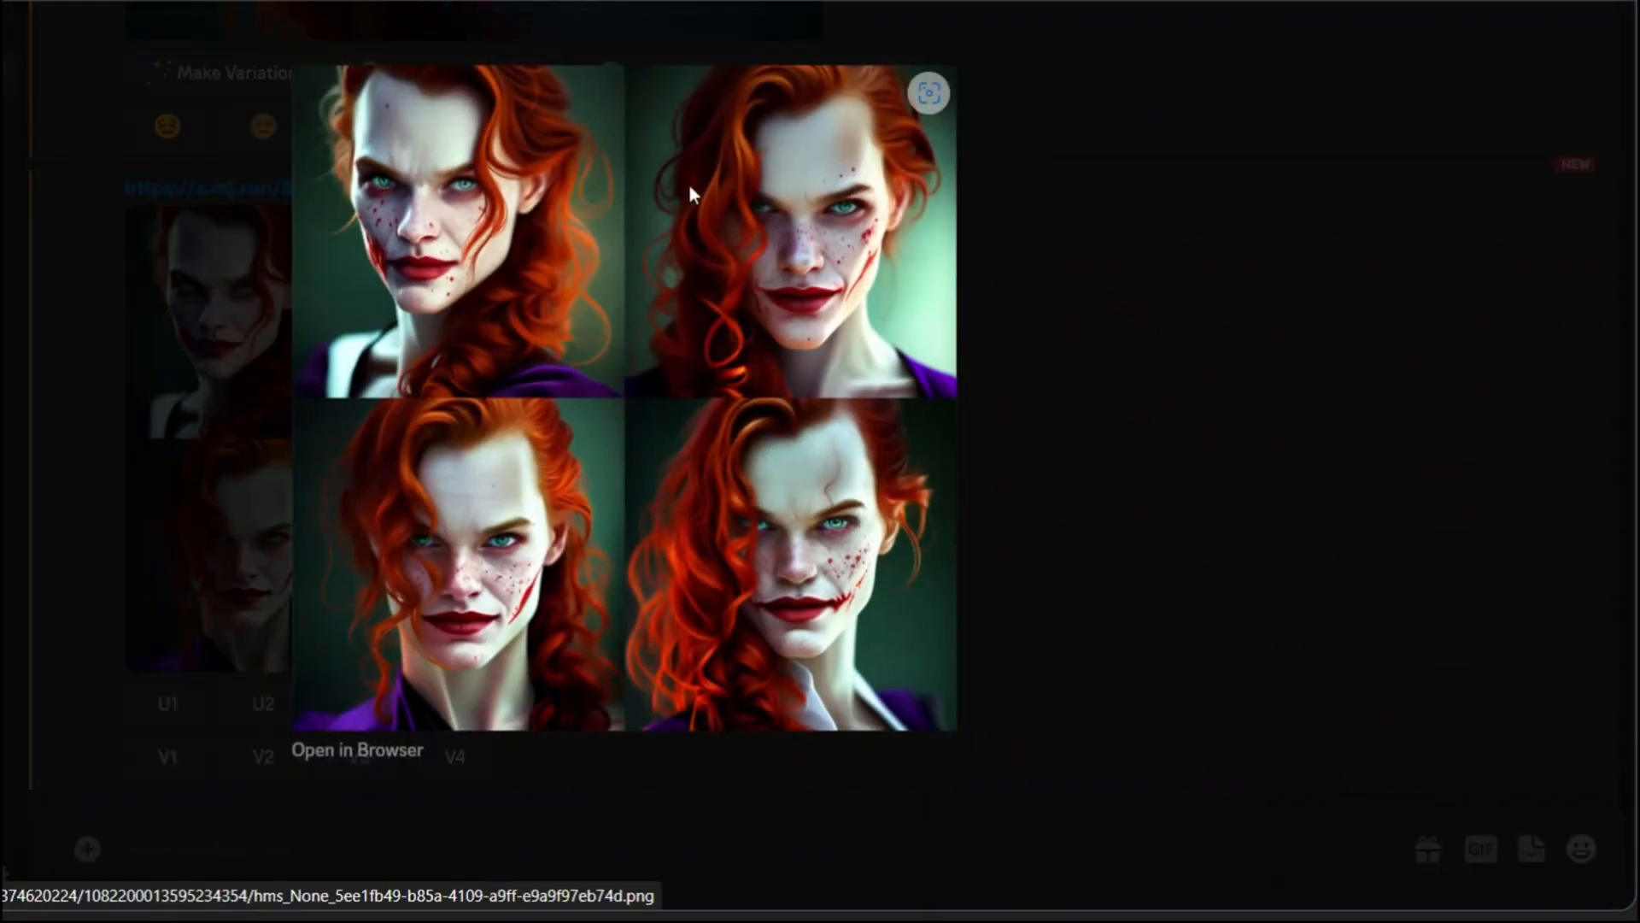
mouse_move(862, 637)
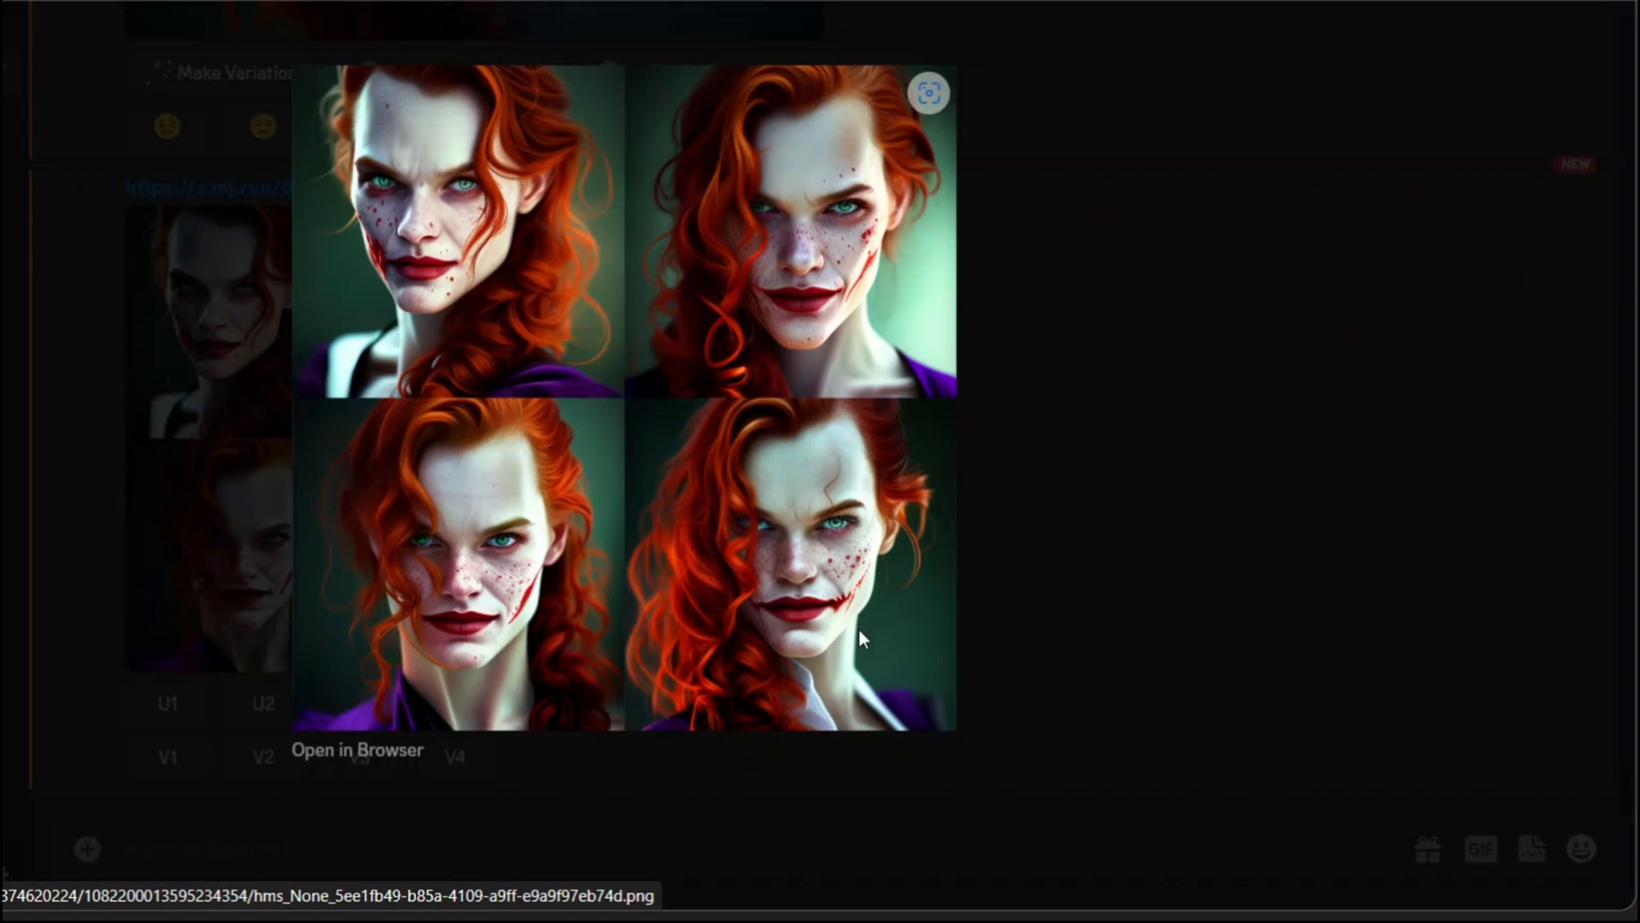
mouse_move(707, 363)
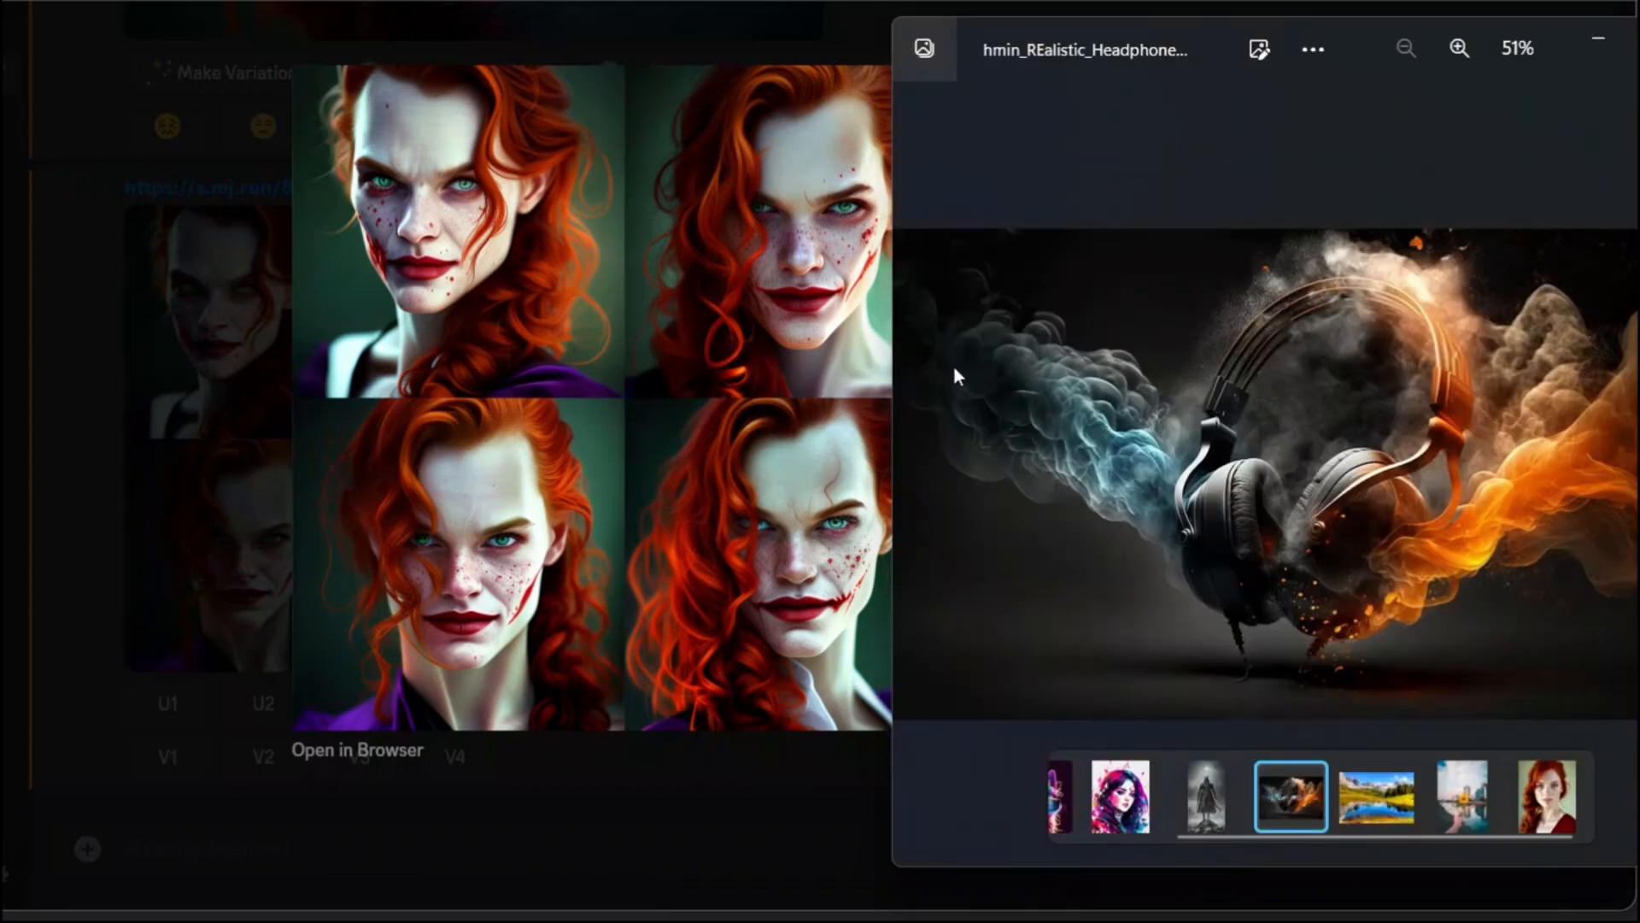
View the natural redhead woman photo and the Joker artwork source images in Photos.
left_click(1548, 797)
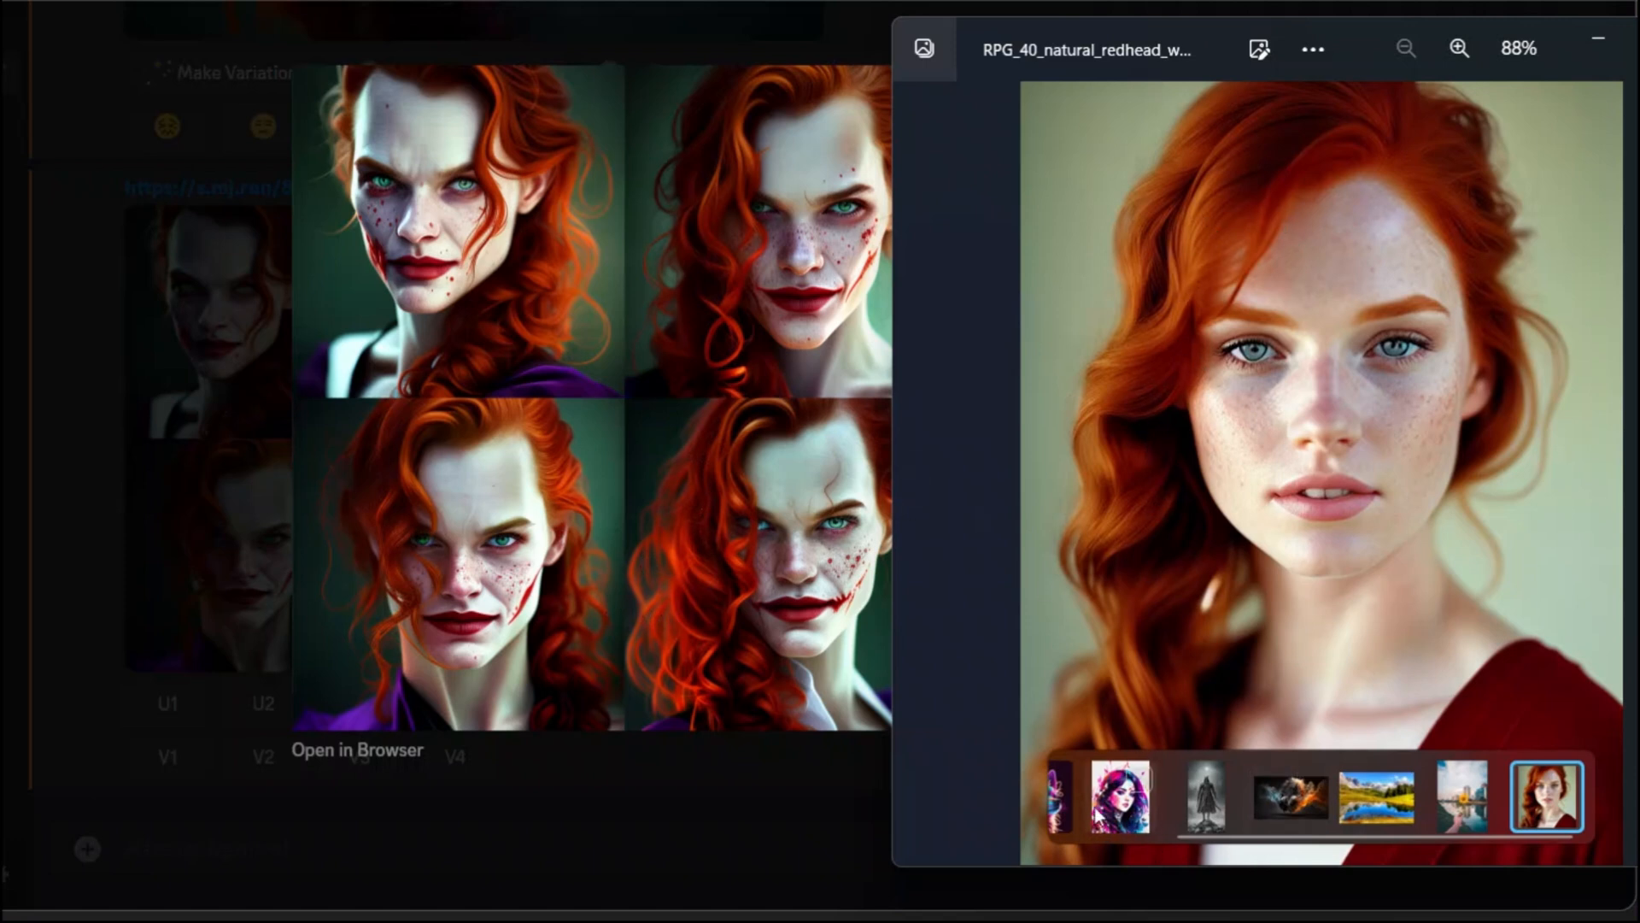
left_click(1094, 798)
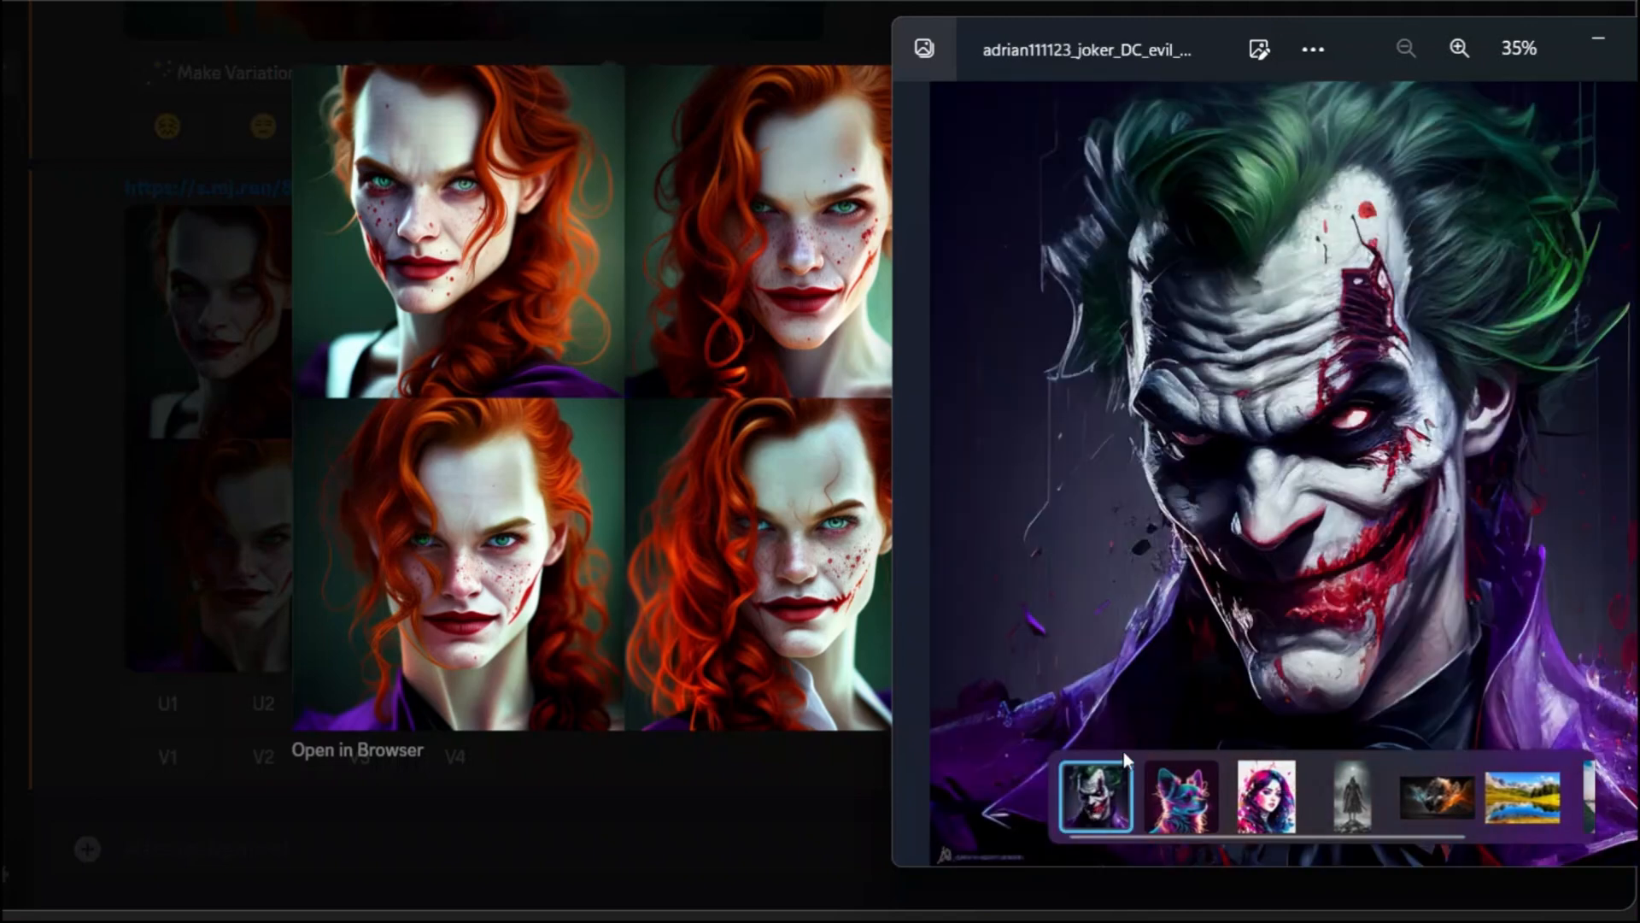
mouse_move(1381, 595)
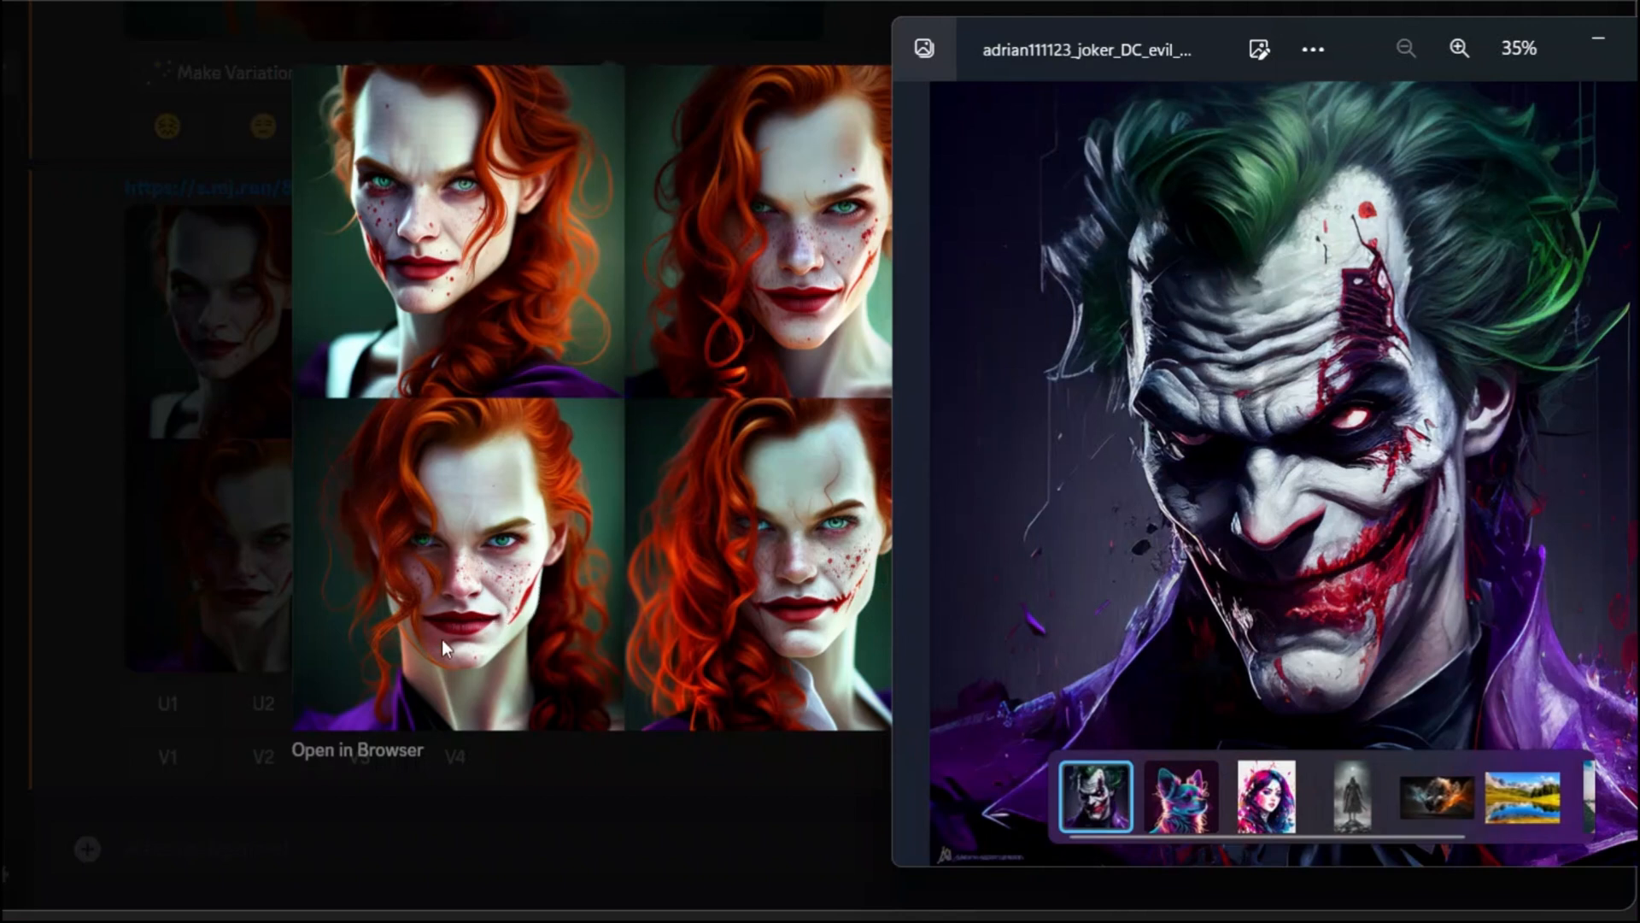
mouse_move(1280, 599)
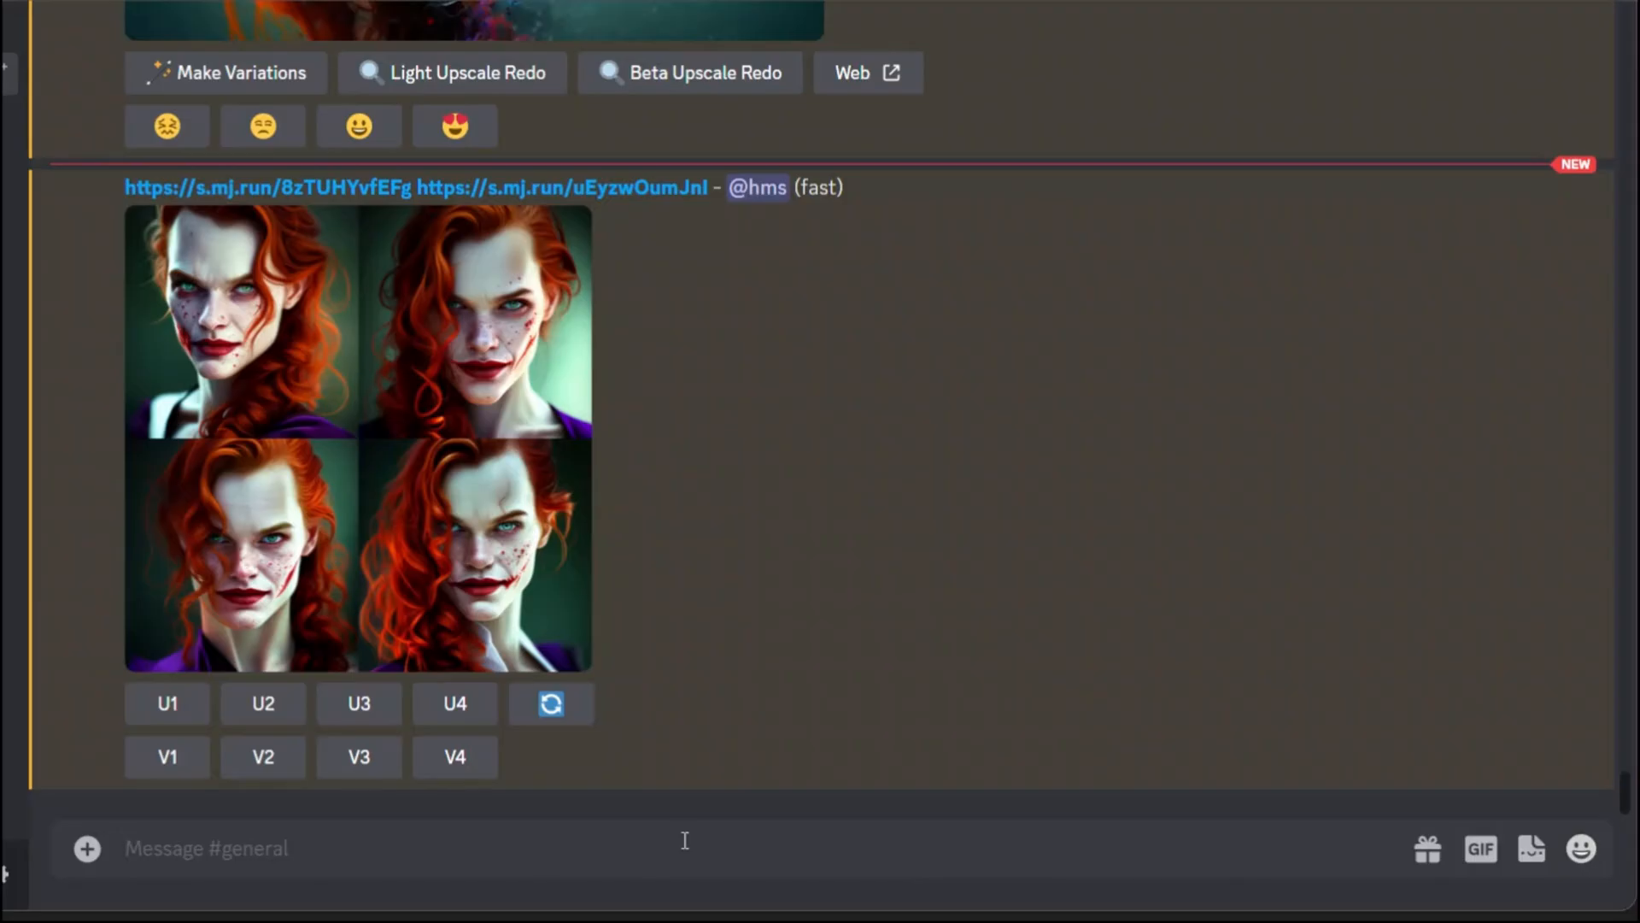
Run /blend with the synthwave chihuahua as image1 and the Elden Ring dark warrior as image2.
type("/")
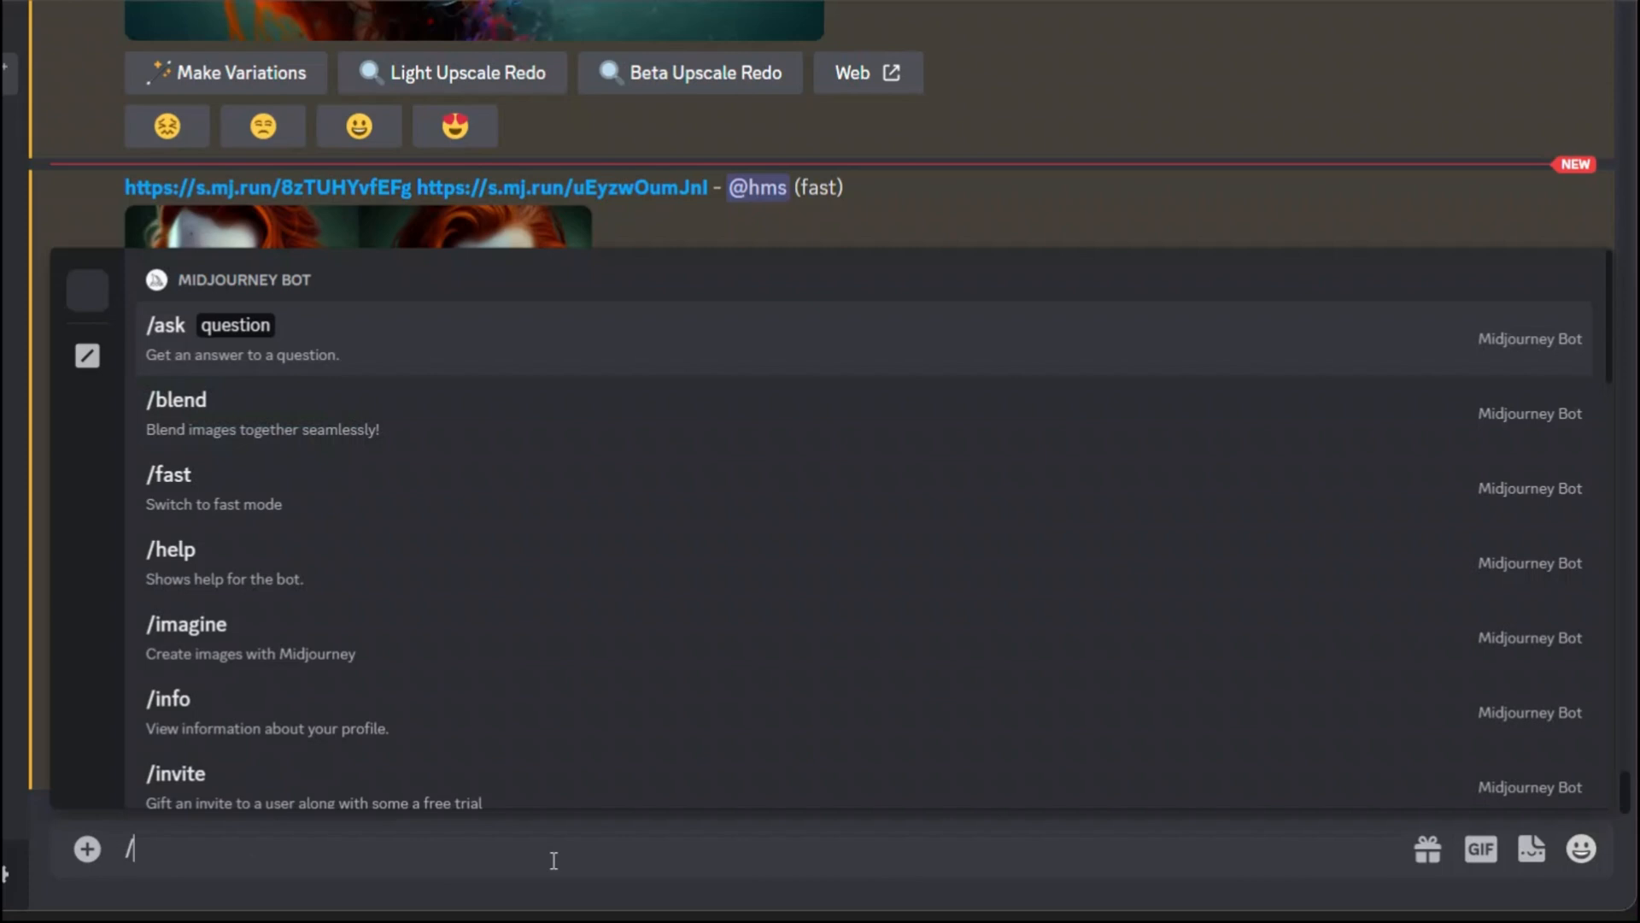
type("l")
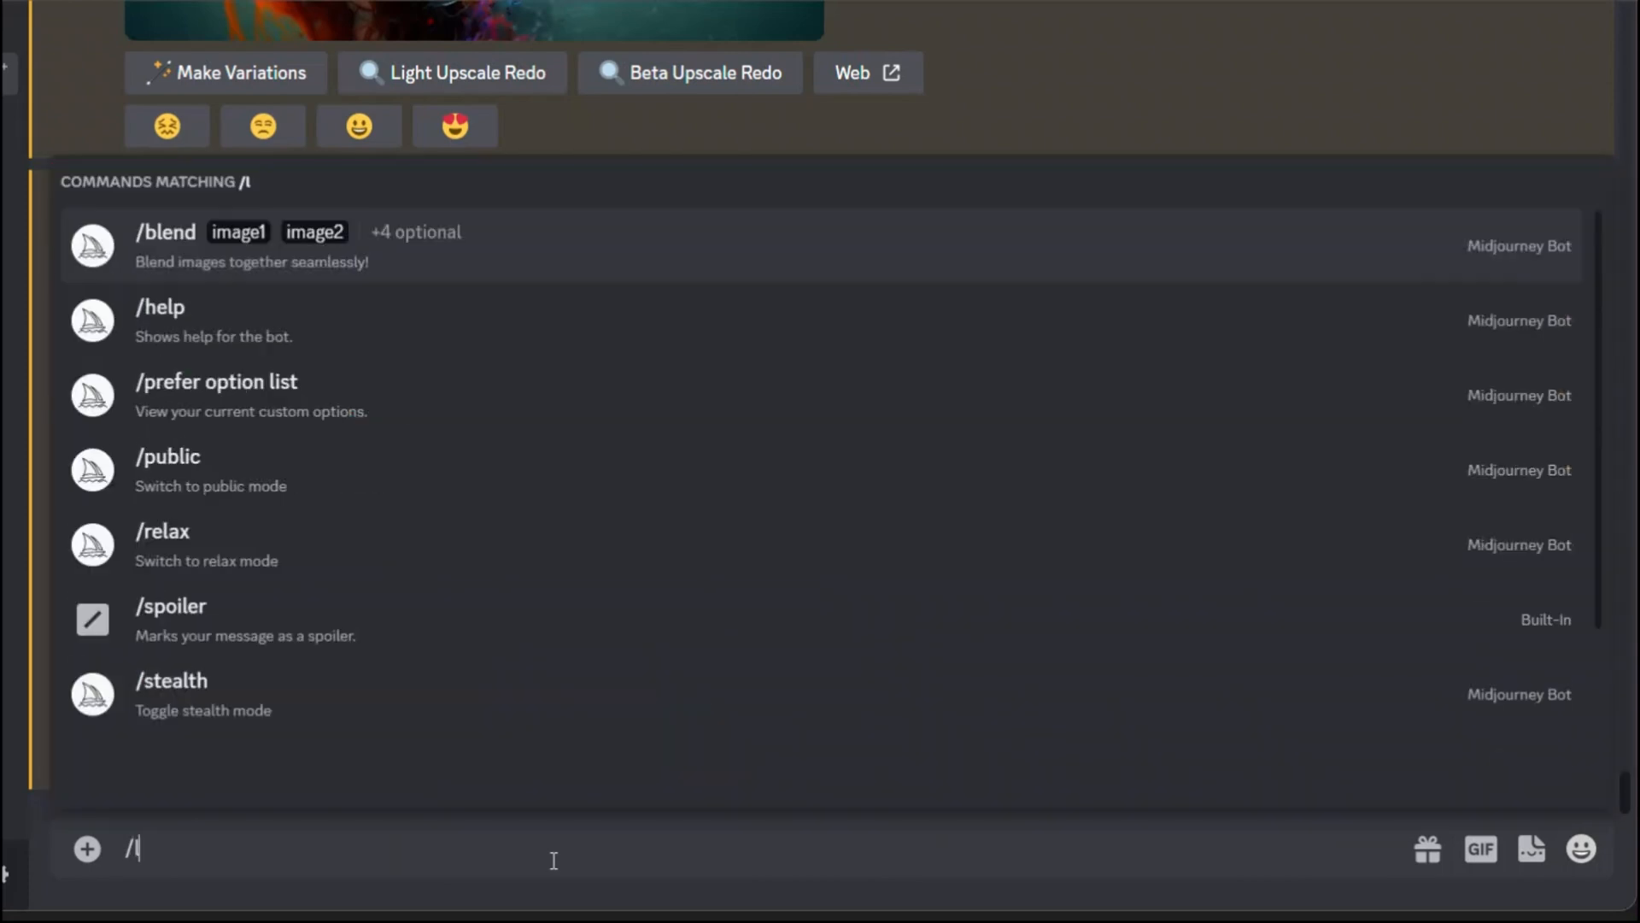
left_click(166, 231)
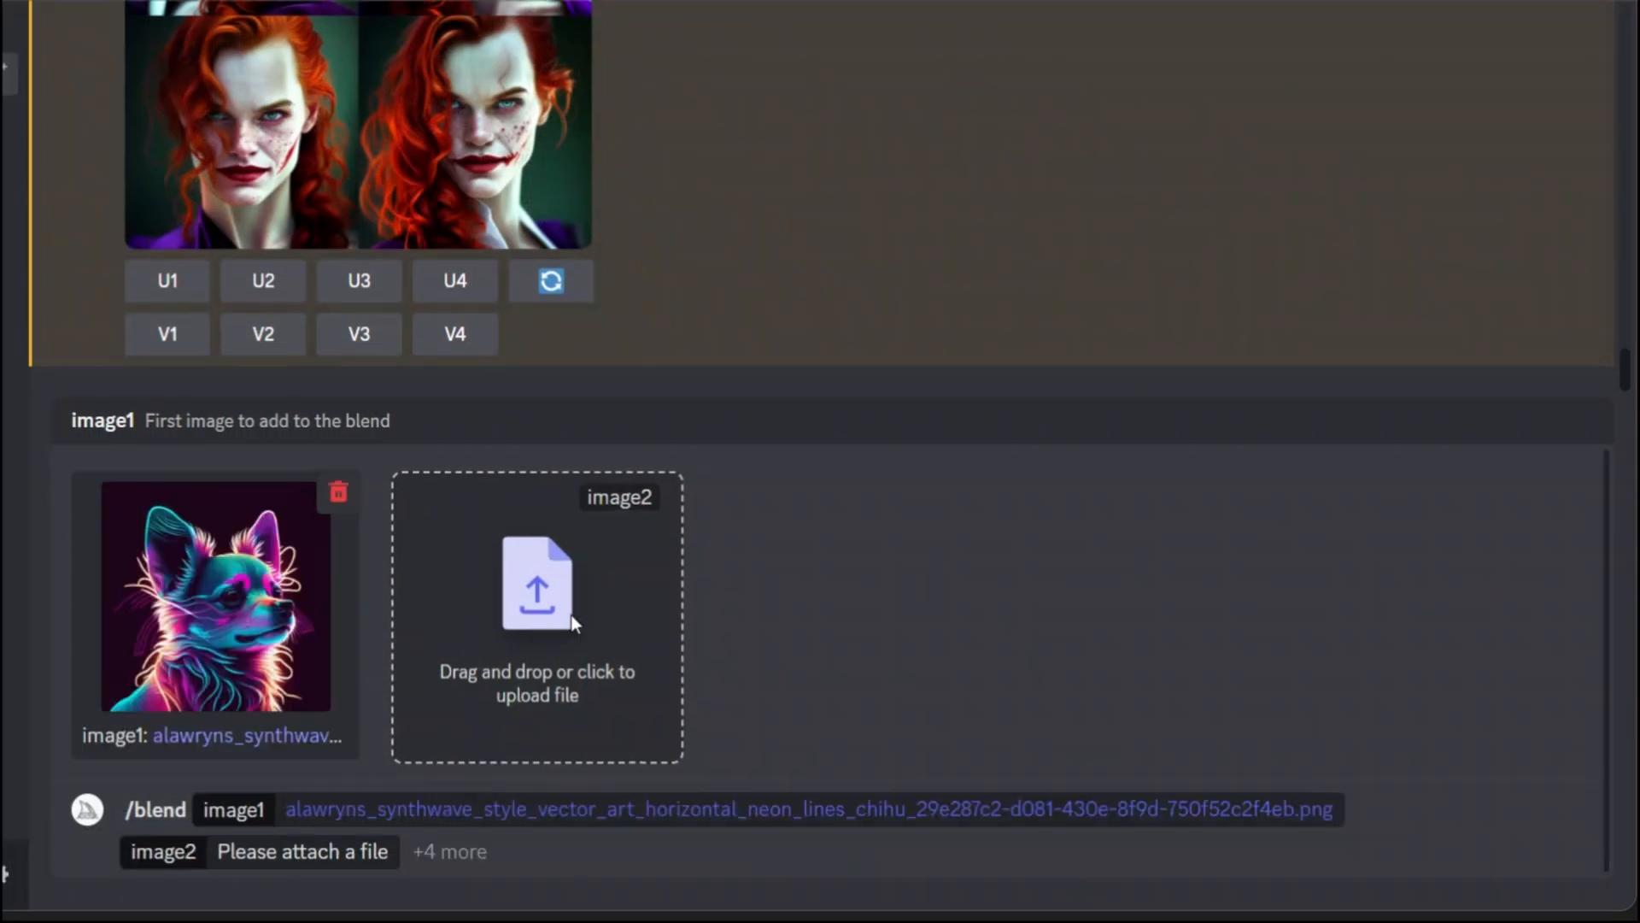
left_click(535, 584)
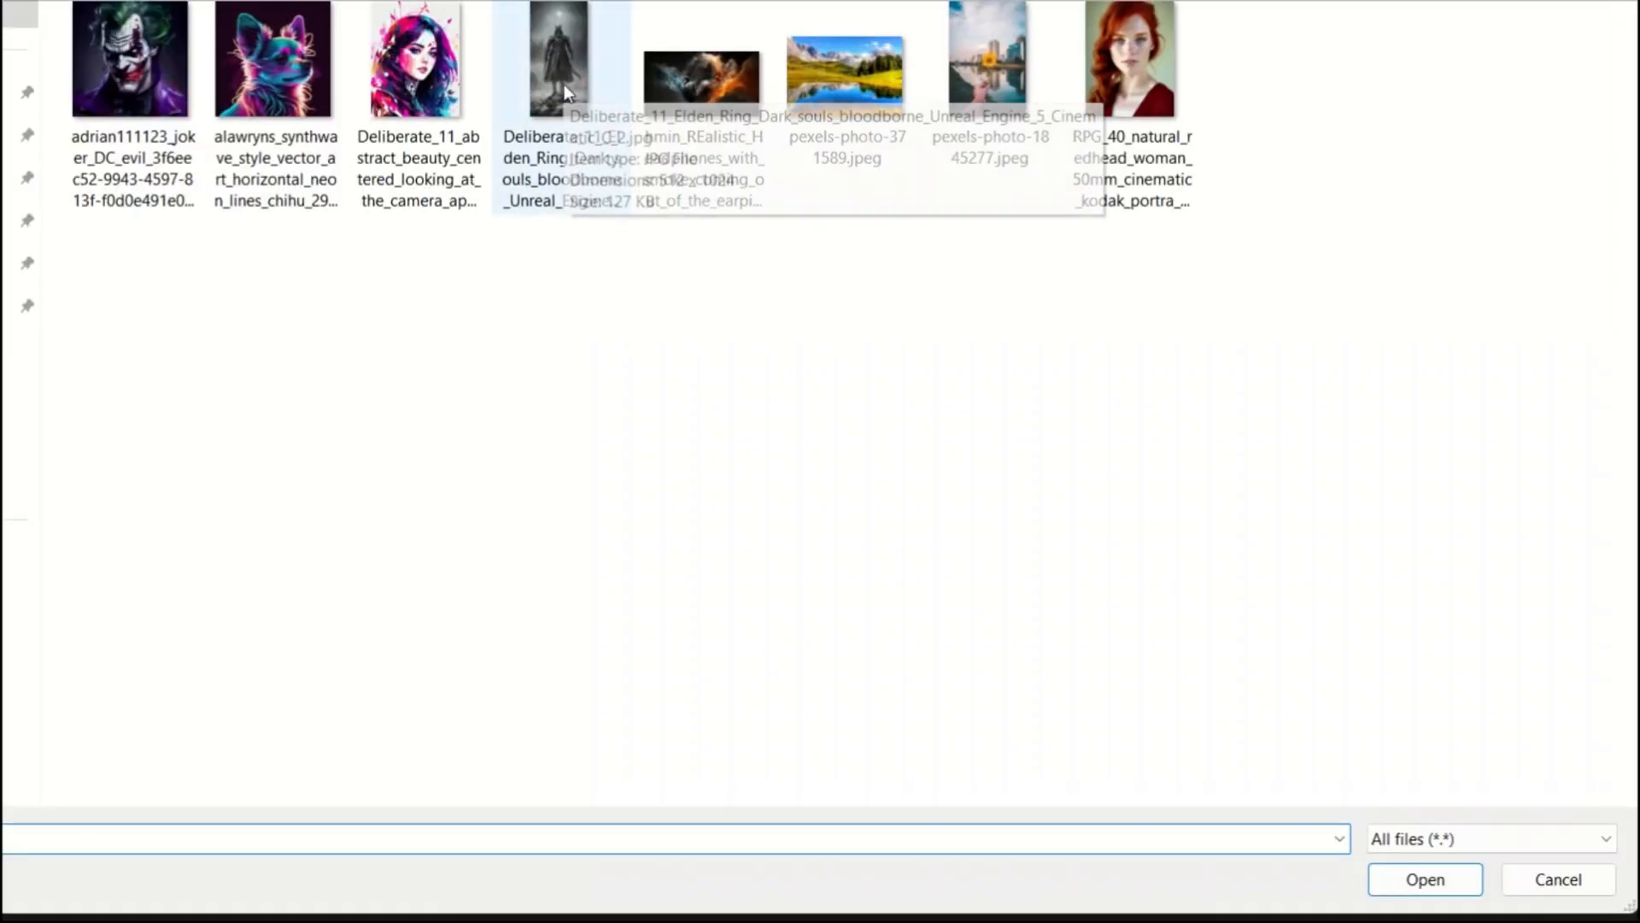
left_click(1423, 878)
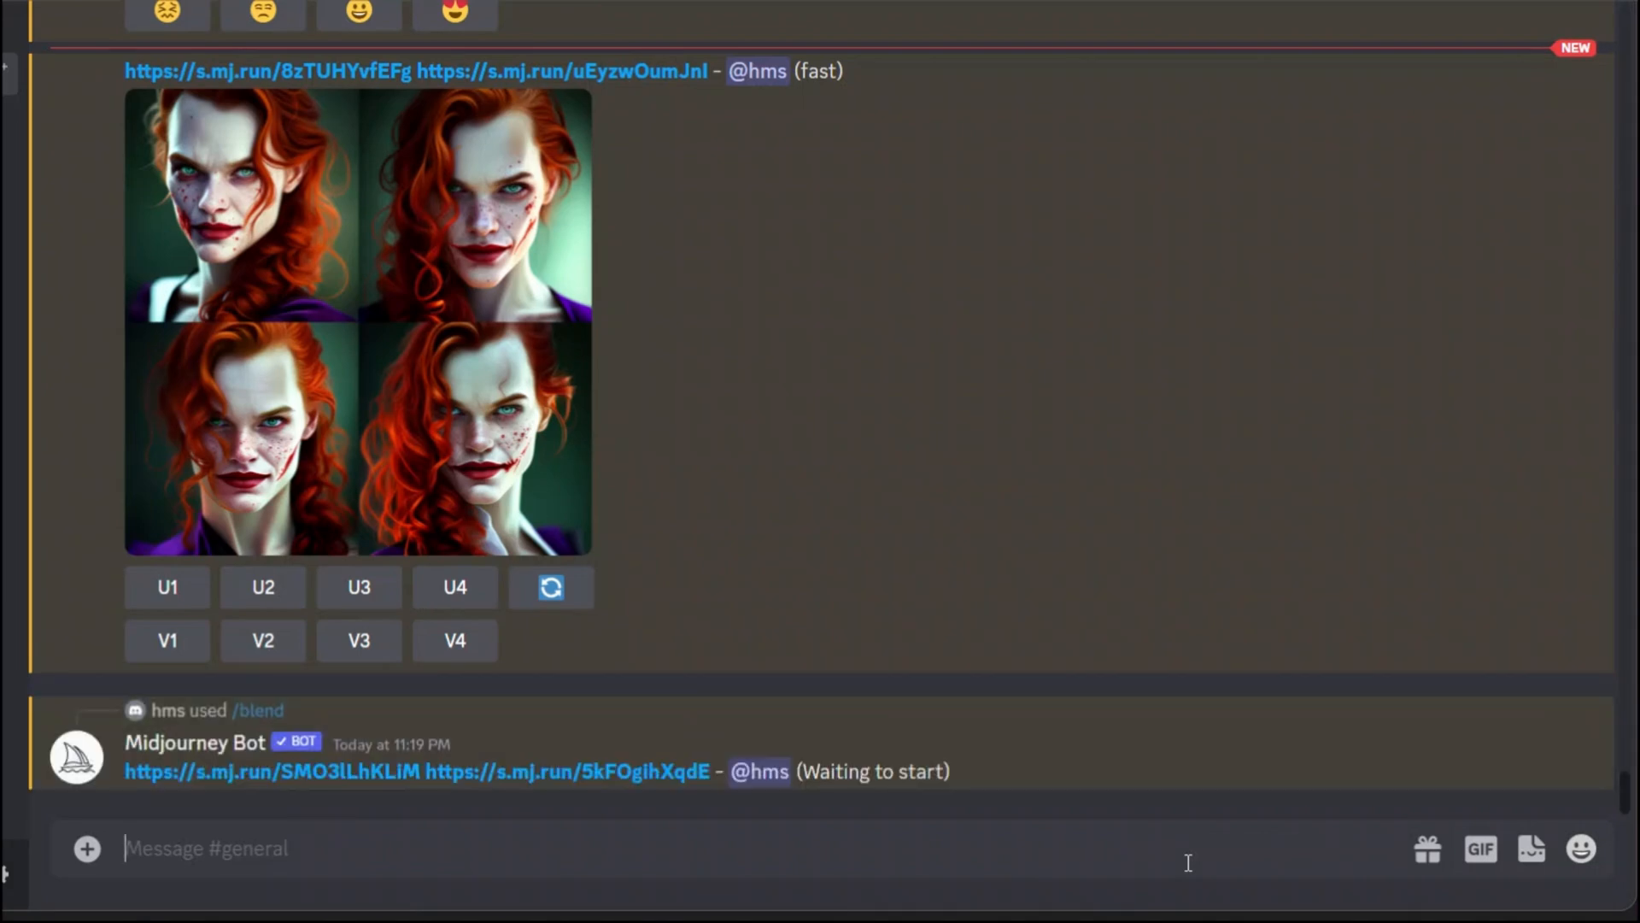
scroll("down", 3)
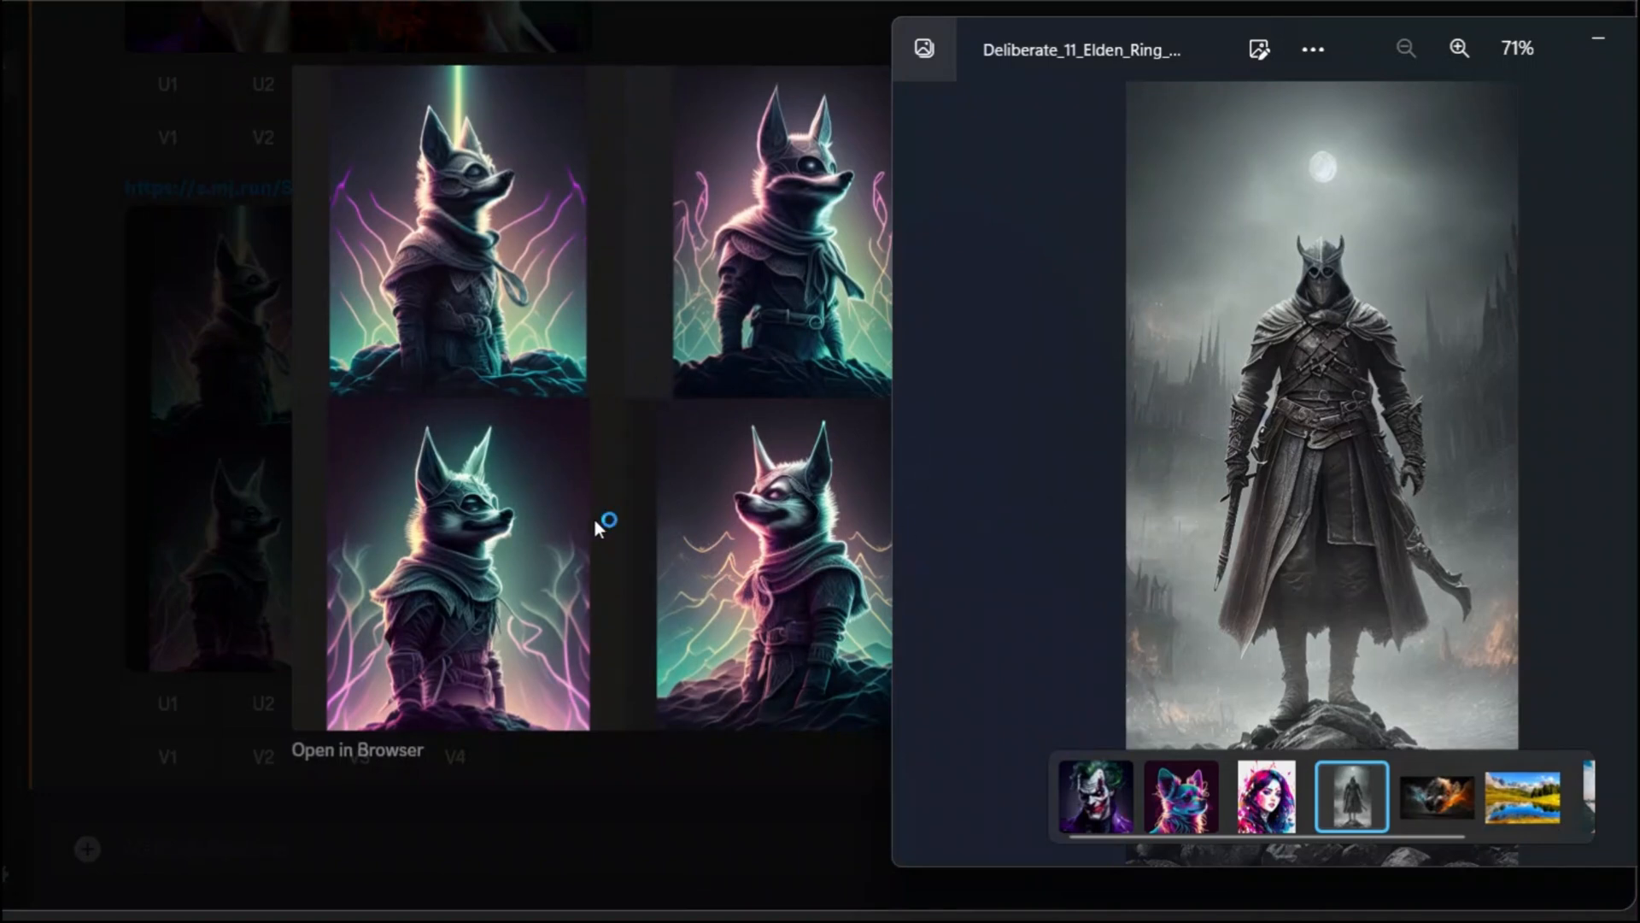
View the synthwave chihuahua source image beside the canine warrior grid.
left_click(1180, 797)
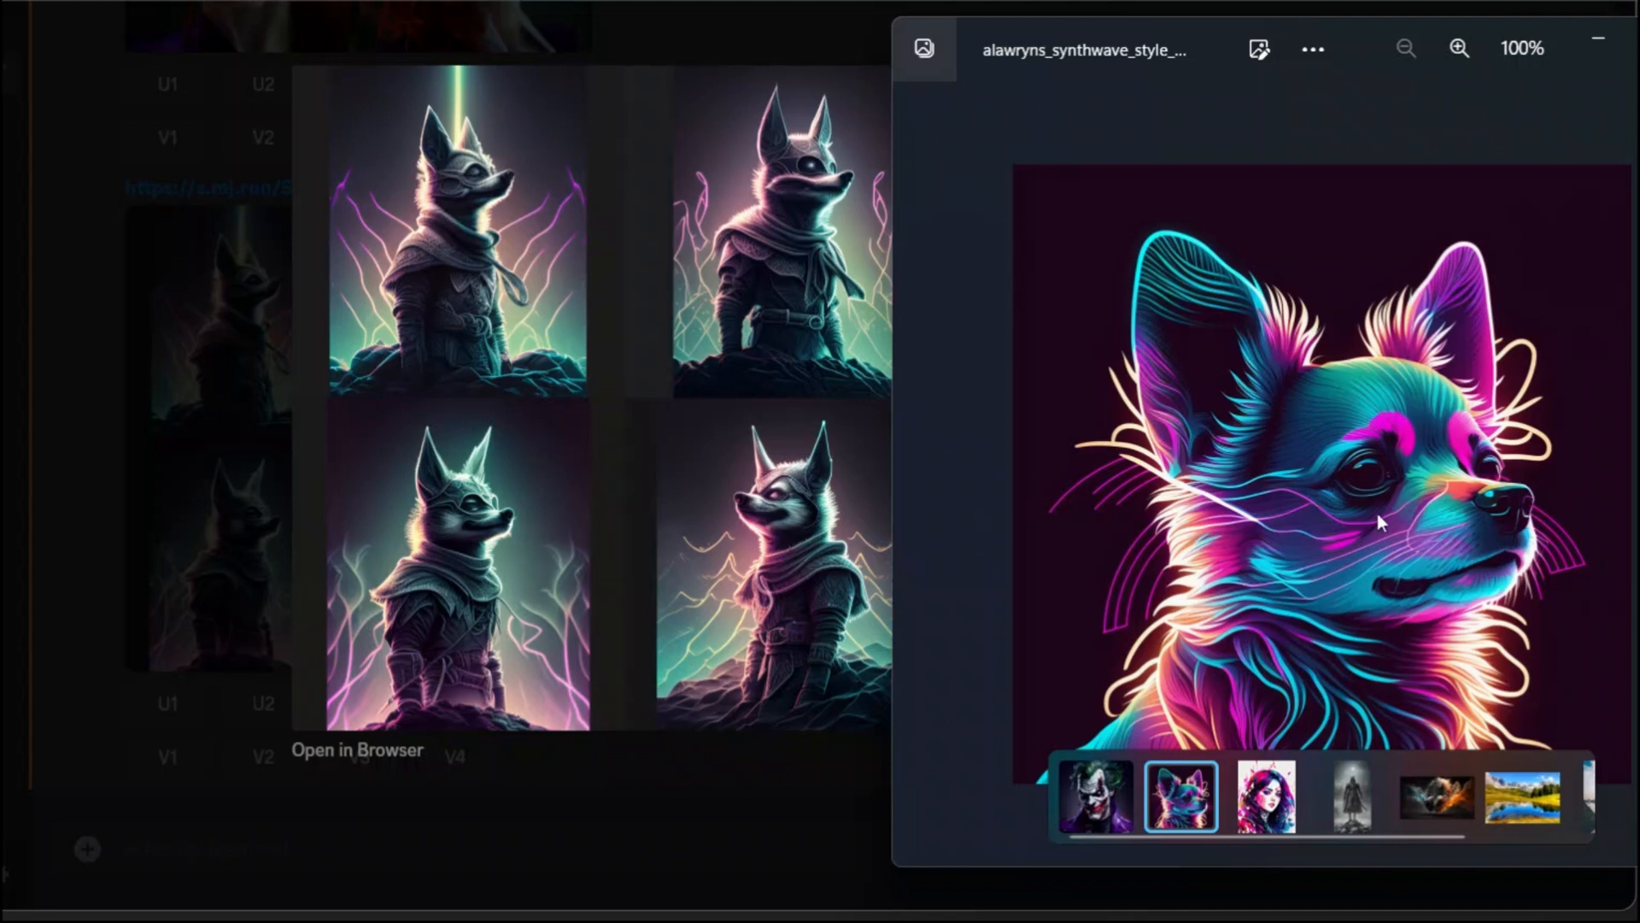
mouse_move(1378, 463)
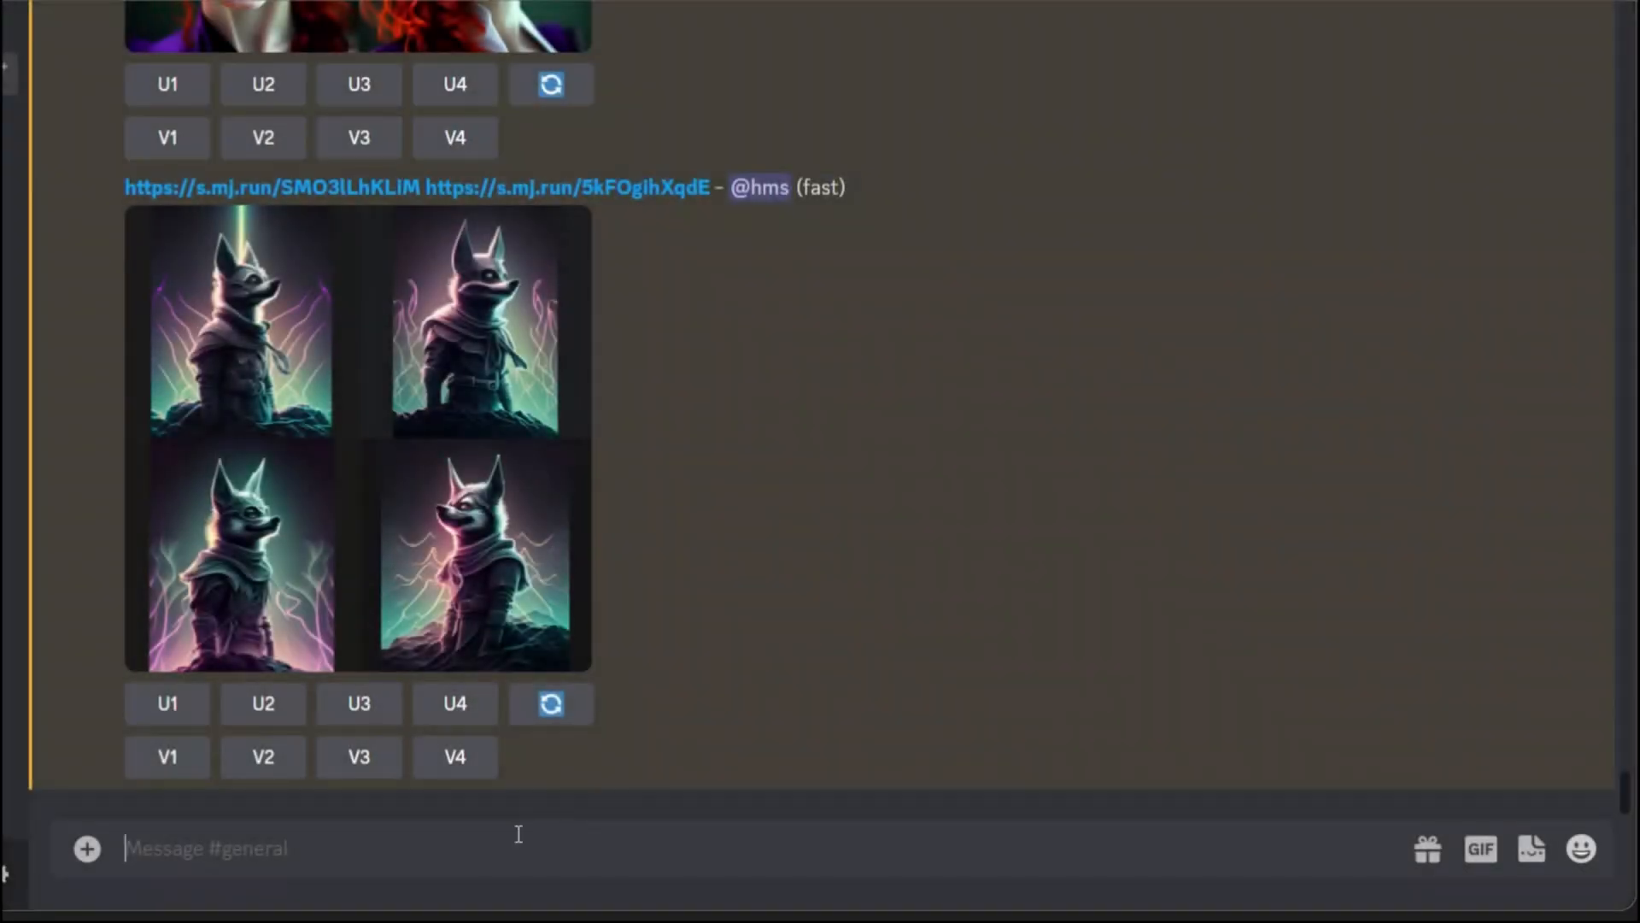
Run /blend with the redhead portrait as image1 and add further source image slots.
type("/bl")
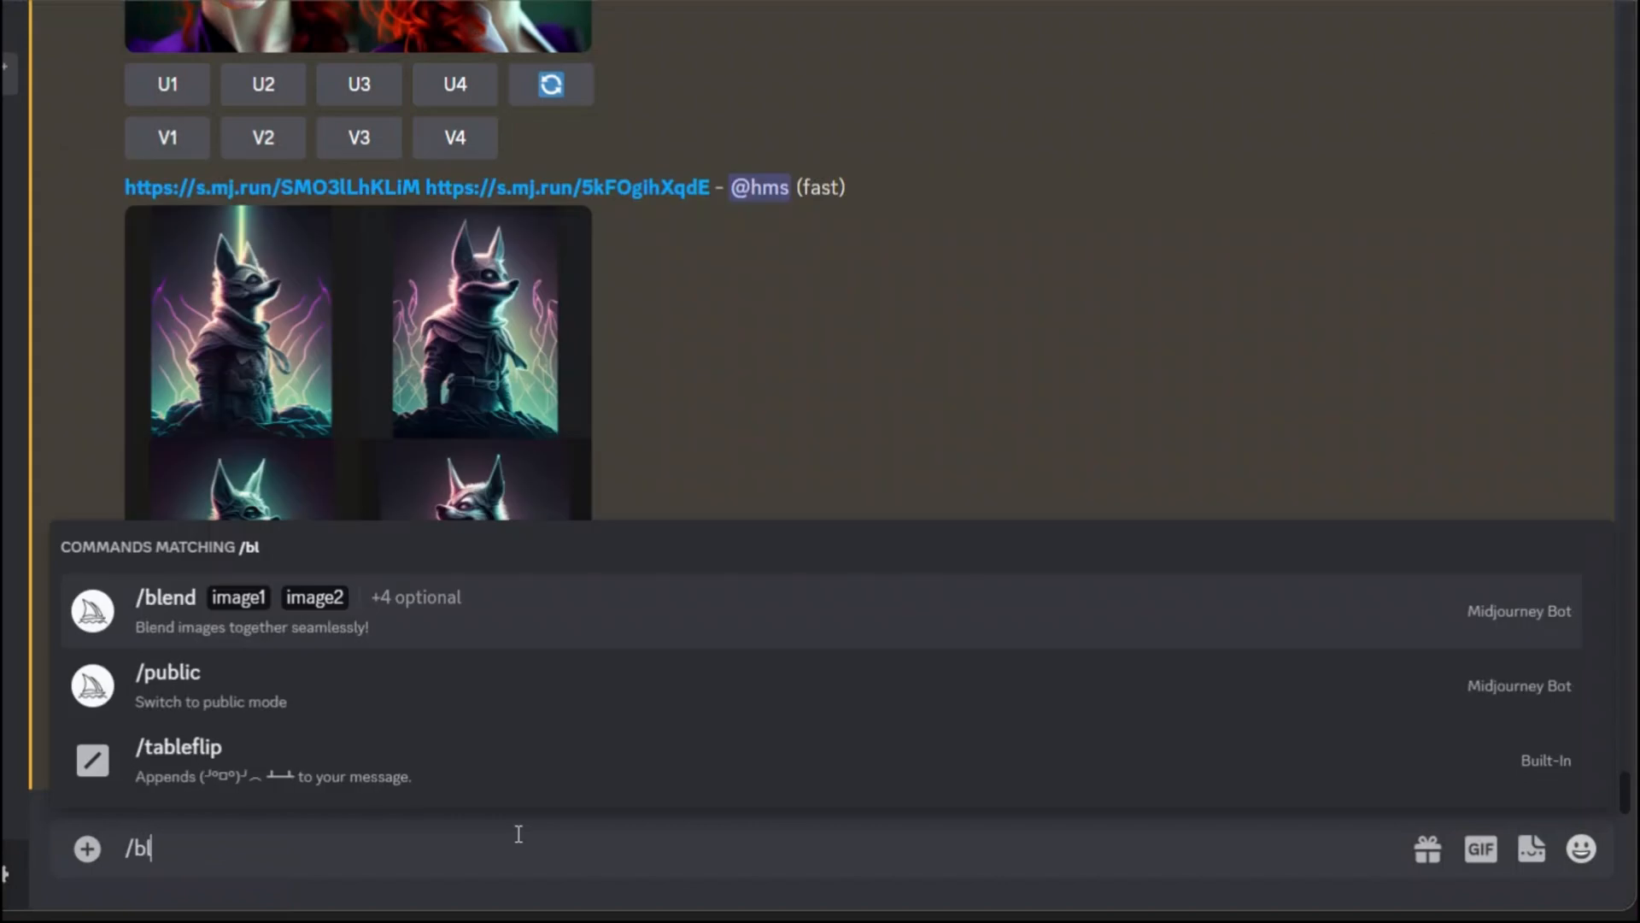
left_click(166, 598)
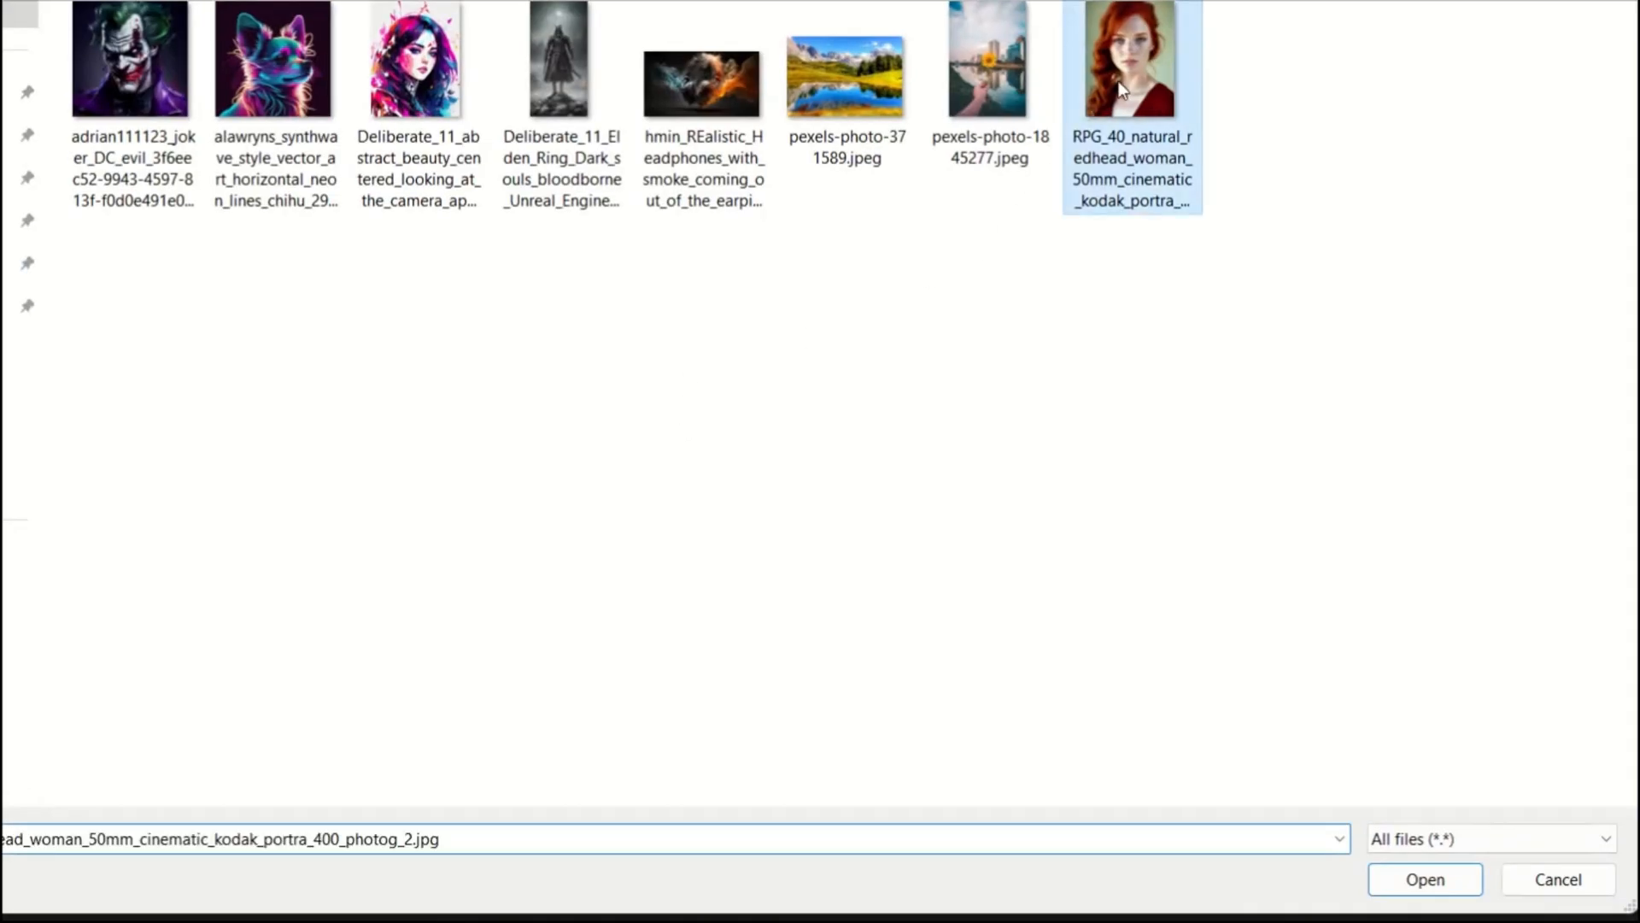
left_click(561, 58)
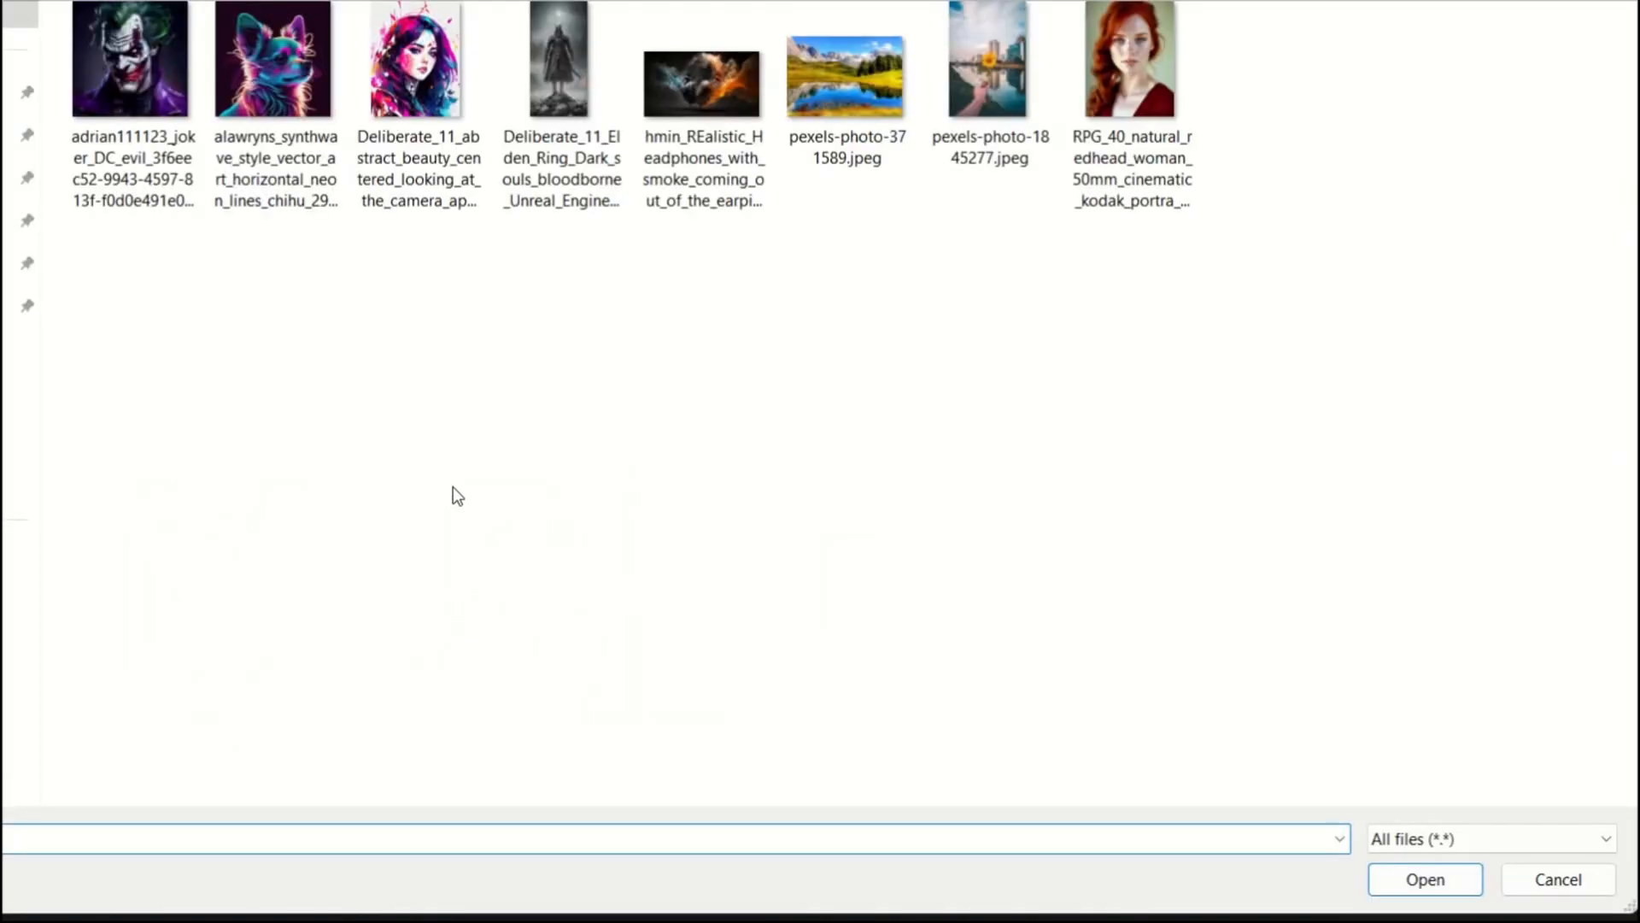
left_click(702, 84)
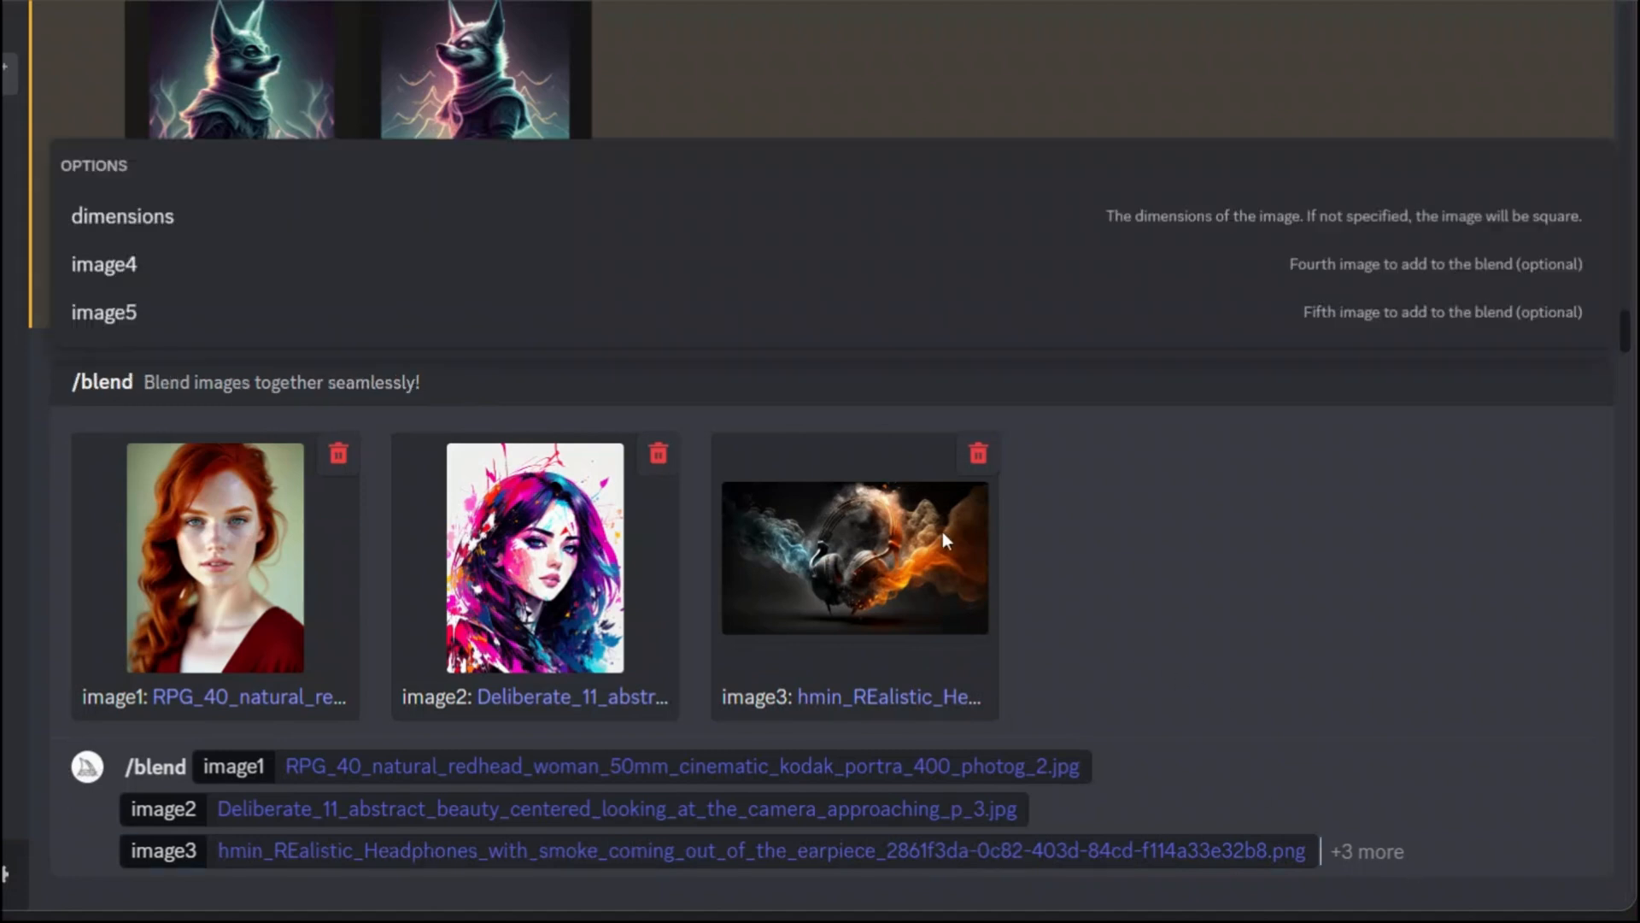
Add the dimensions option and set the blend output to Portrait format.
left_click(121, 216)
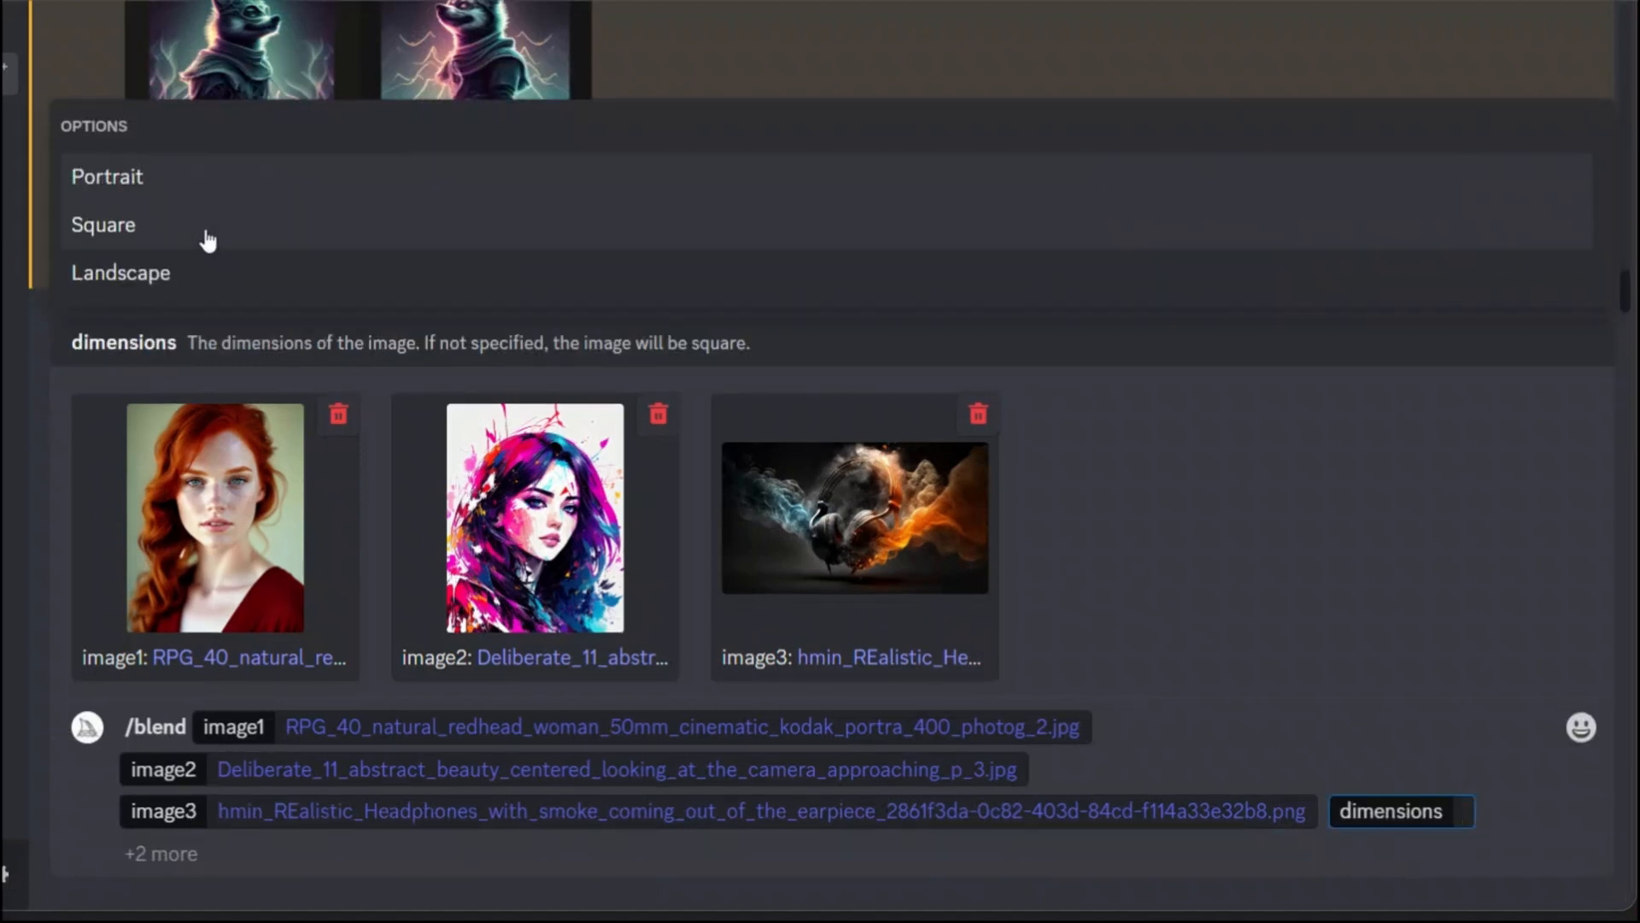
mouse_move(205, 198)
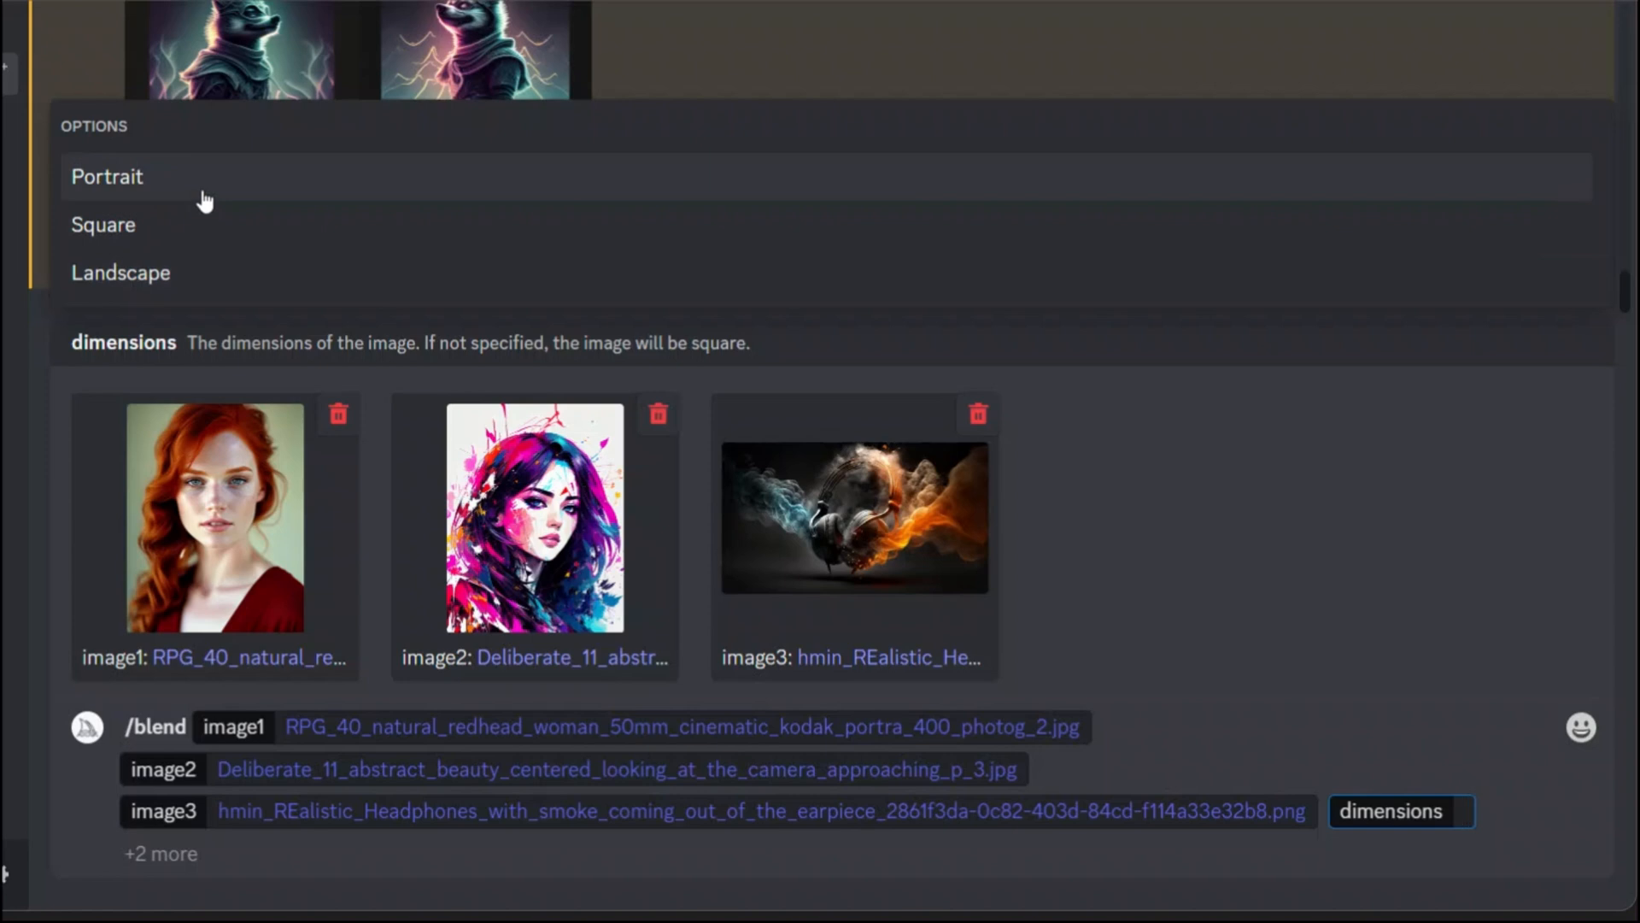
left_click(1399, 810)
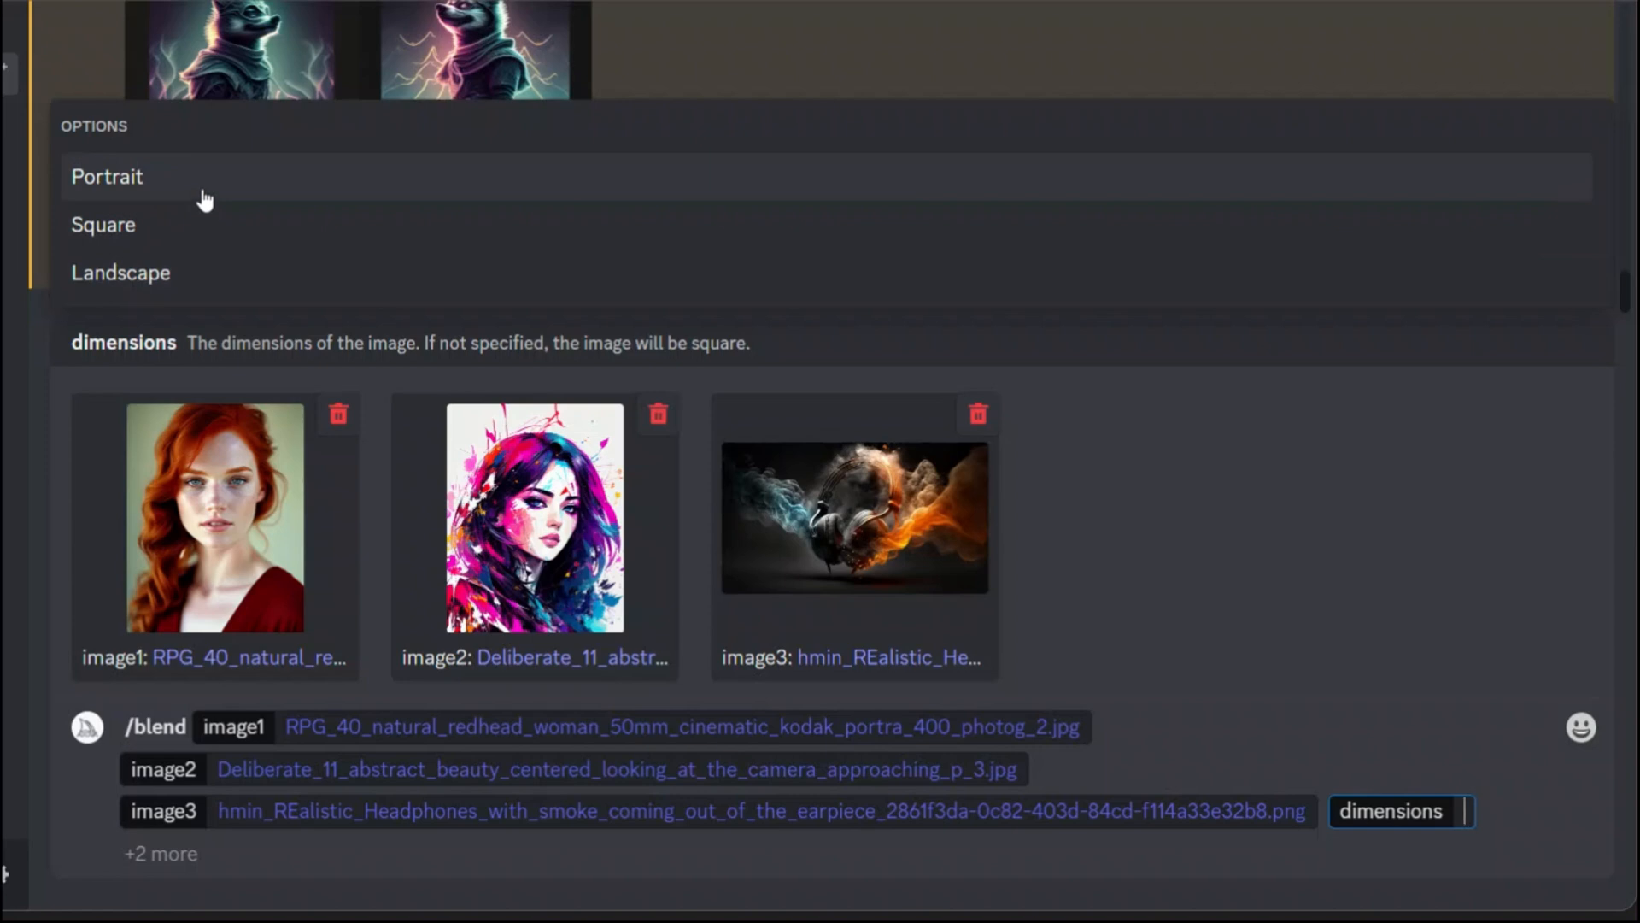
left_click(106, 176)
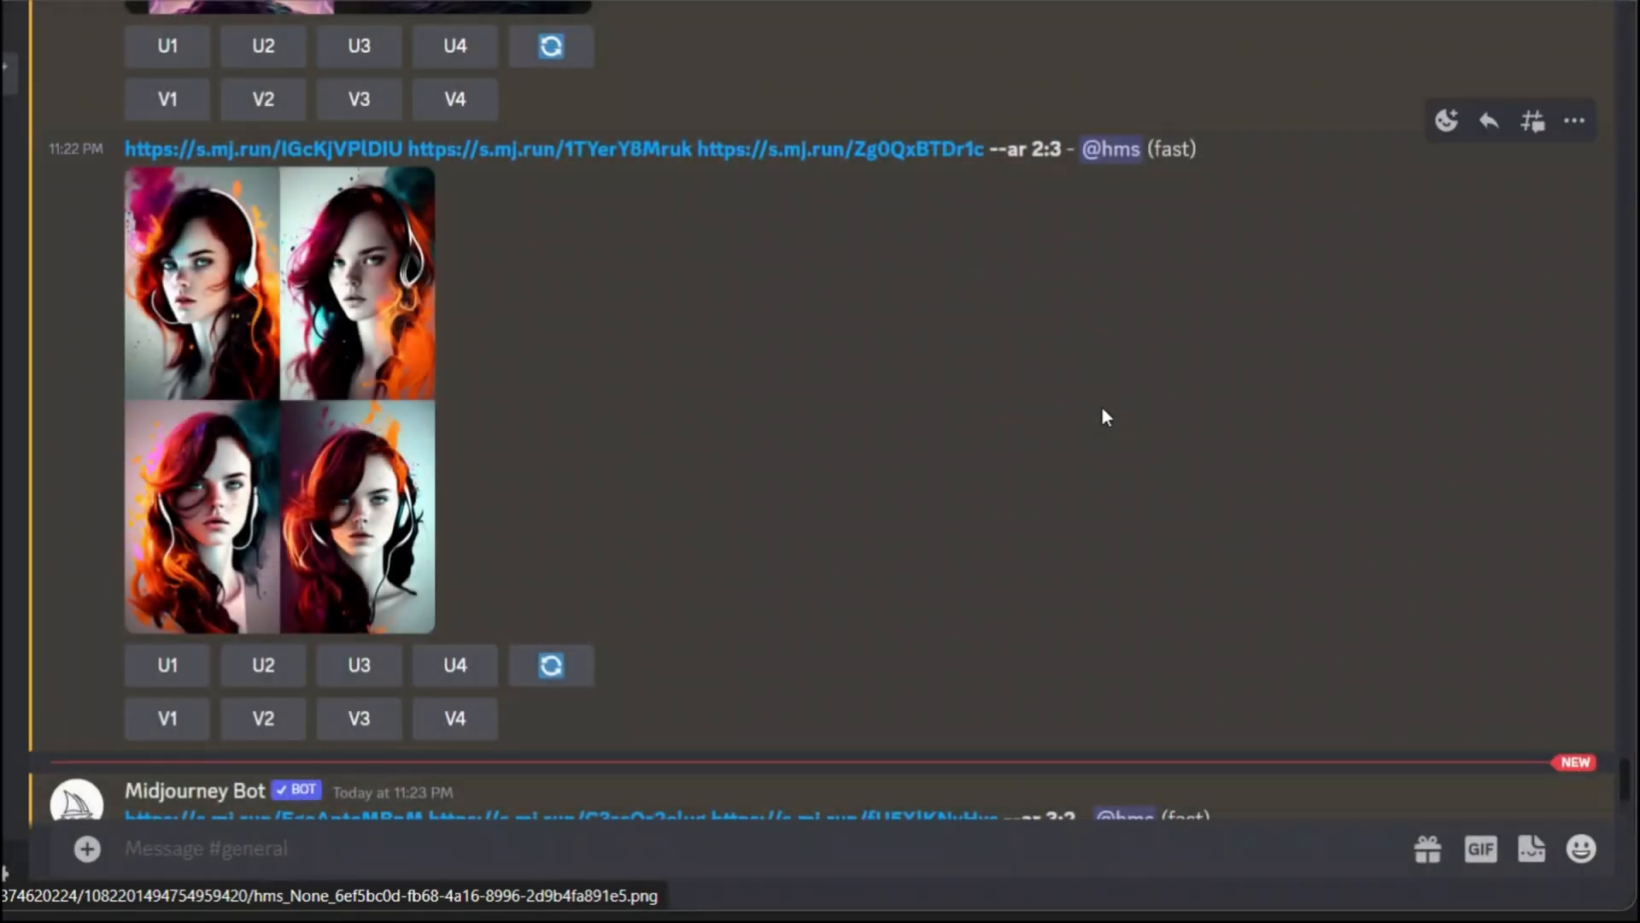
Scroll down to the finished 2:3 paint-splashed redhead blend grid.
scroll("down", 3)
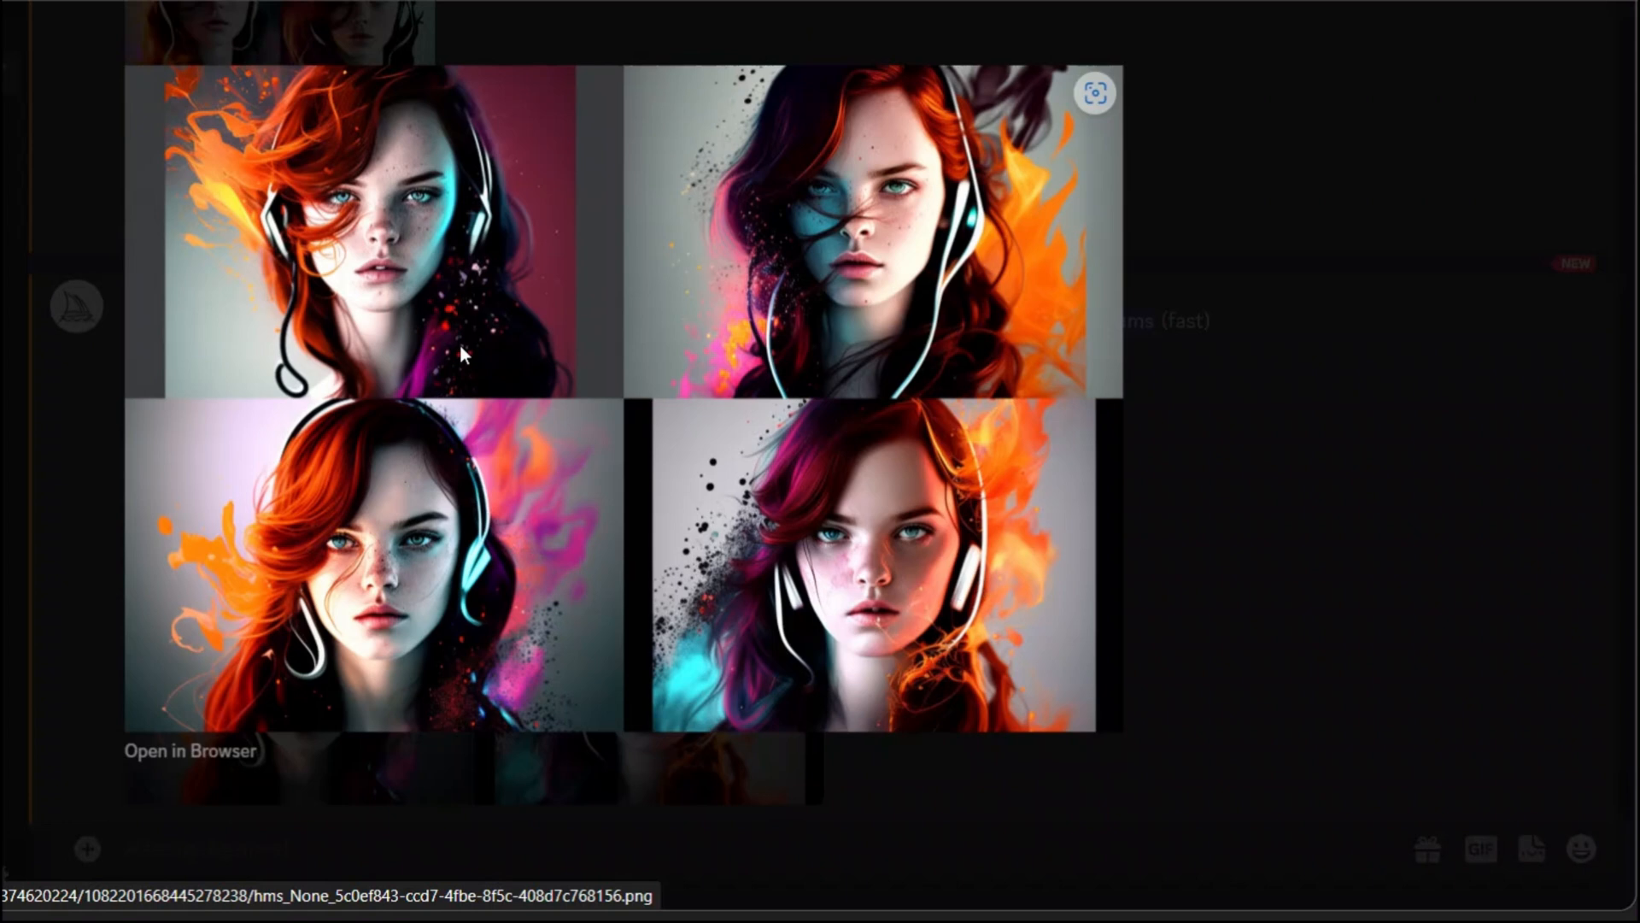
mouse_move(1003, 565)
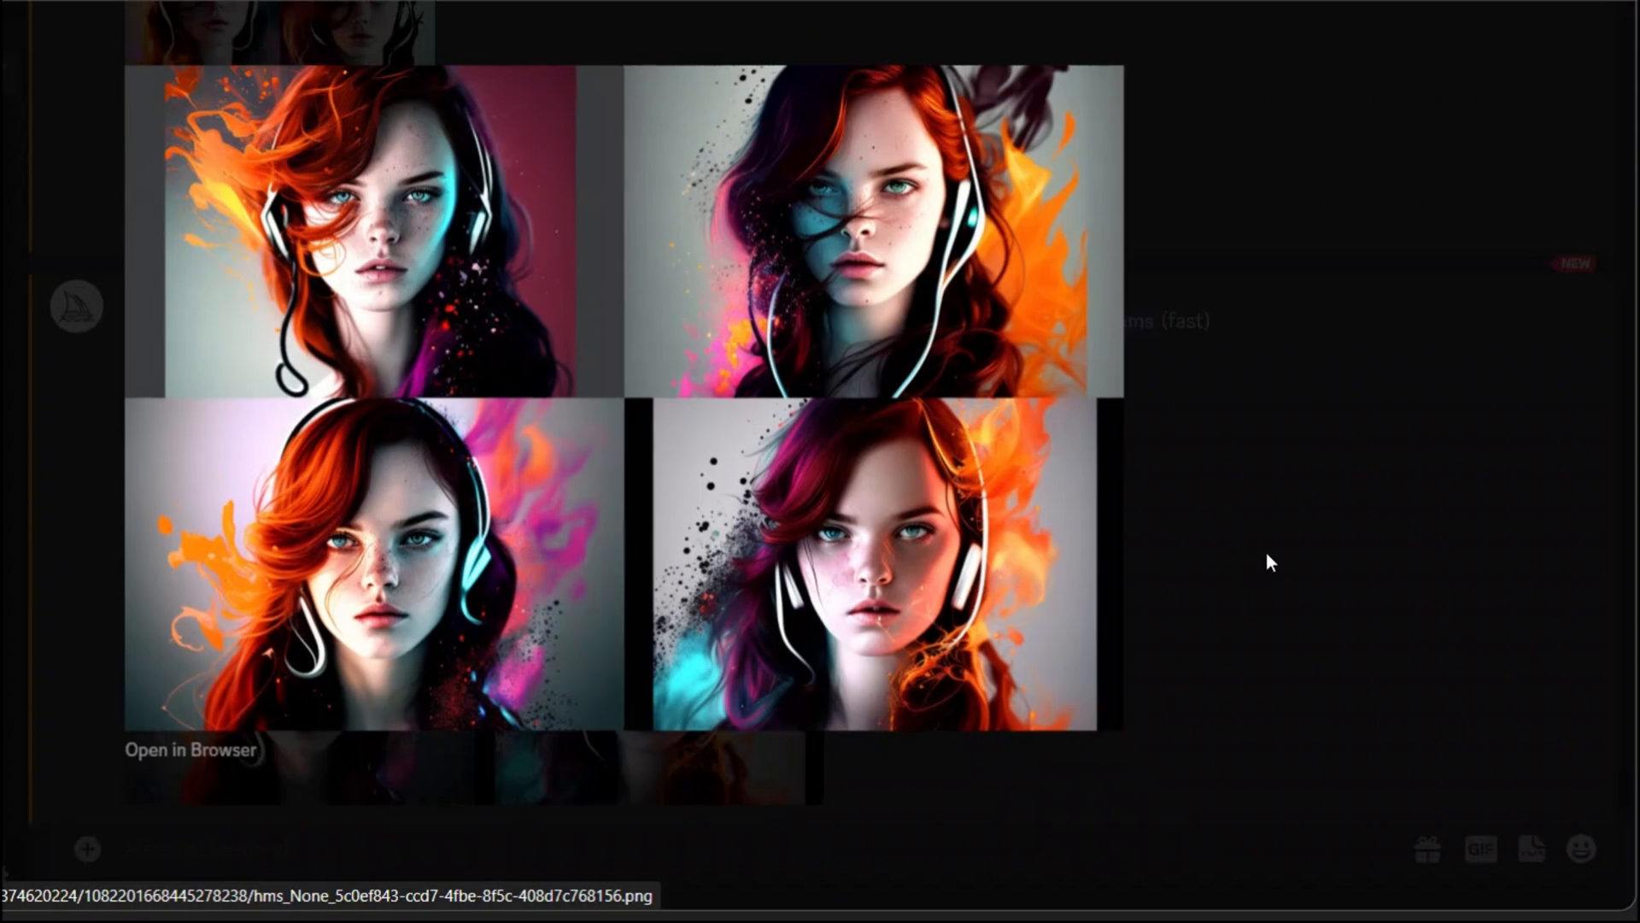
mouse_move(1283, 501)
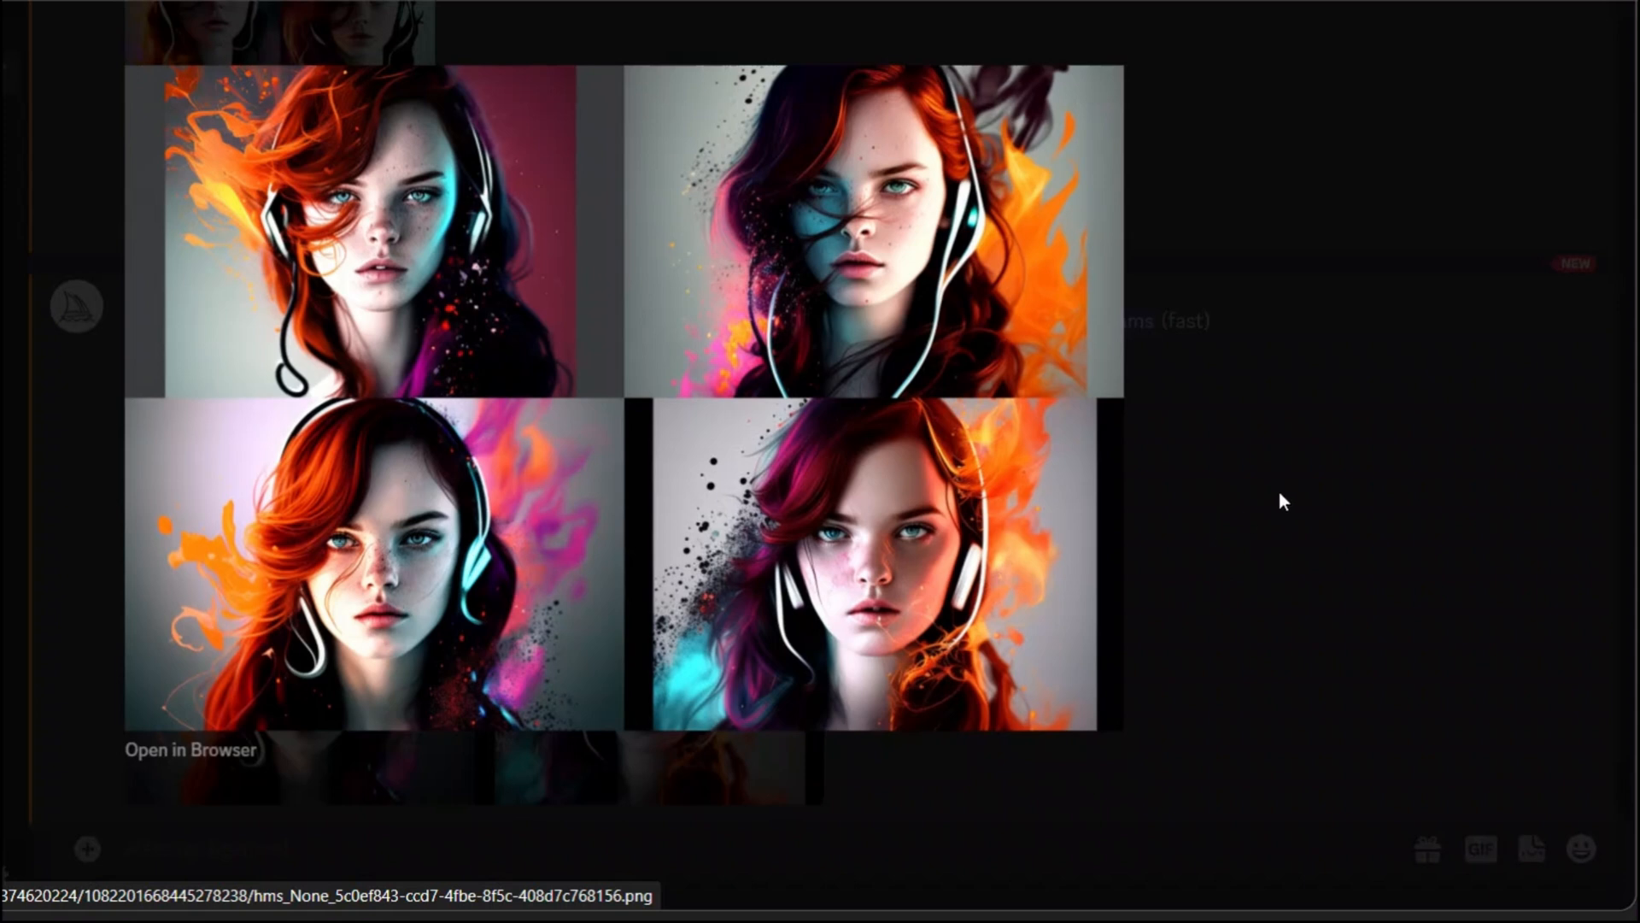
mouse_move(863, 449)
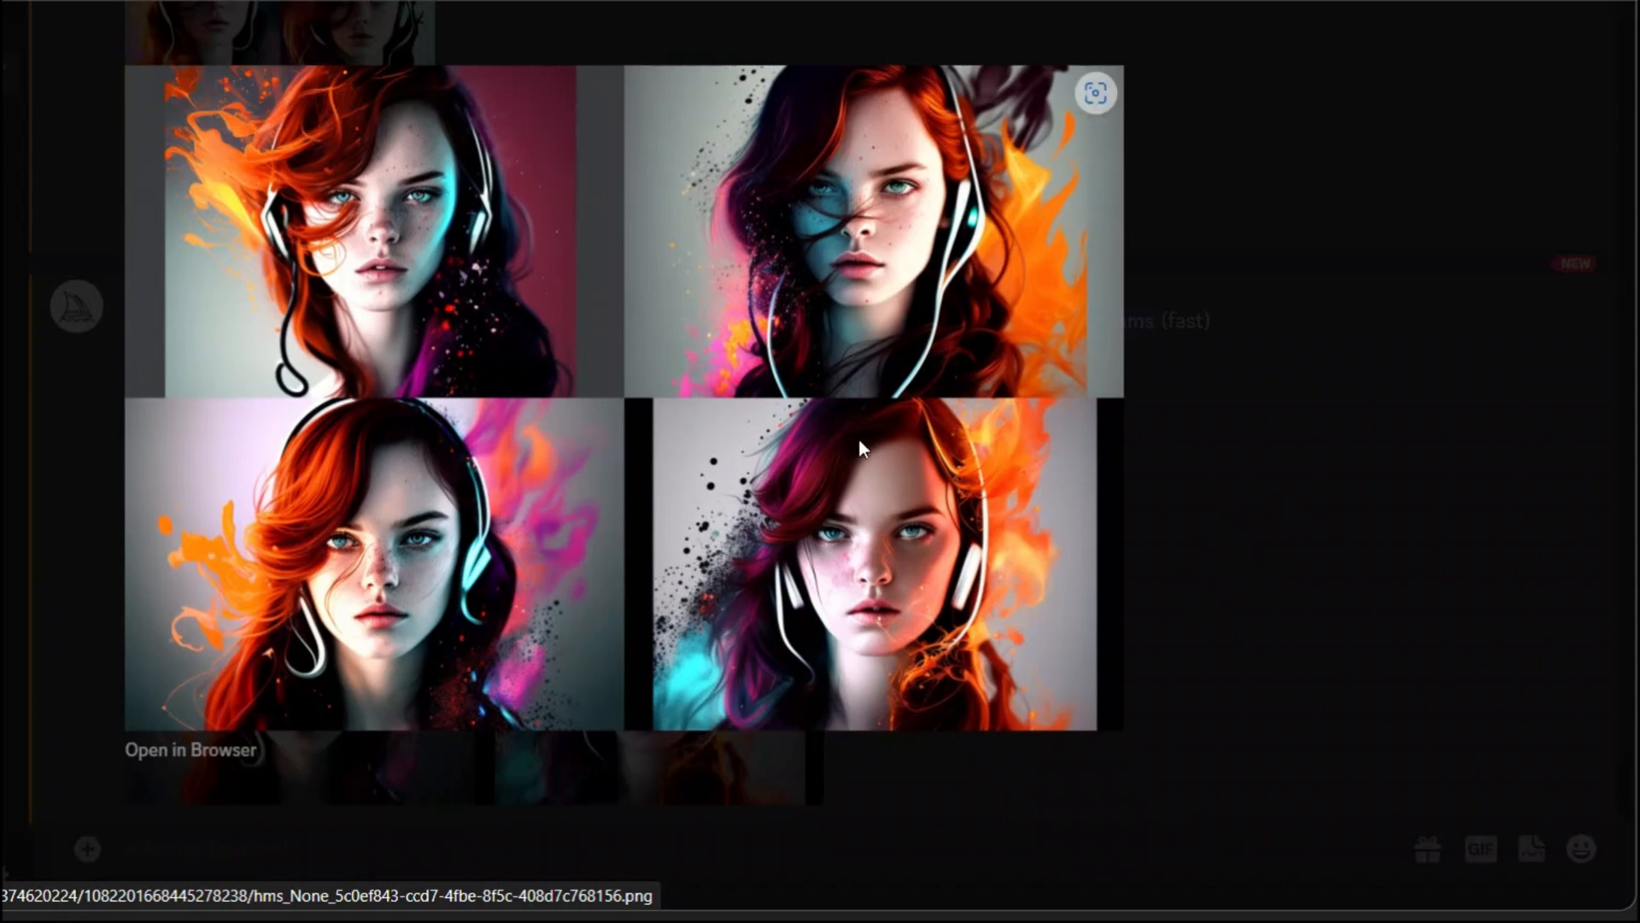